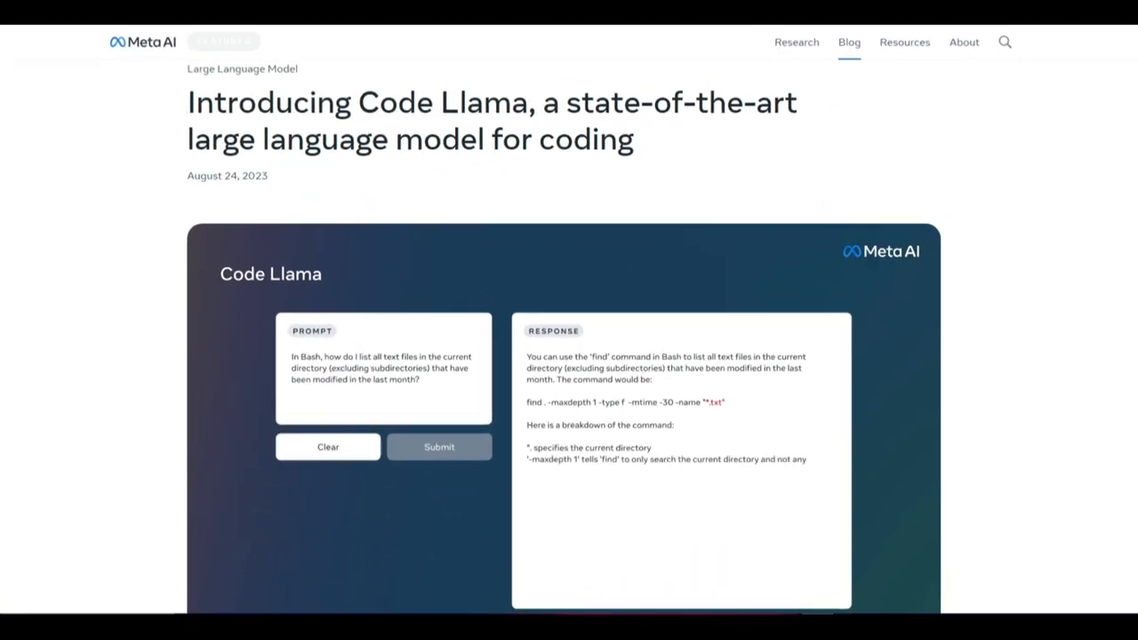
- Scroll down the Code Llama blog post and select passages around the Python and Instruct variants
scroll("down", 3)
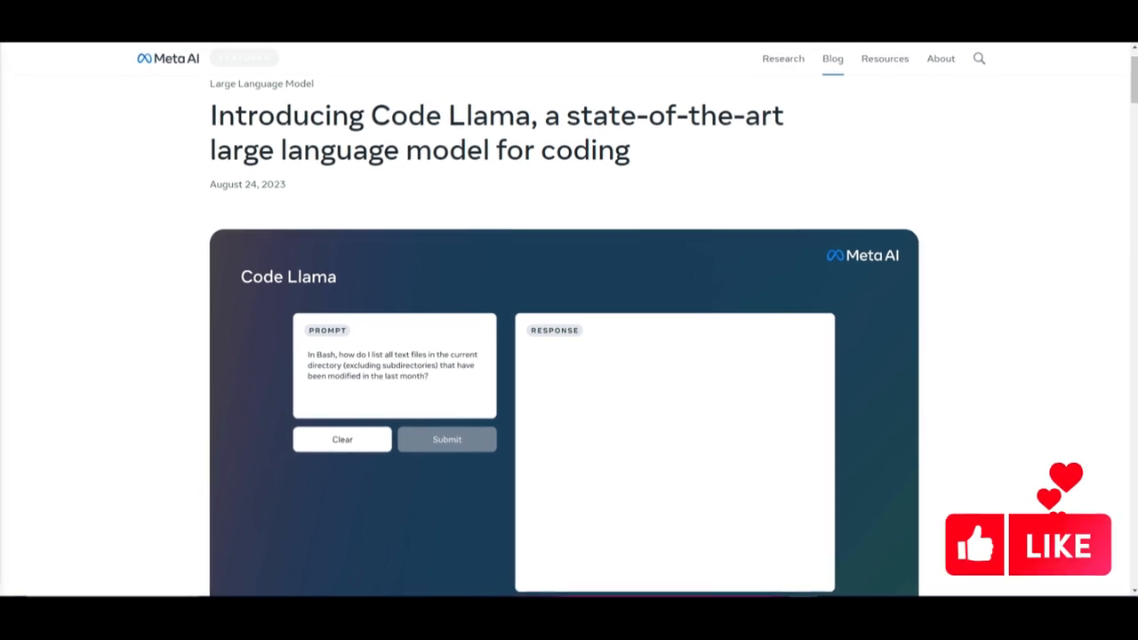
left_click(446, 439)
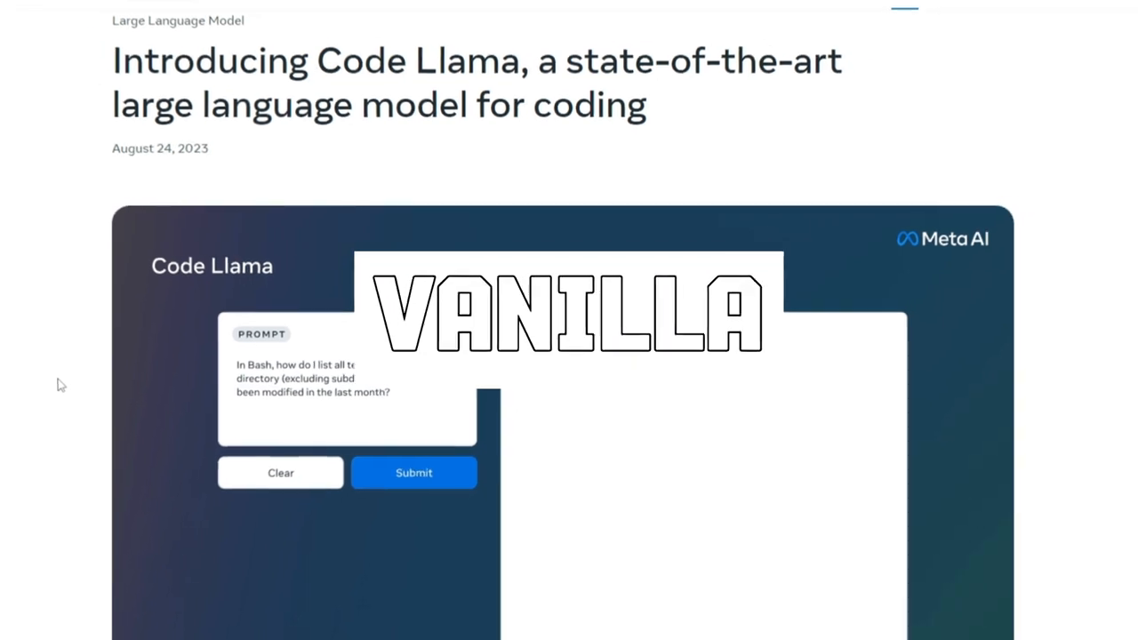
left_click(412, 473)
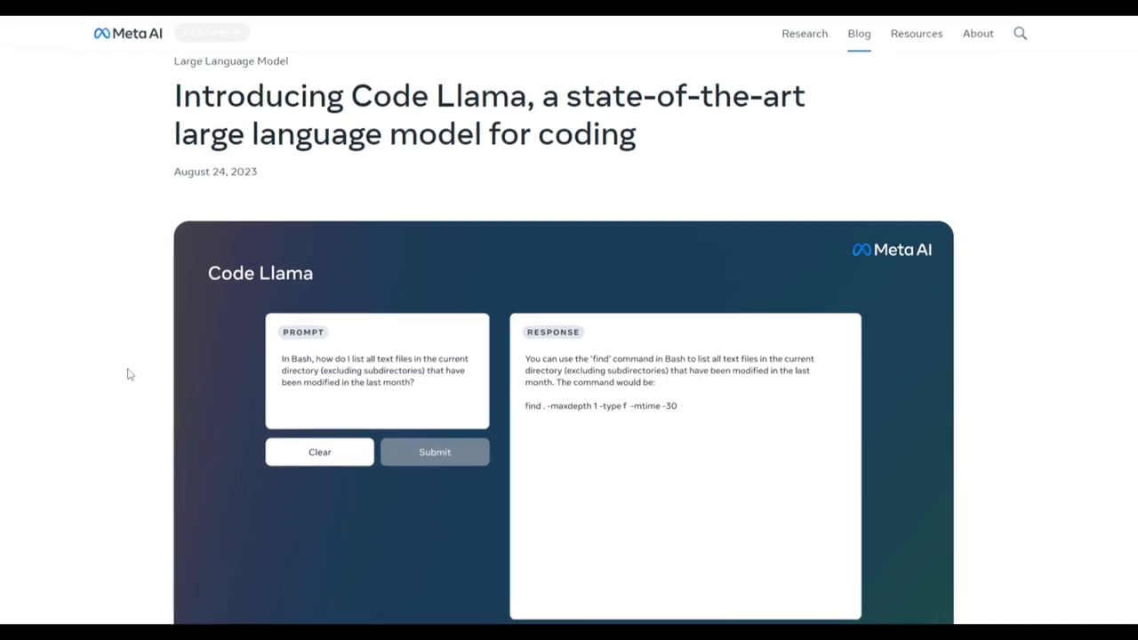
left_click(434, 452)
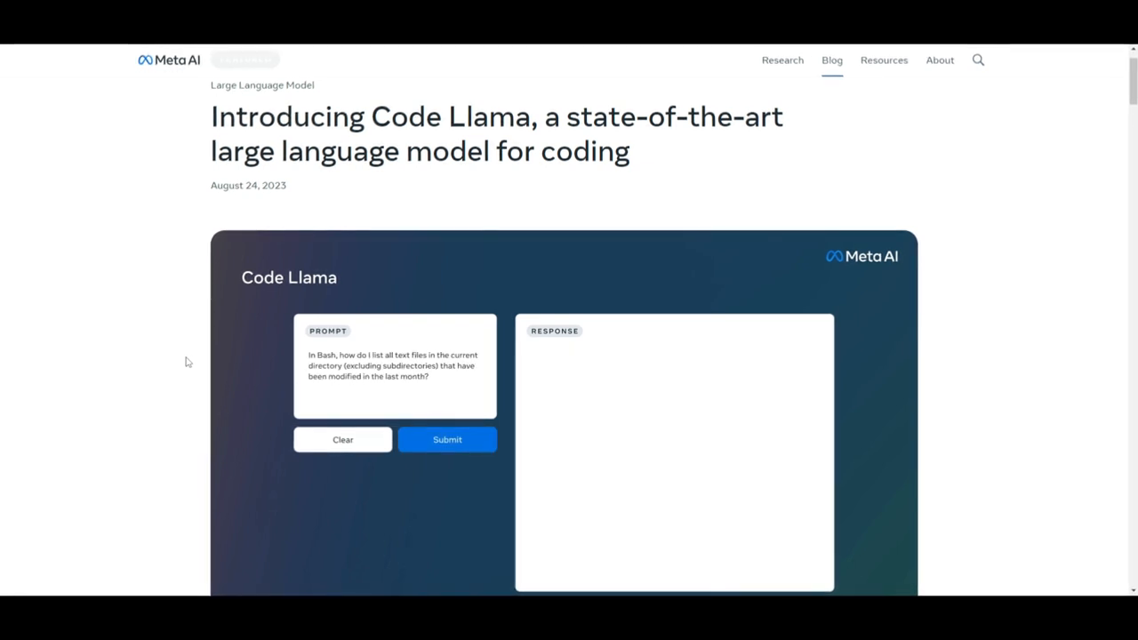
left_click(447, 439)
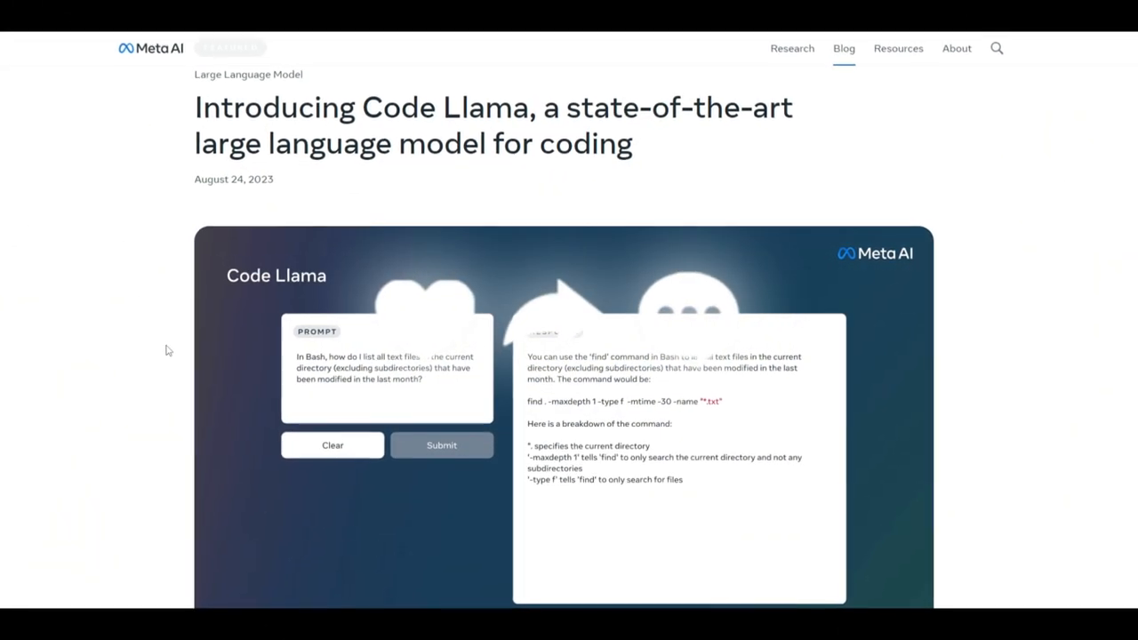
- Continue scrolling down the blog post past the model variants toward its end
scroll("down", 3)
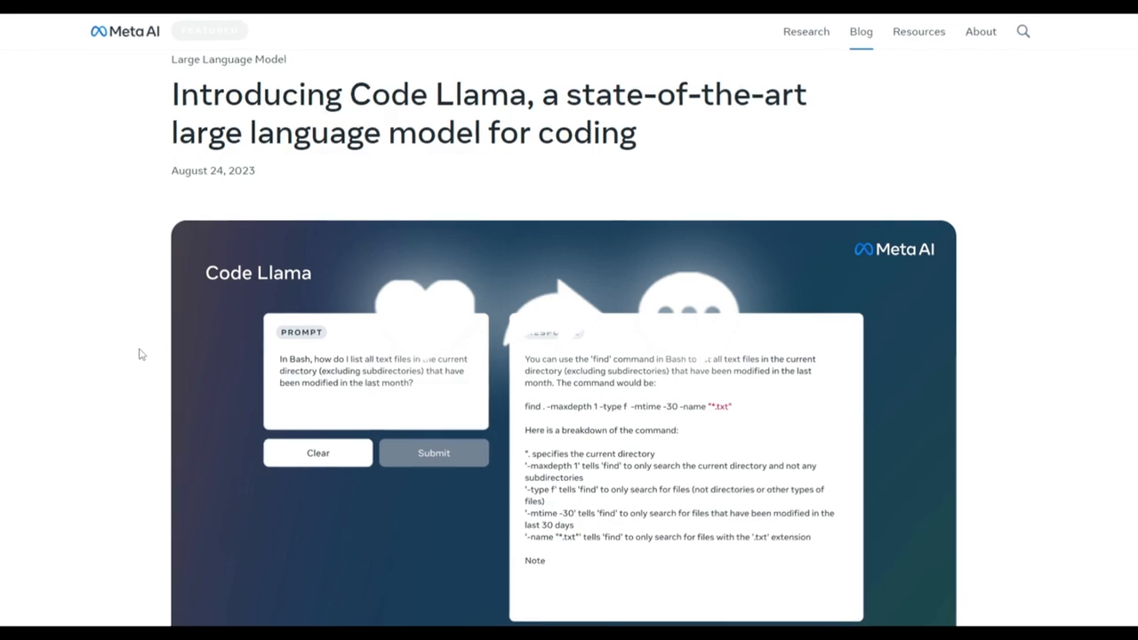
scroll("down", 3)
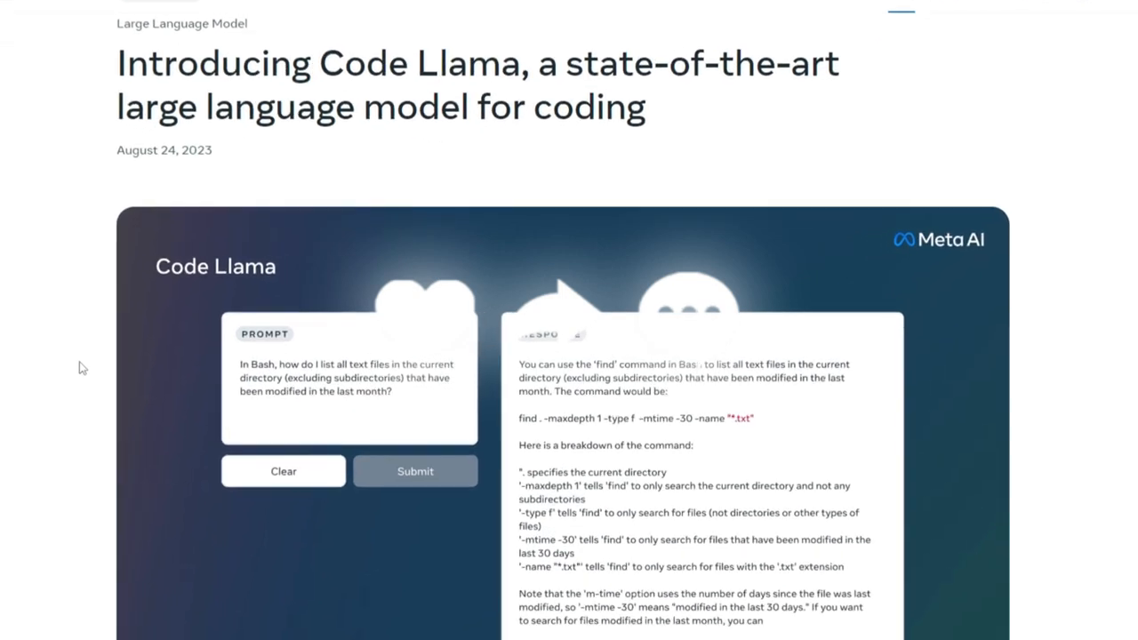
scroll("down", 3)
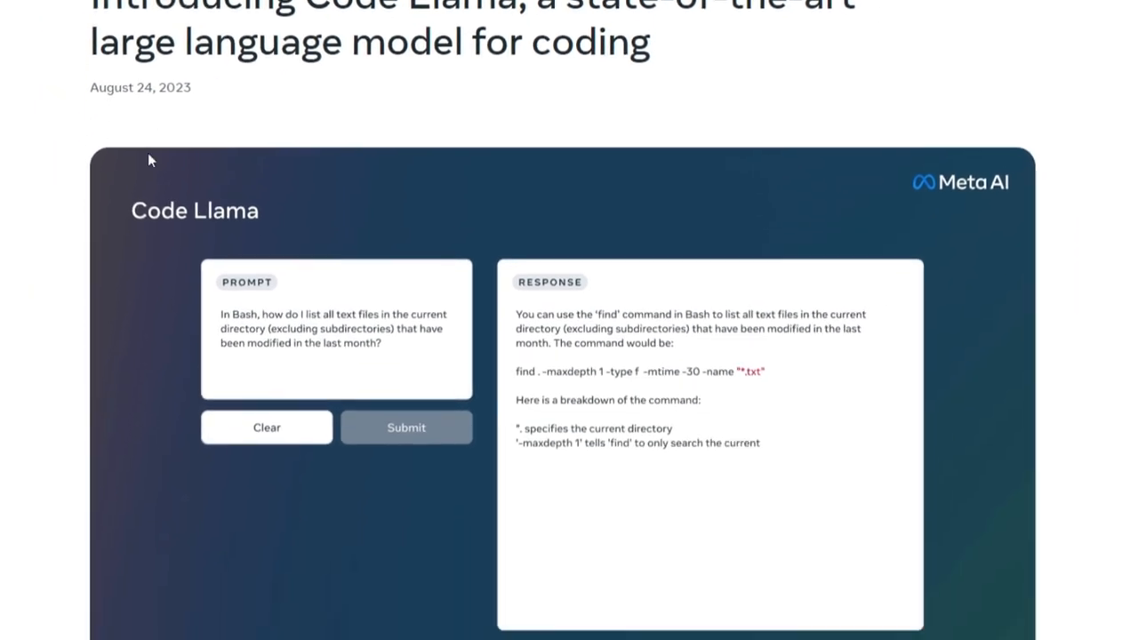
scroll("down", 3)
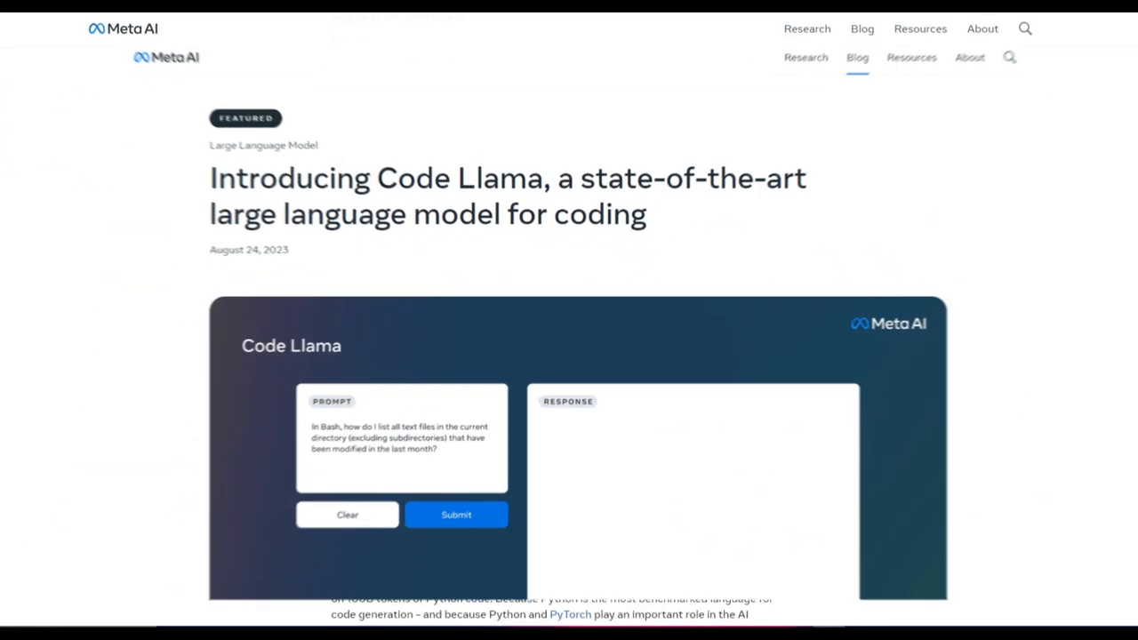
scroll("down", 3)
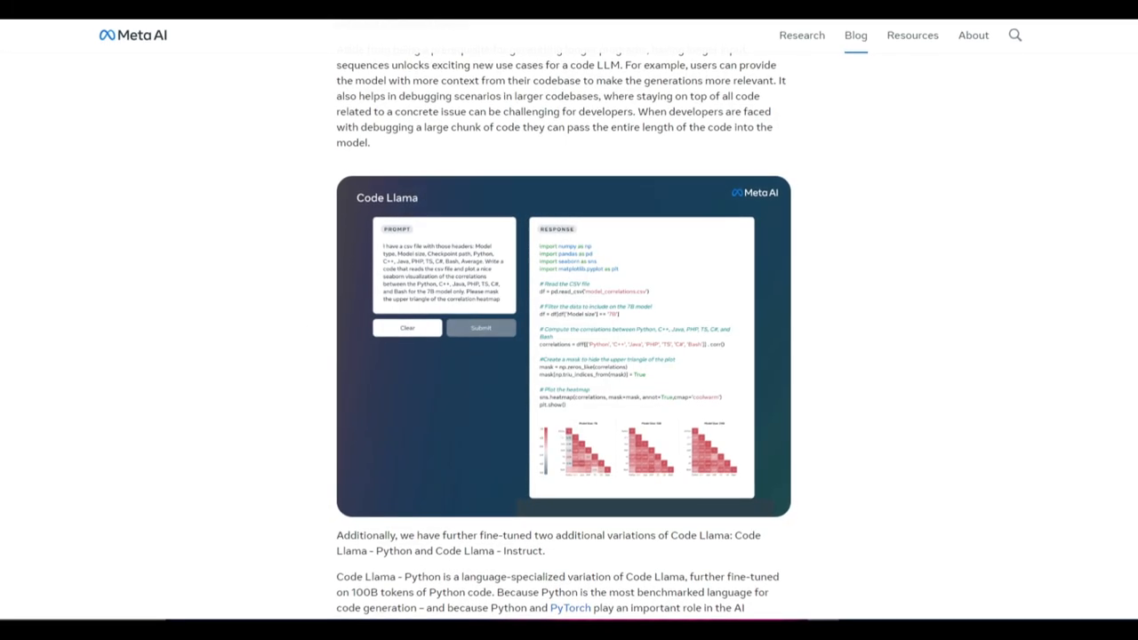
scroll("down", 3)
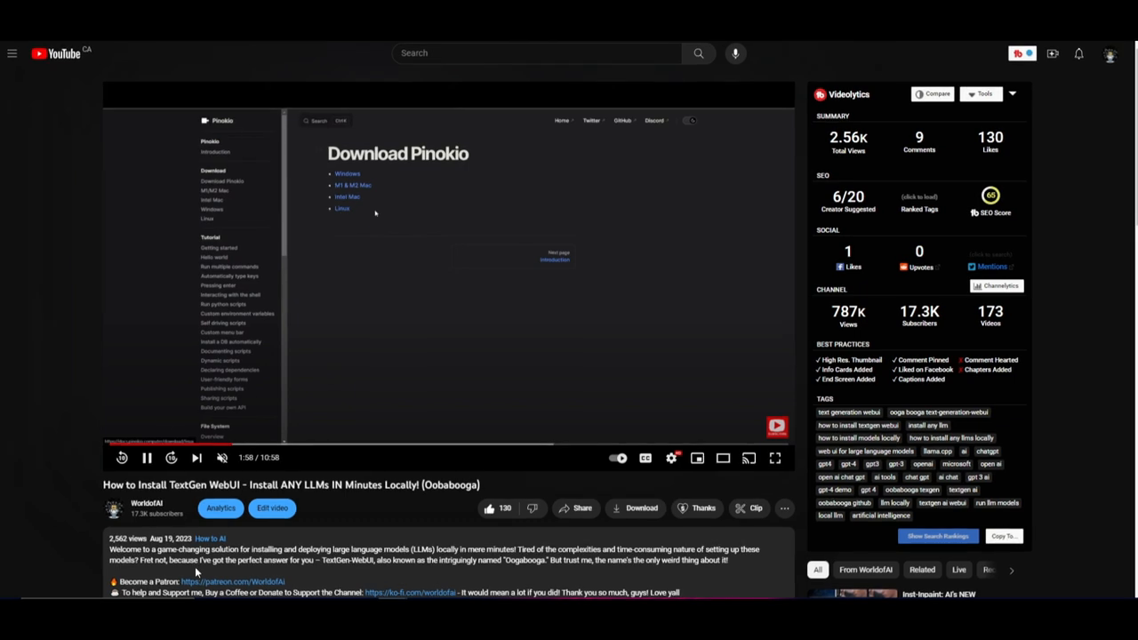
- Resume the TextGen WebUI install tutorial and follow it to the Pinokio site
left_click(210, 209)
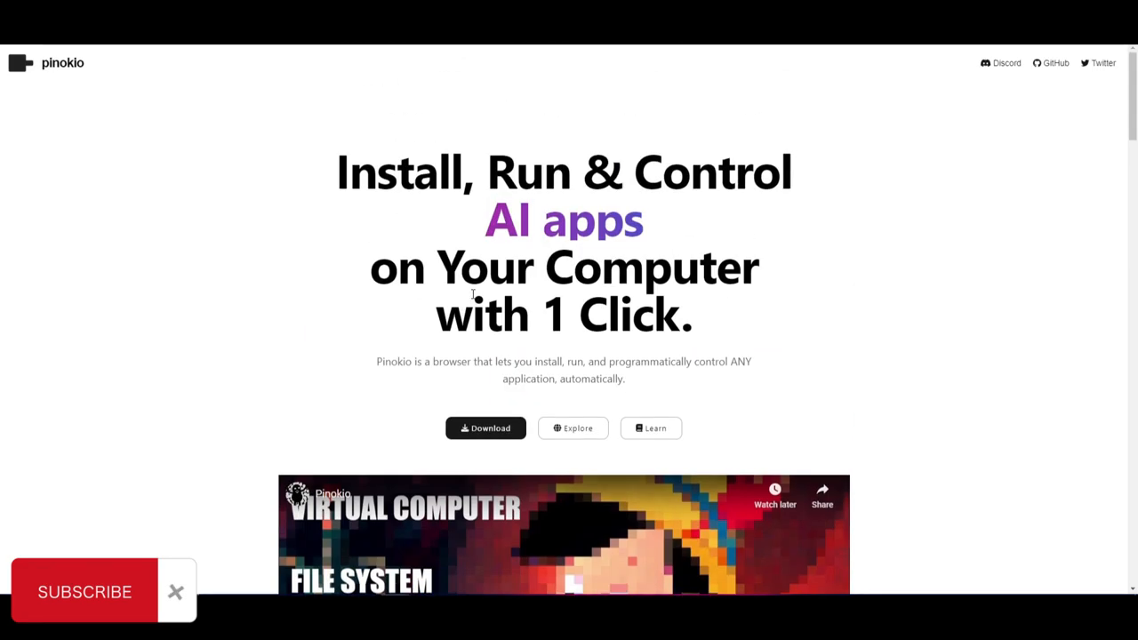
left_click(485, 427)
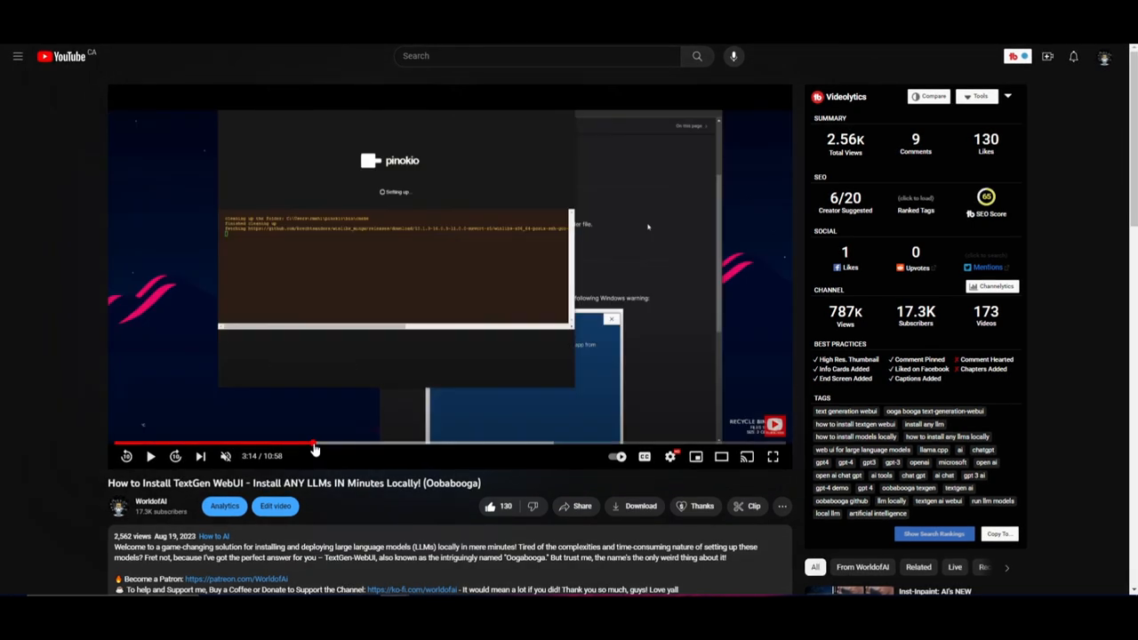
mouse_move(298, 444)
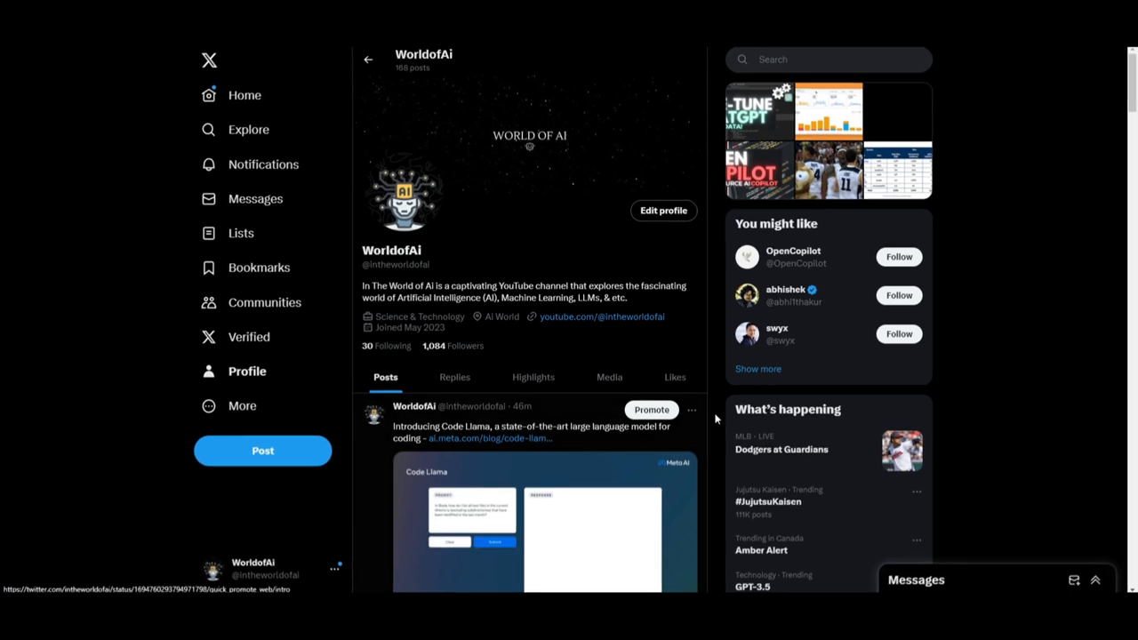
- Browse the YouTube channel's Videos tab and scroll through its uploads
scroll("down", 3)
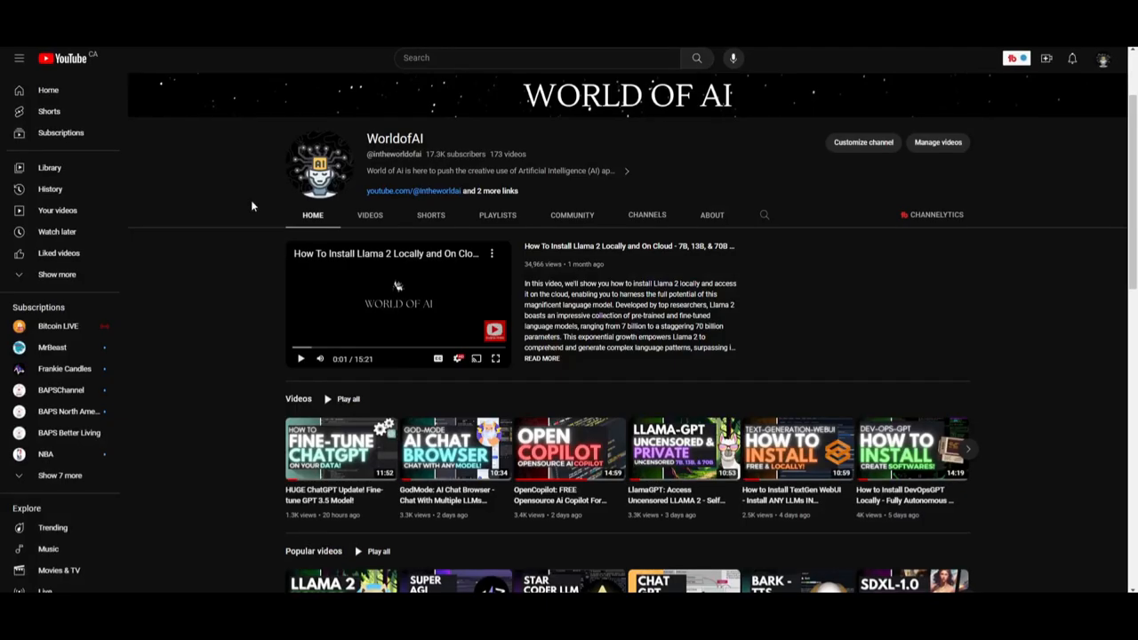
left_click(370, 214)
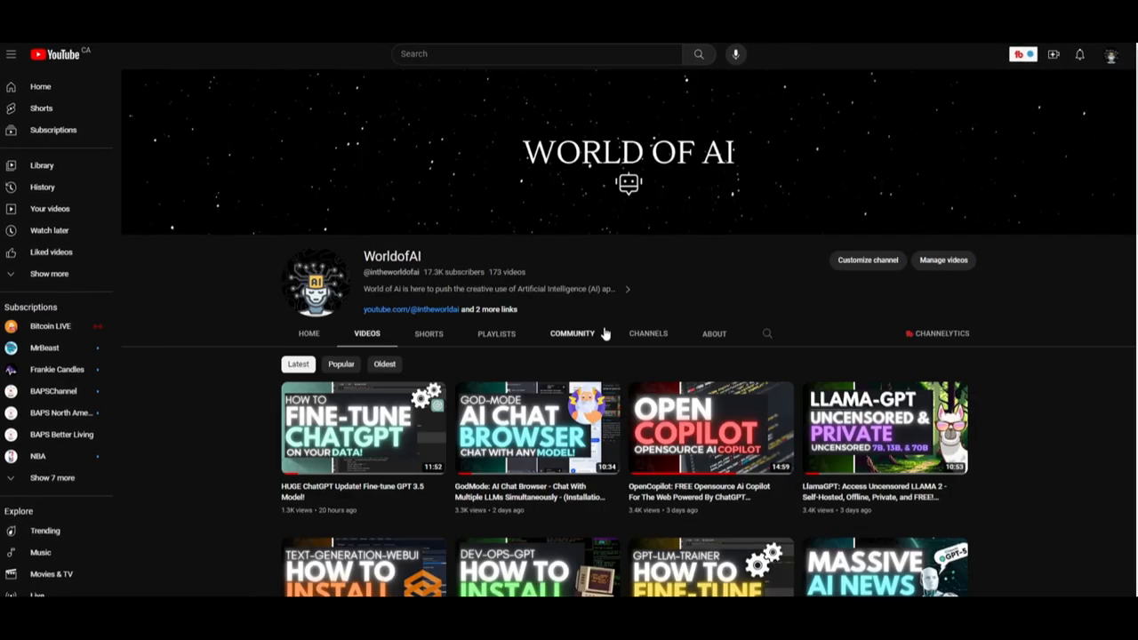
scroll("down", 3)
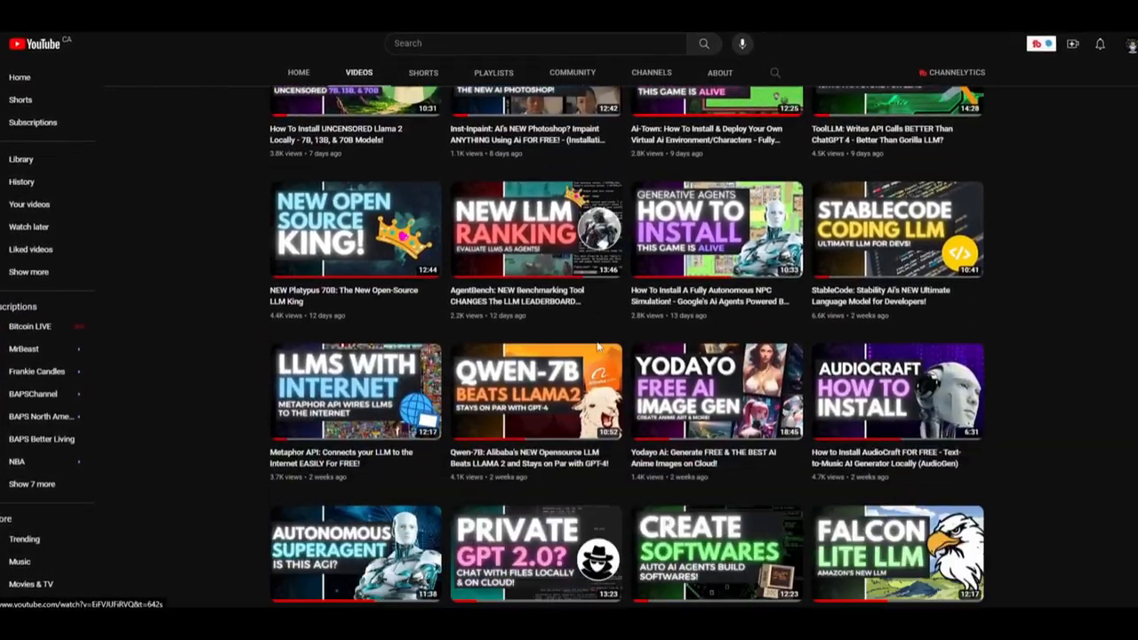
scroll("down", 3)
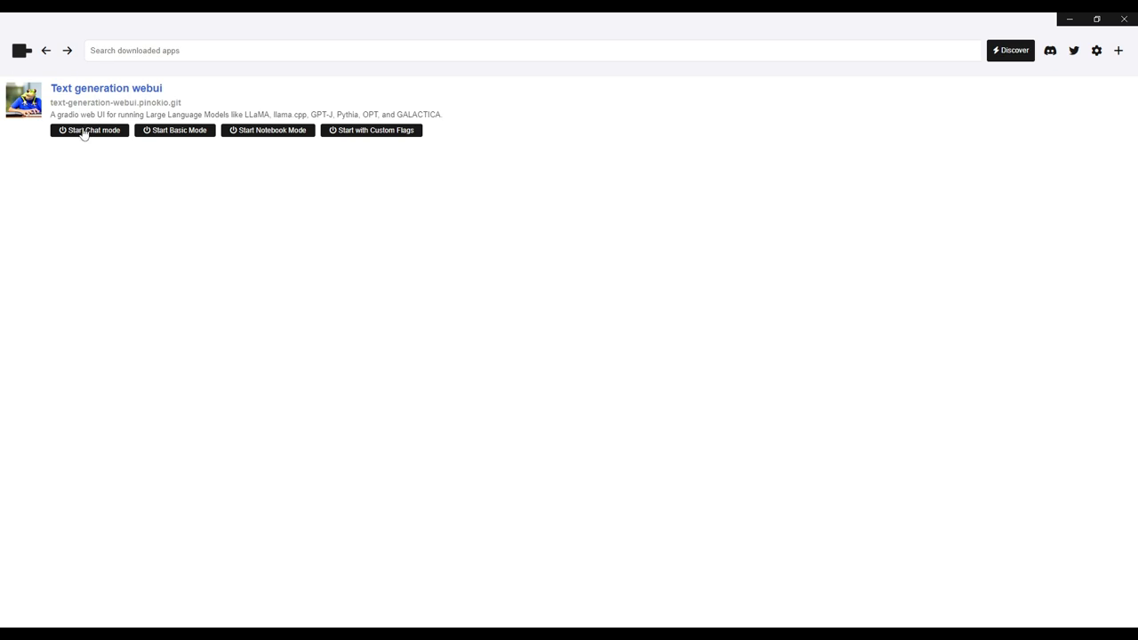
mouse_move(75, 133)
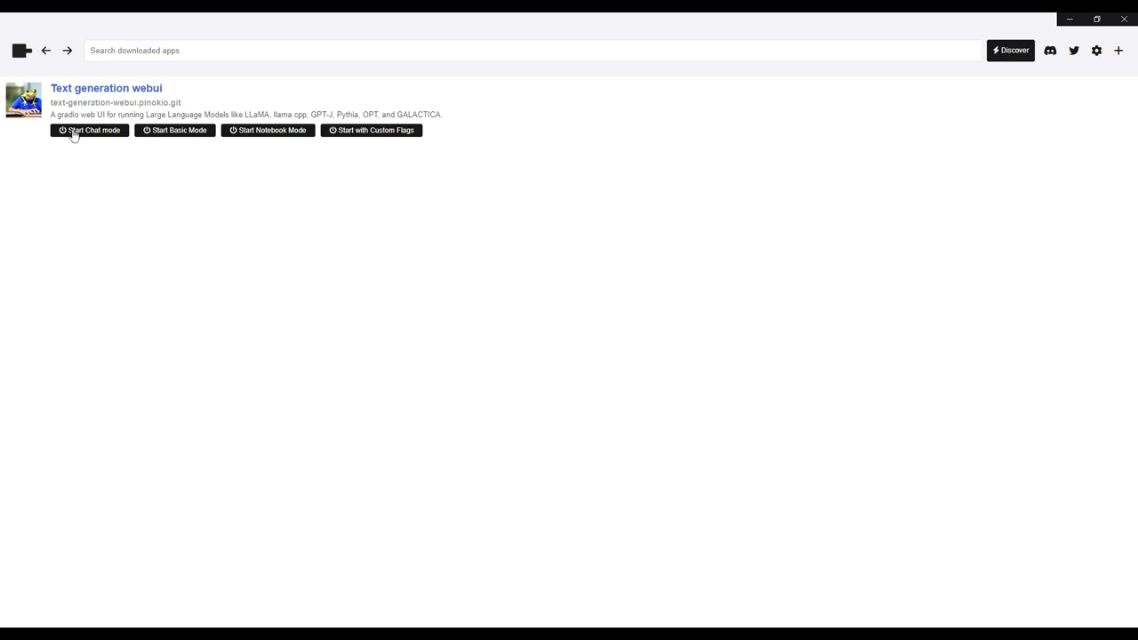
- Launch Text generation webui in chat mode from Pinokio
left_click(89, 130)
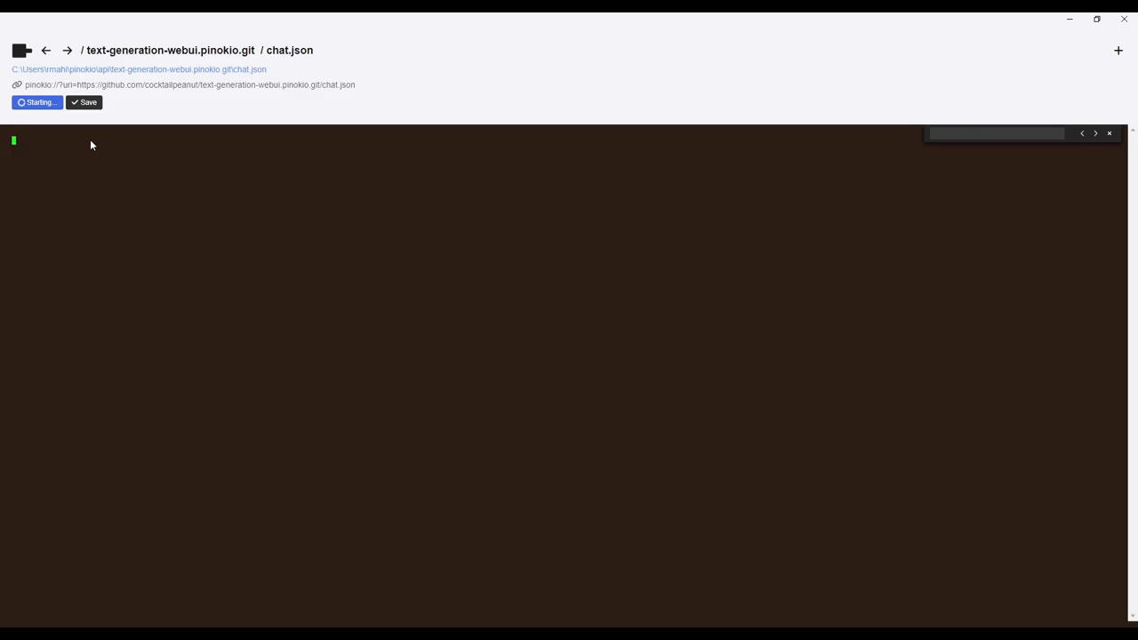
mouse_move(341, 265)
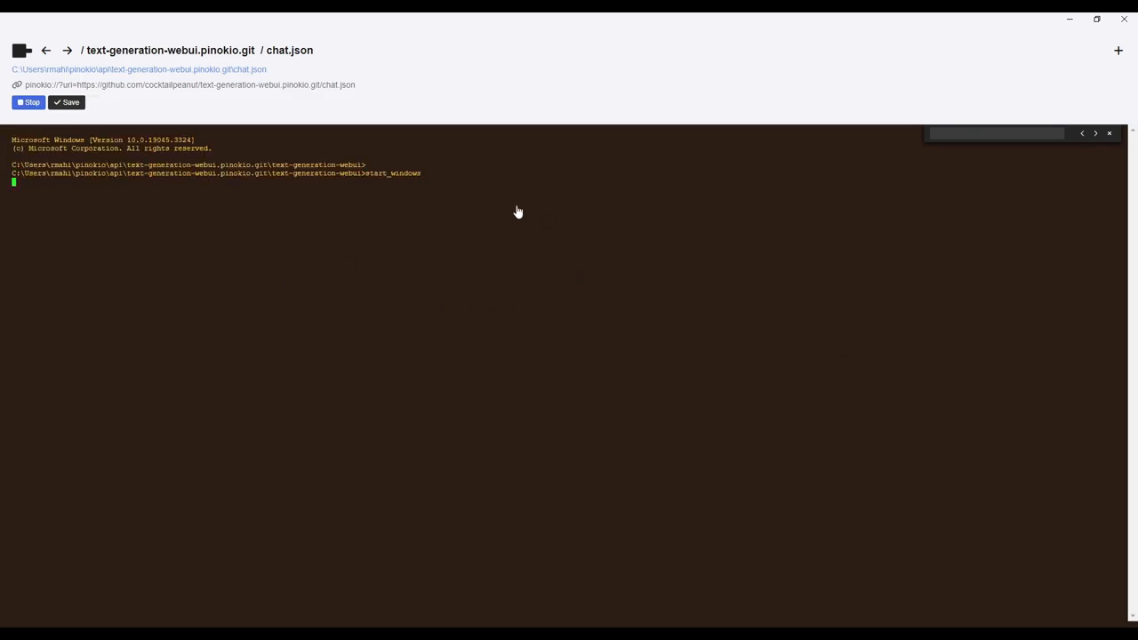
mouse_move(25, 339)
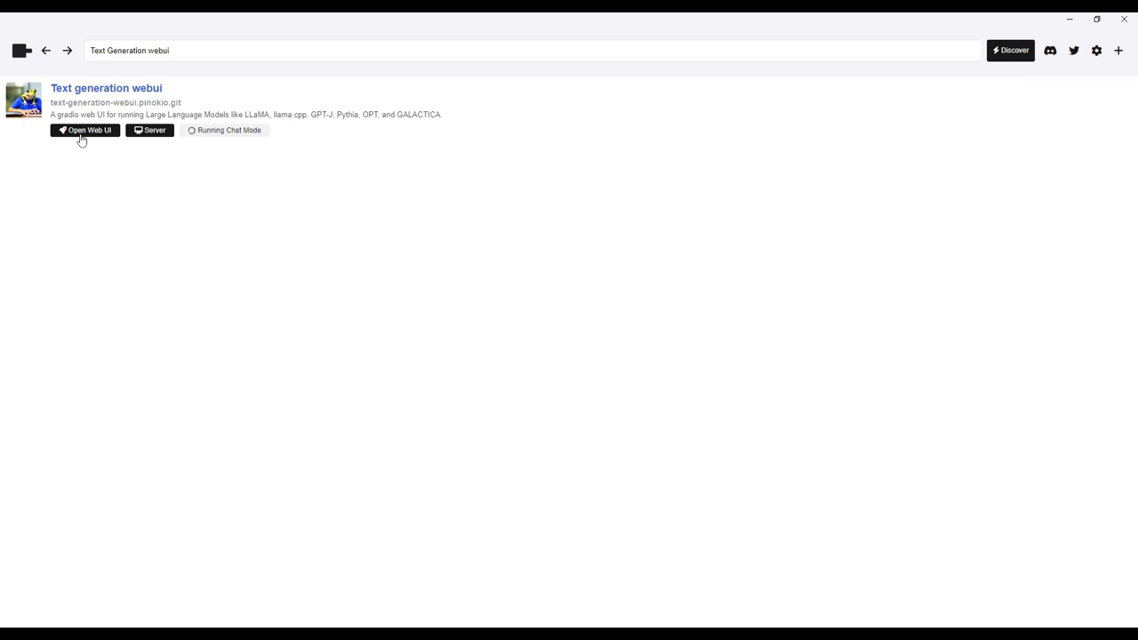
- Open the running Text generation webui's chat interface in the browser
left_click(85, 130)
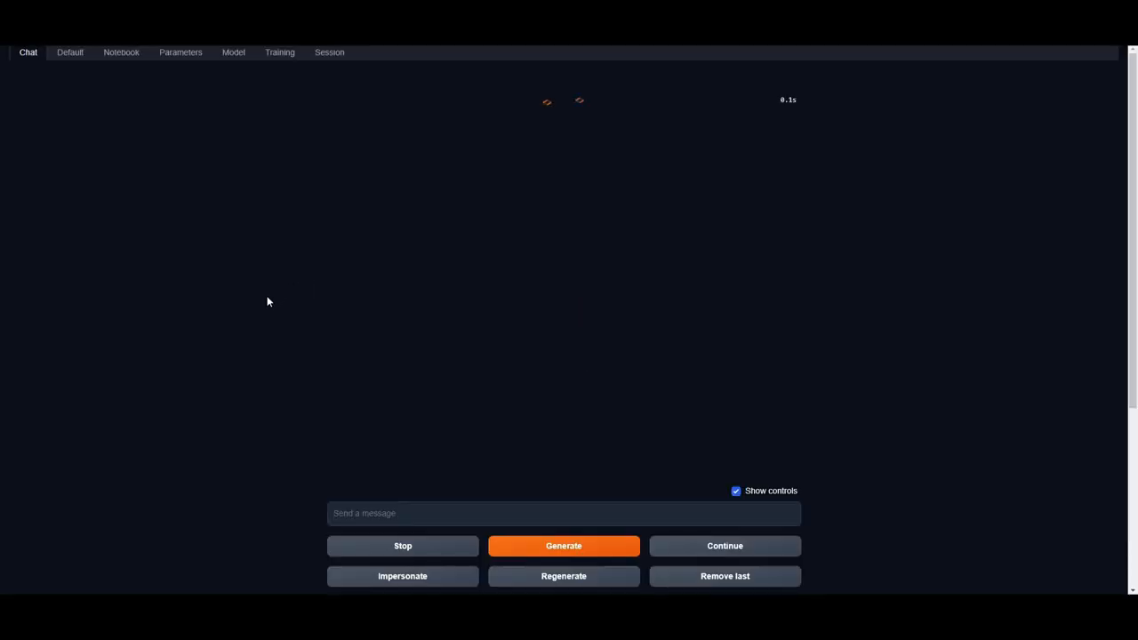
mouse_move(935, 272)
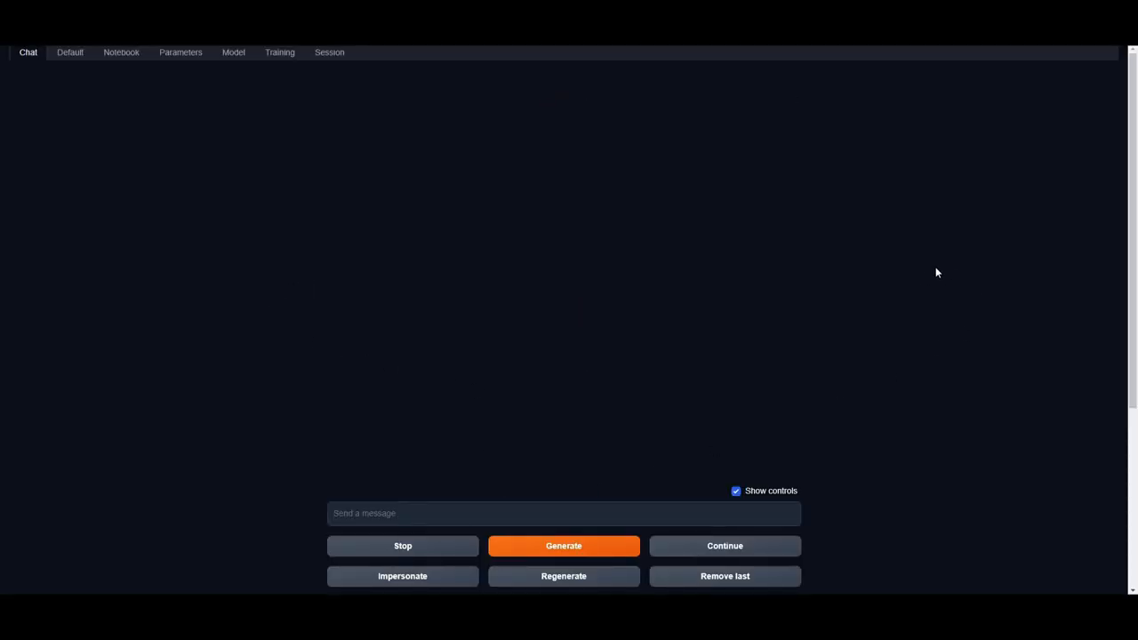
mouse_move(593, 335)
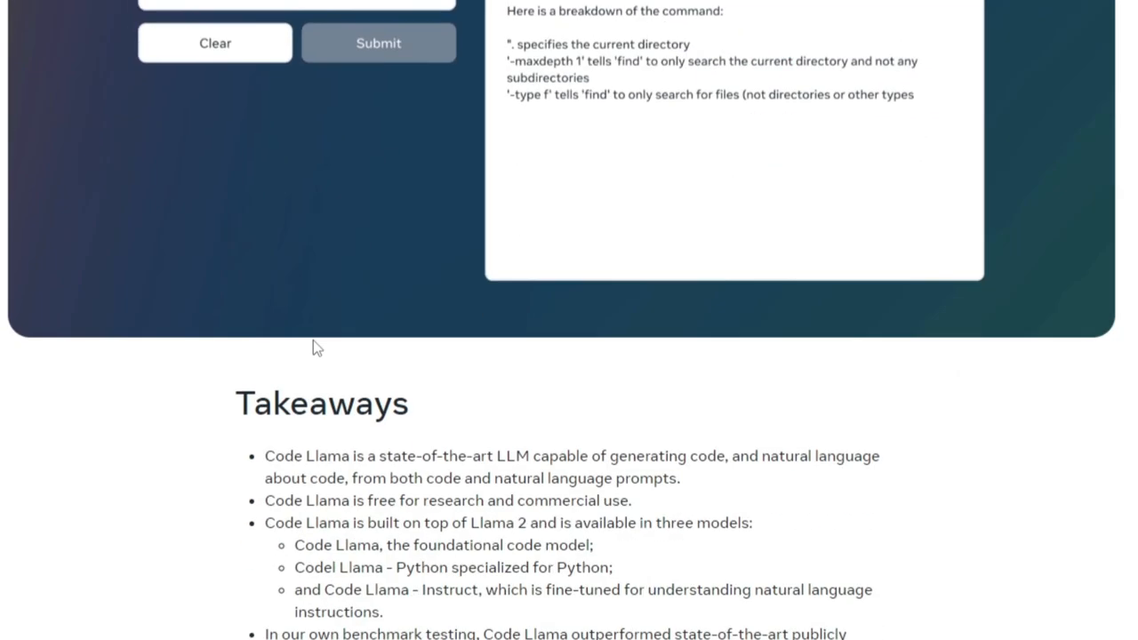
- Follow 'Download the Code Llama model' under Recommended Reads to the Llama access request form
scroll("down", 3)
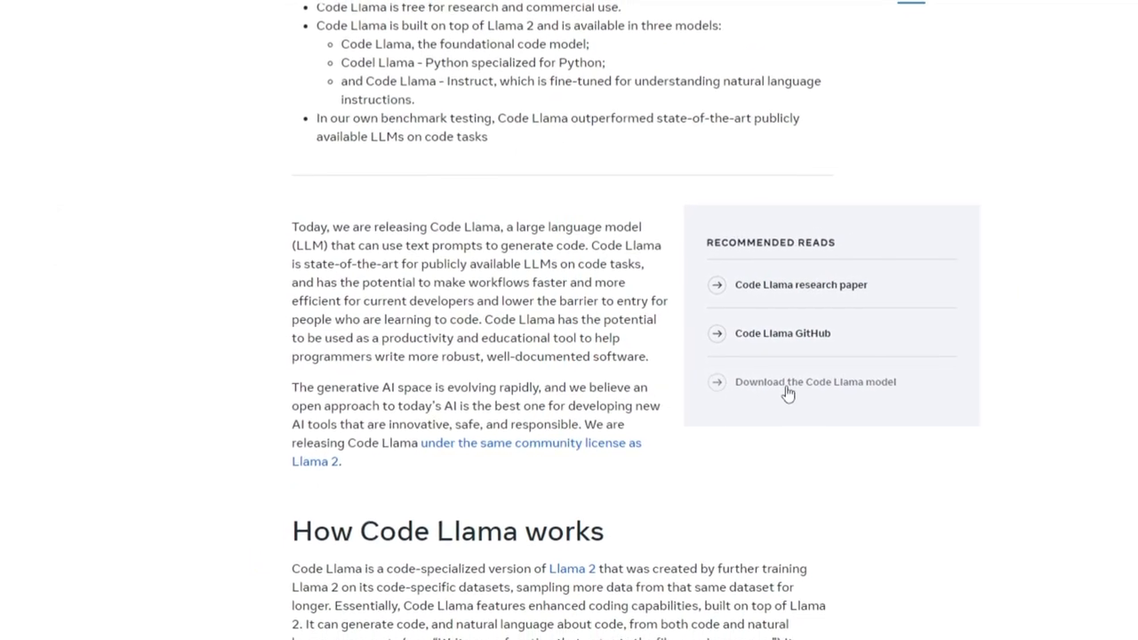
left_click(815, 381)
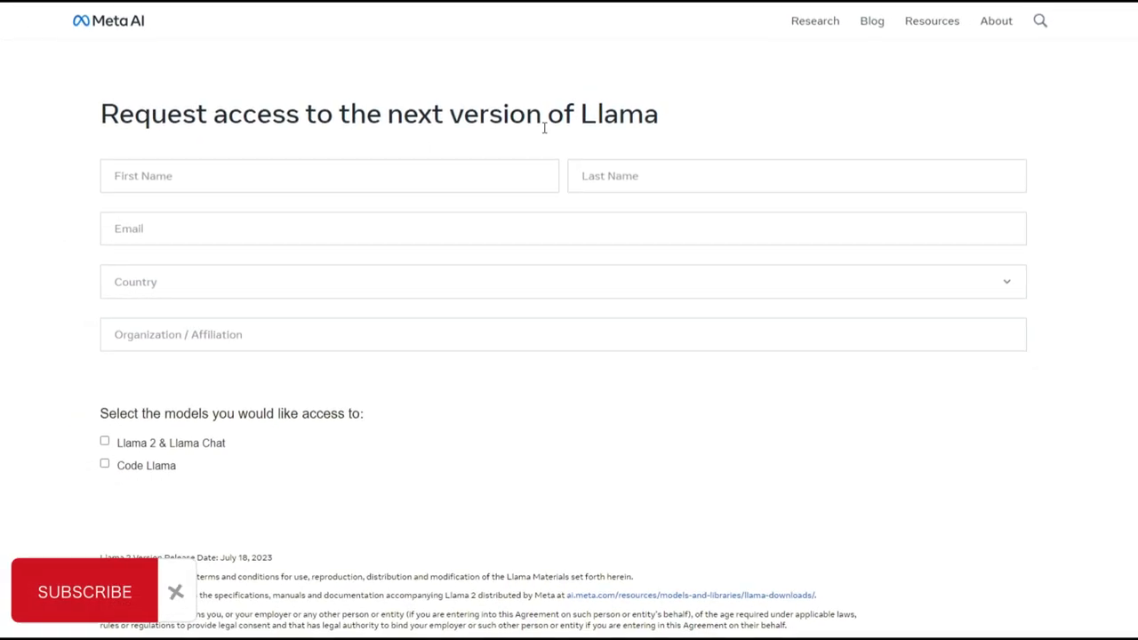
left_click(103, 463)
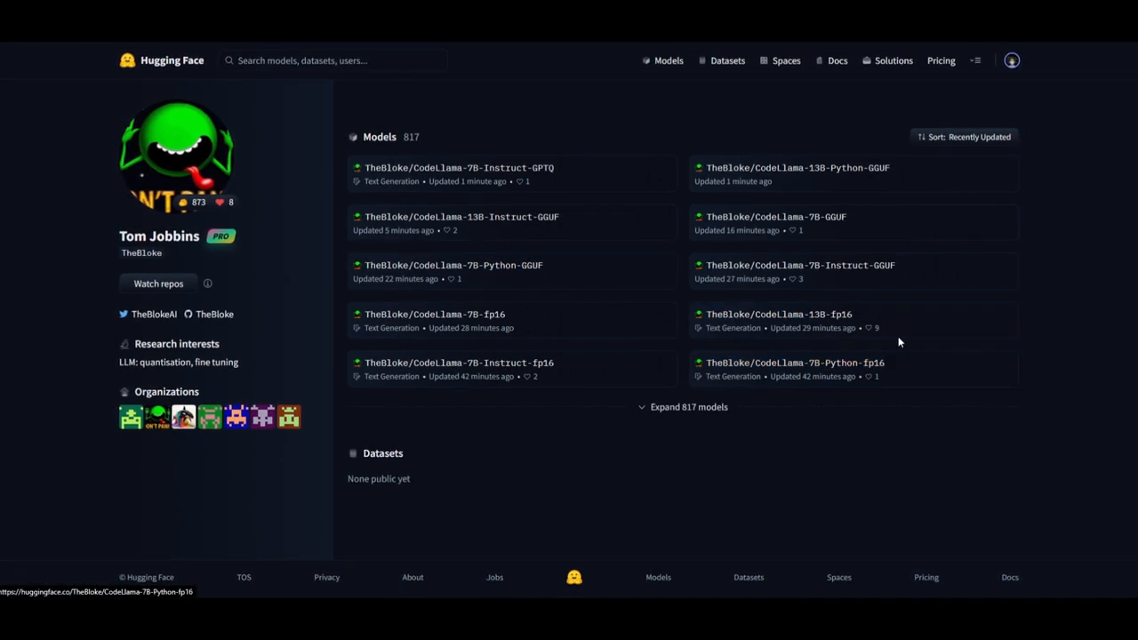
mouse_move(636, 339)
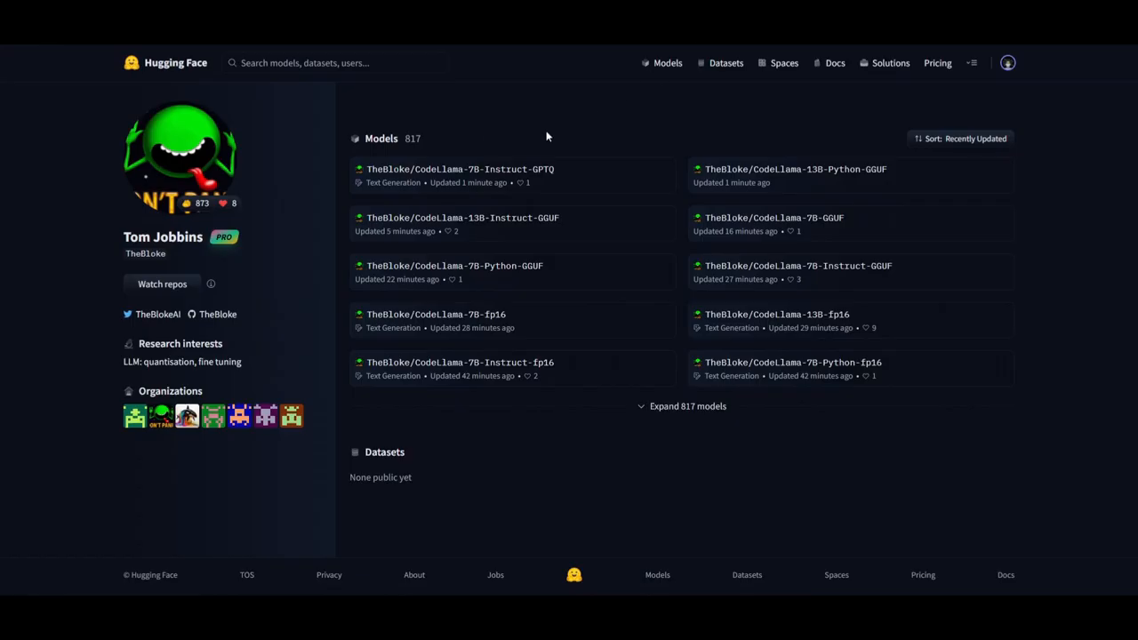
mouse_move(453, 267)
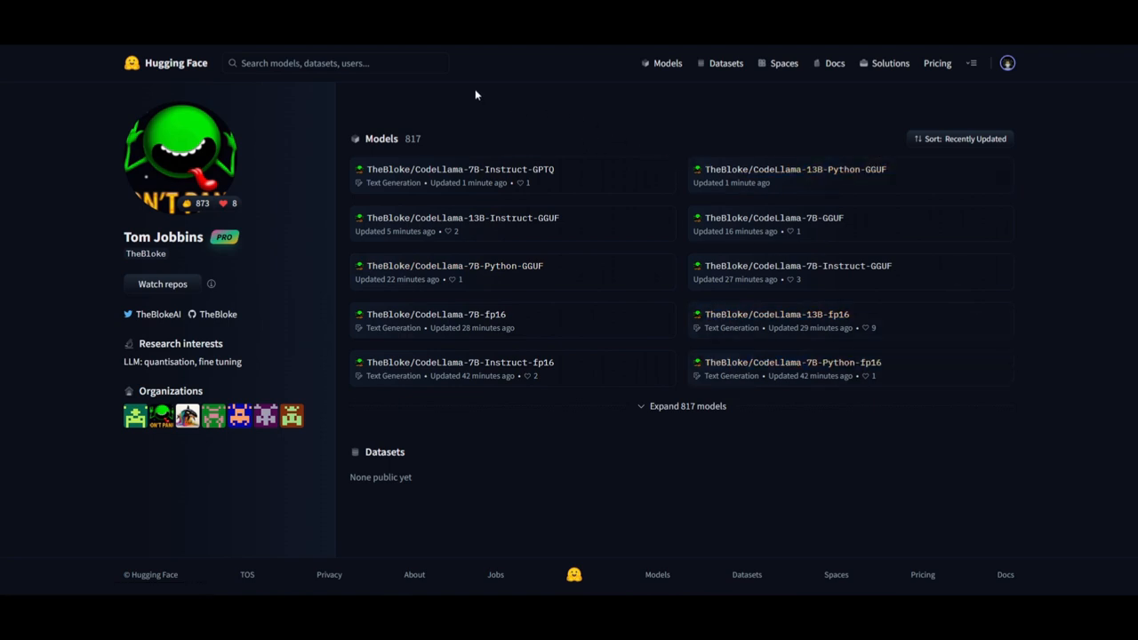
mouse_move(419, 107)
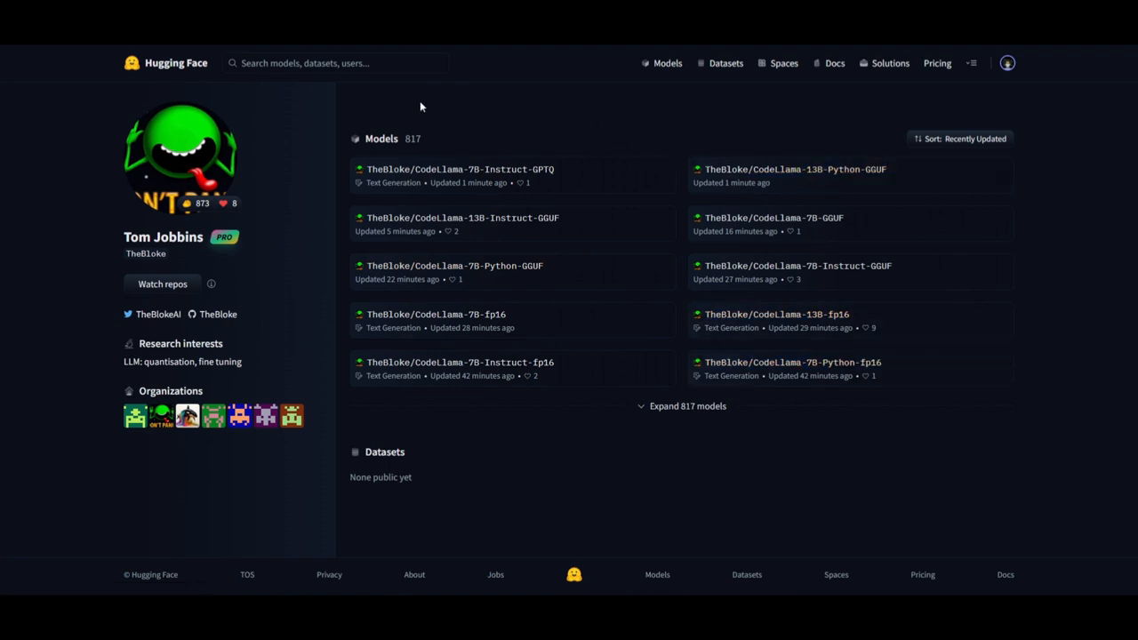
mouse_move(592, 121)
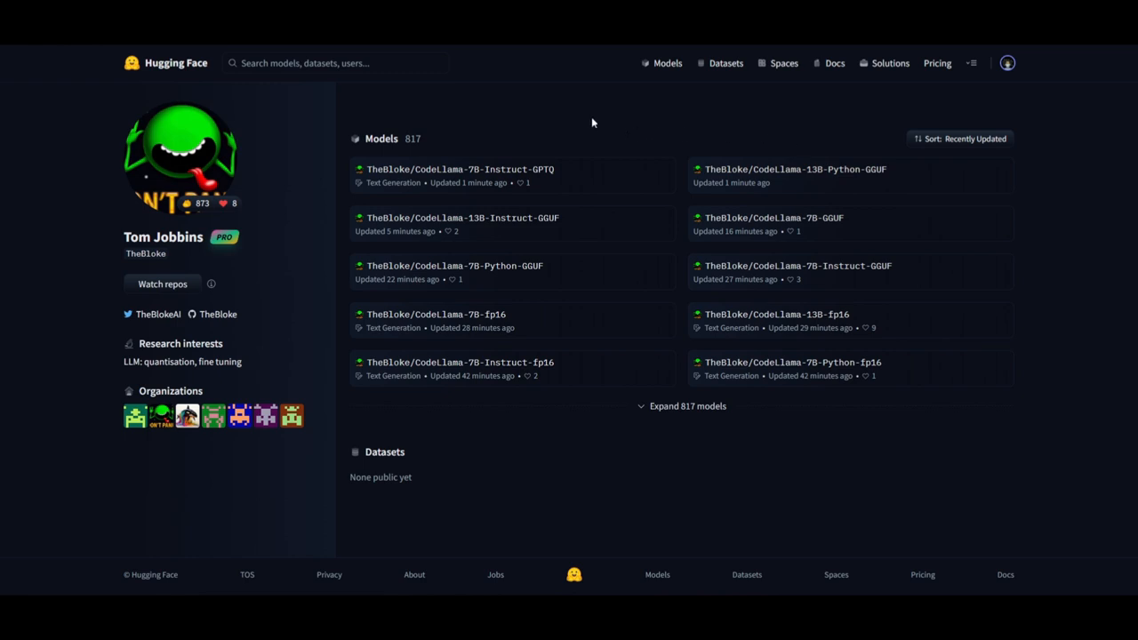
mouse_move(452, 87)
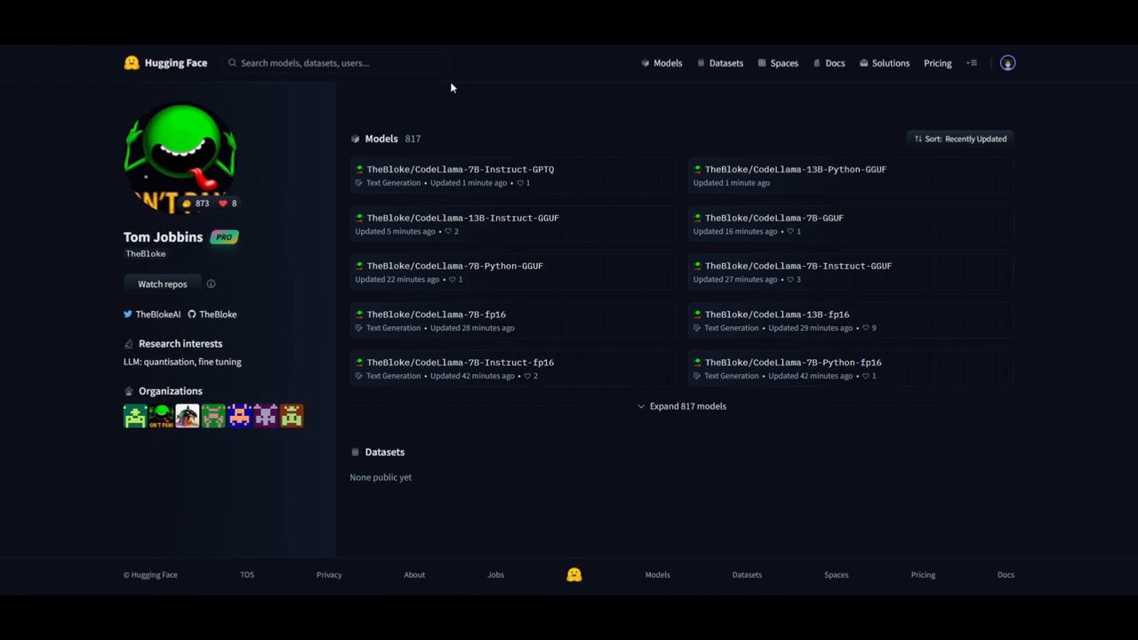
mouse_move(1064, 367)
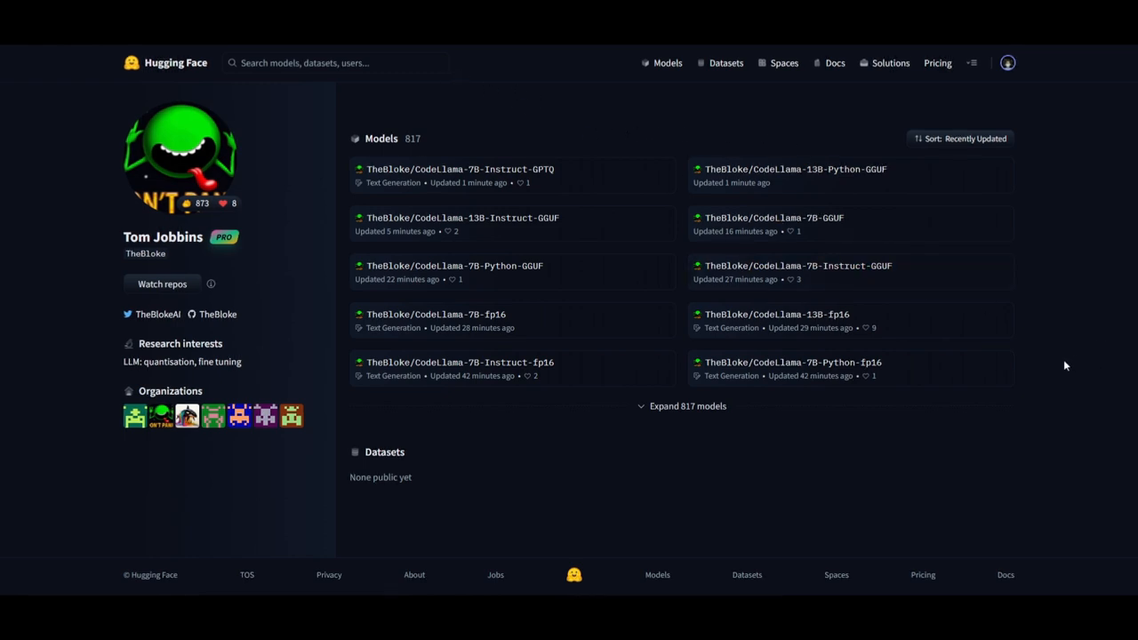
mouse_move(665, 79)
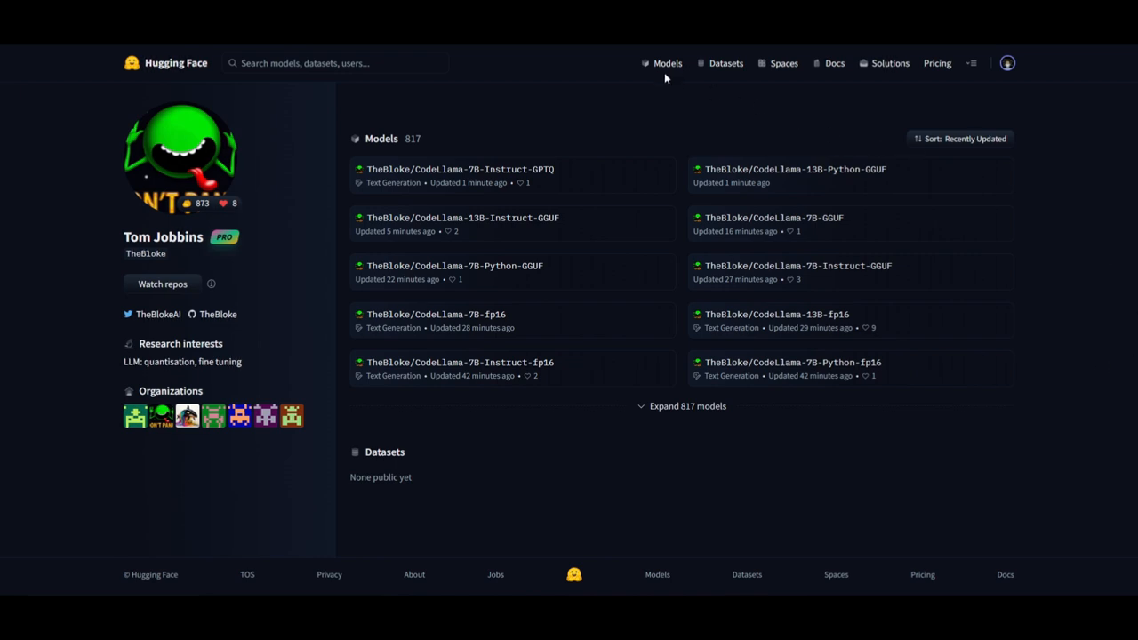
mouse_move(354, 128)
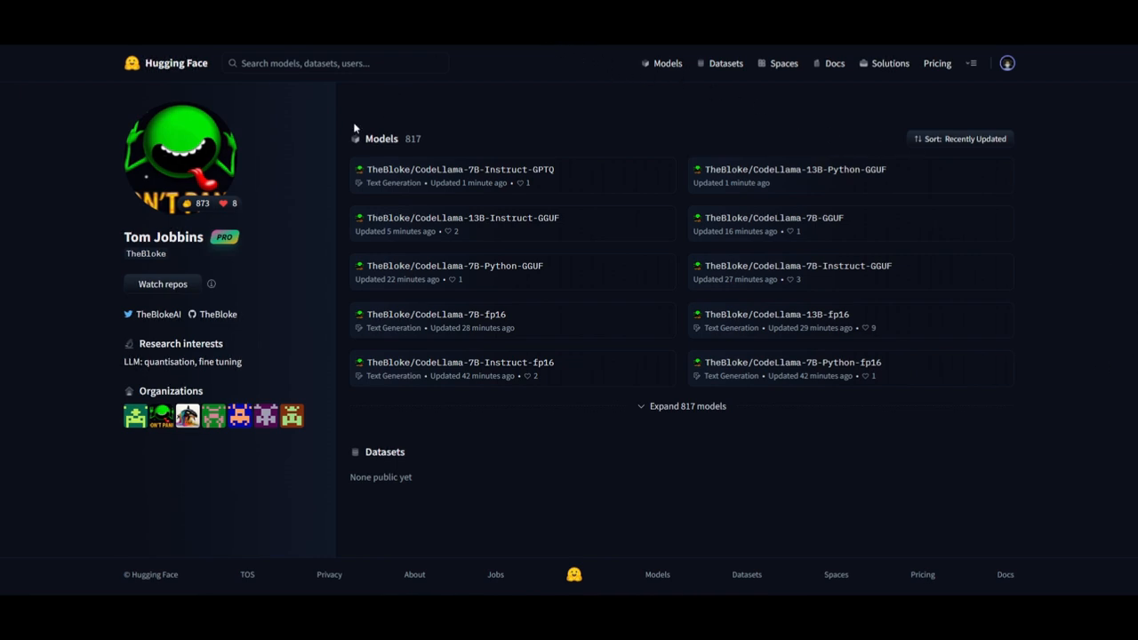
mouse_move(452, 157)
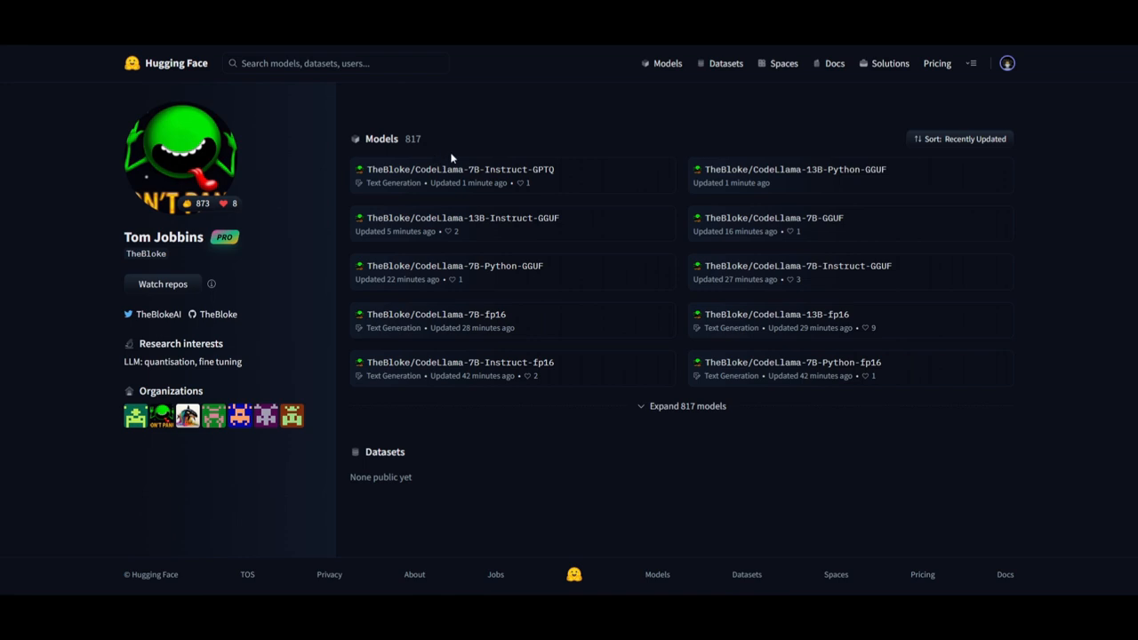
mouse_move(1020, 248)
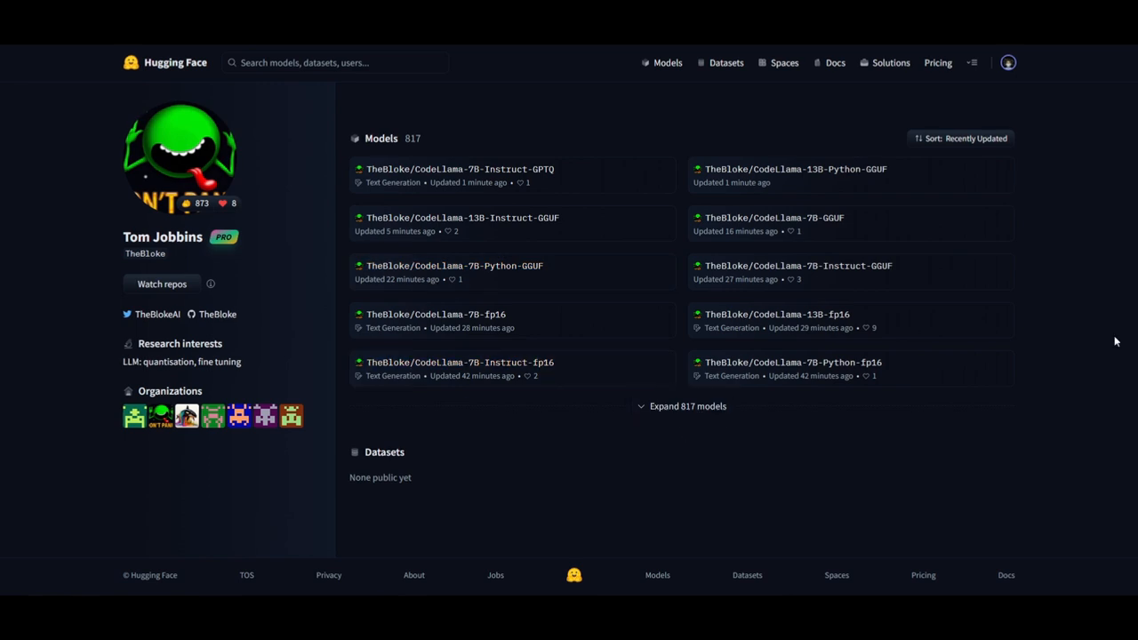
mouse_move(726, 339)
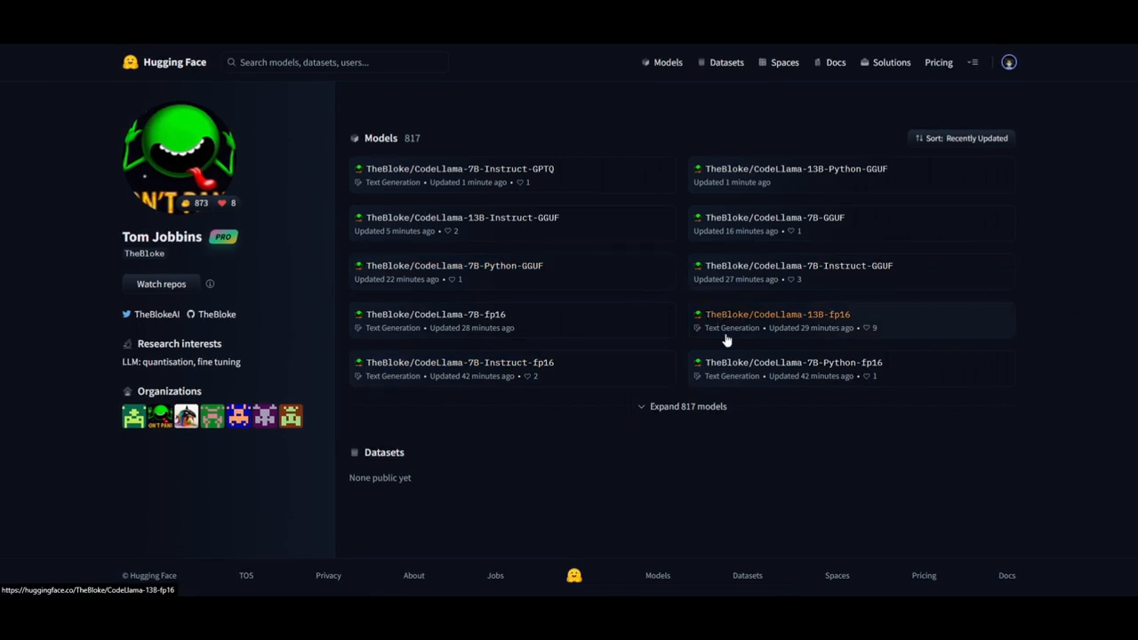
mouse_move(590, 193)
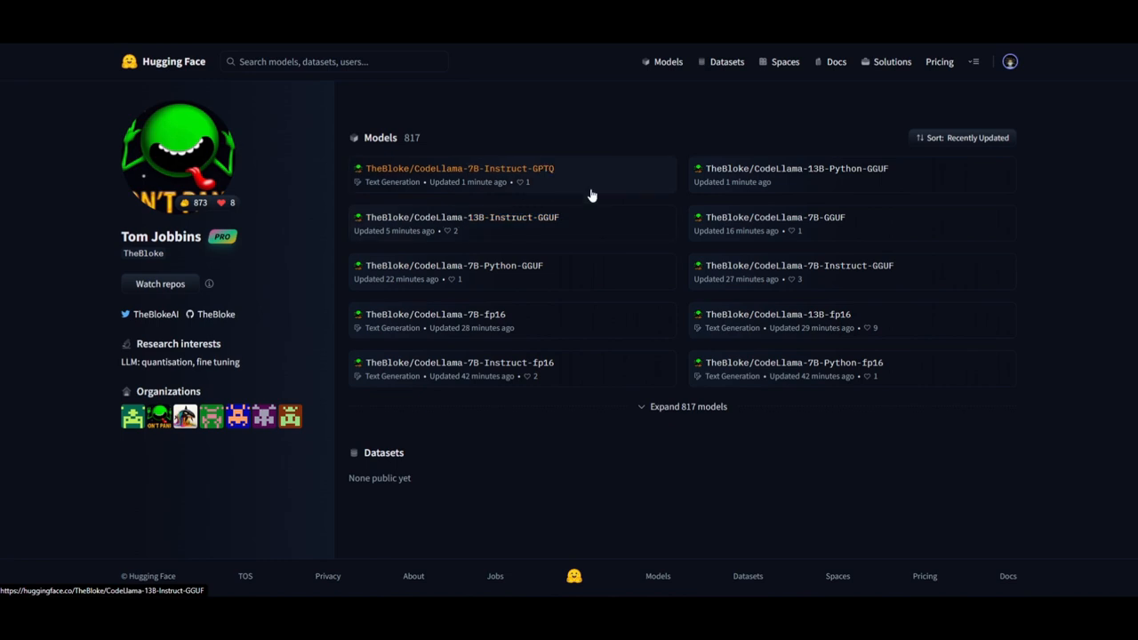
mouse_move(707, 71)
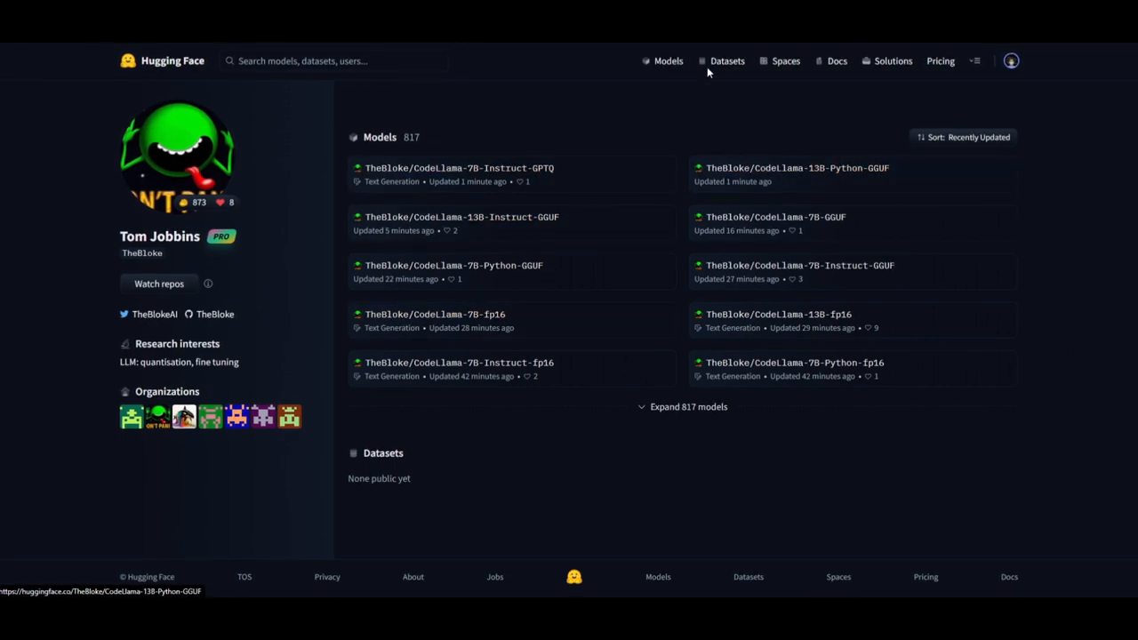
mouse_move(932, 167)
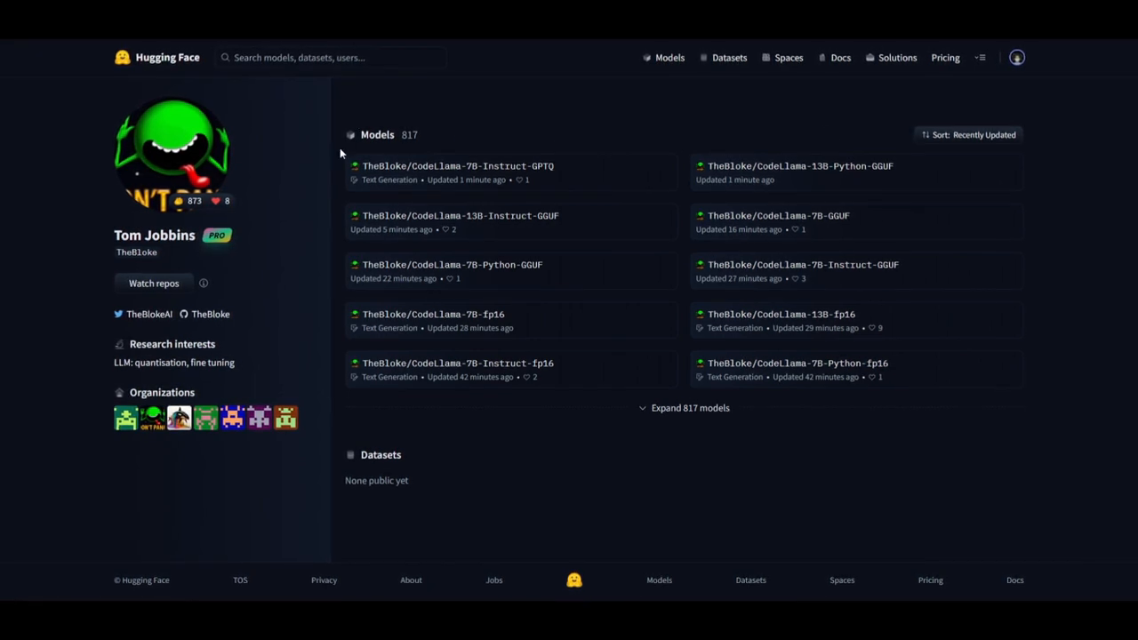
mouse_move(438, 169)
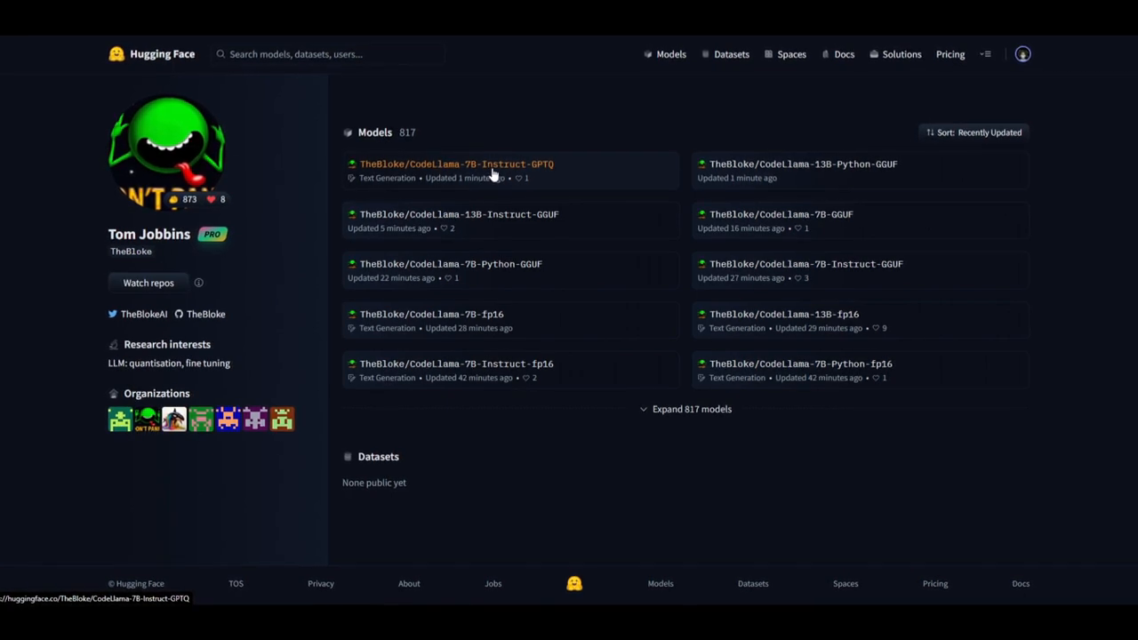
- Copy the TheBloke/CodeLlama-7B-Instruct-GPTQ repository name from TheBloke's profile
left_click(455, 164)
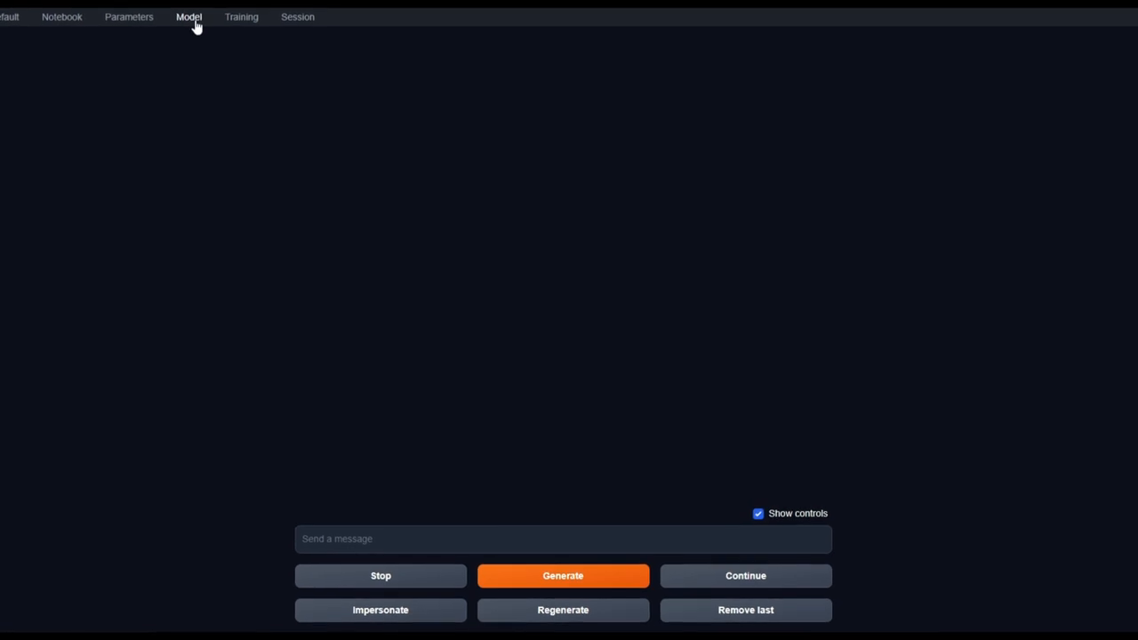
- Enter TheBloke/CodeLlama-7B-Instruct-GPTQ as the custom model to download in the Model tab
left_click(188, 16)
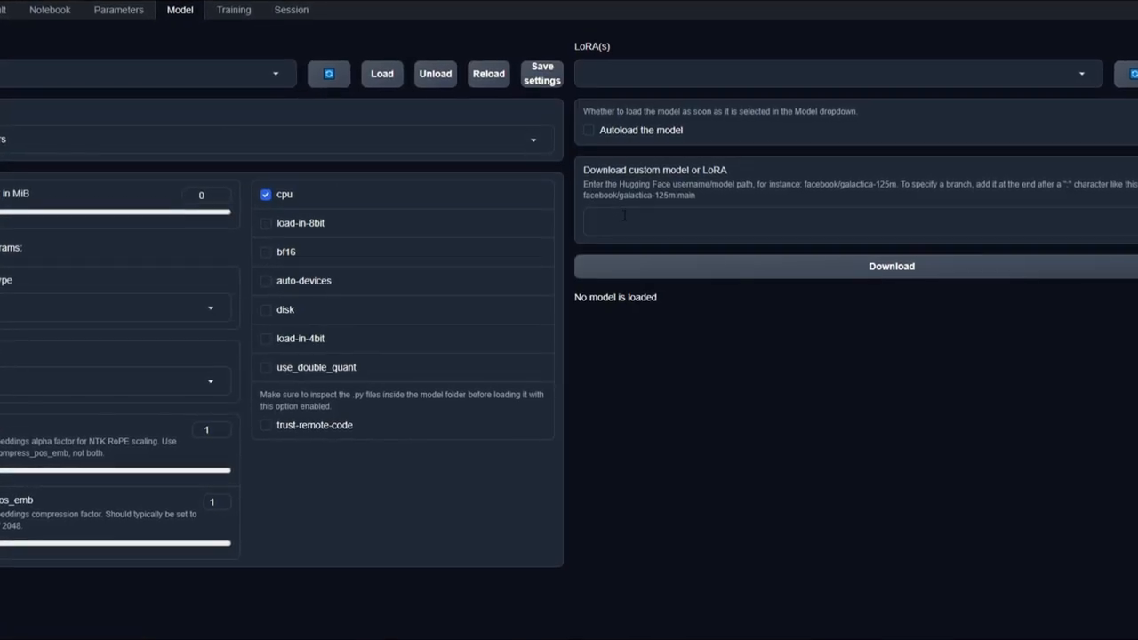
type("TheBloke/CodeLlama-7B-Instruct-GPTQ")
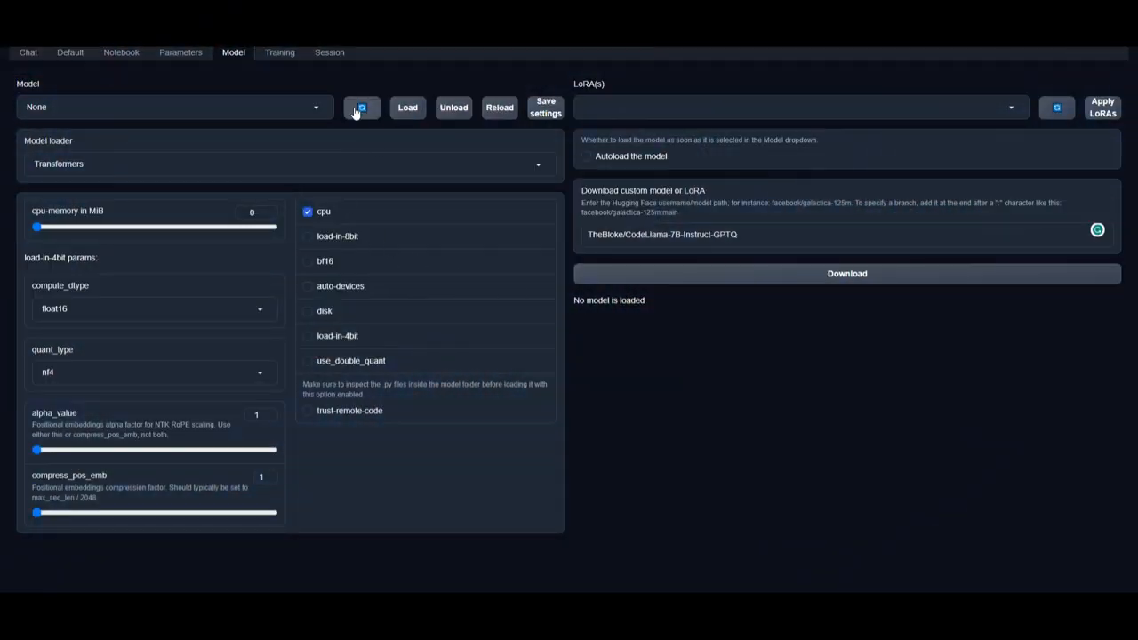
- Refresh and check the available models dropdown, then return to the Chat view
left_click(174, 107)
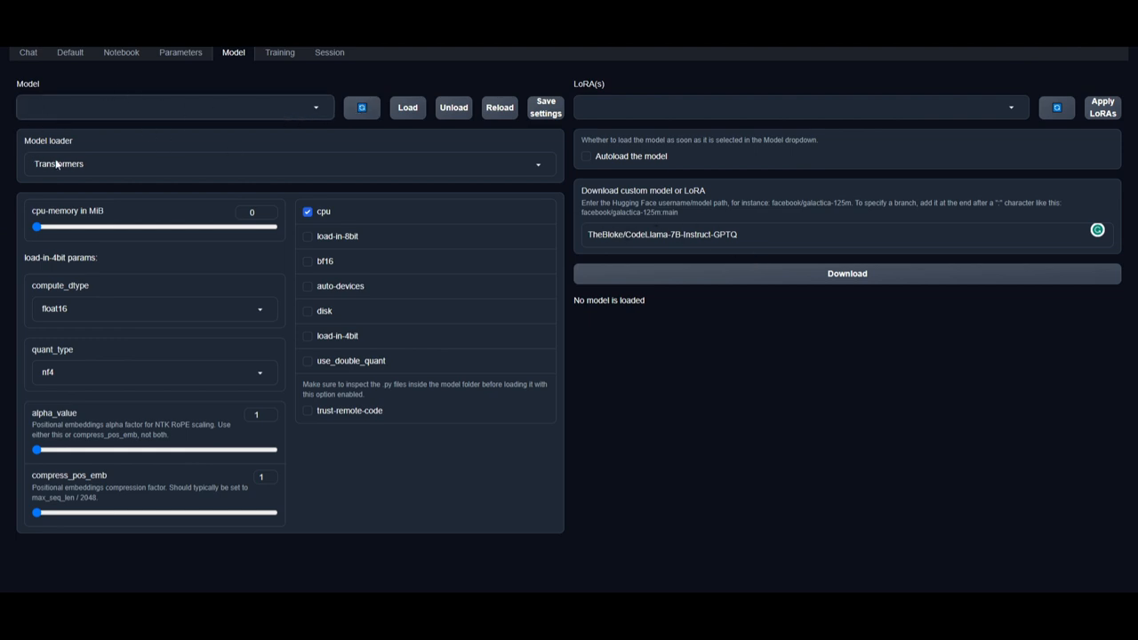
mouse_move(78, 131)
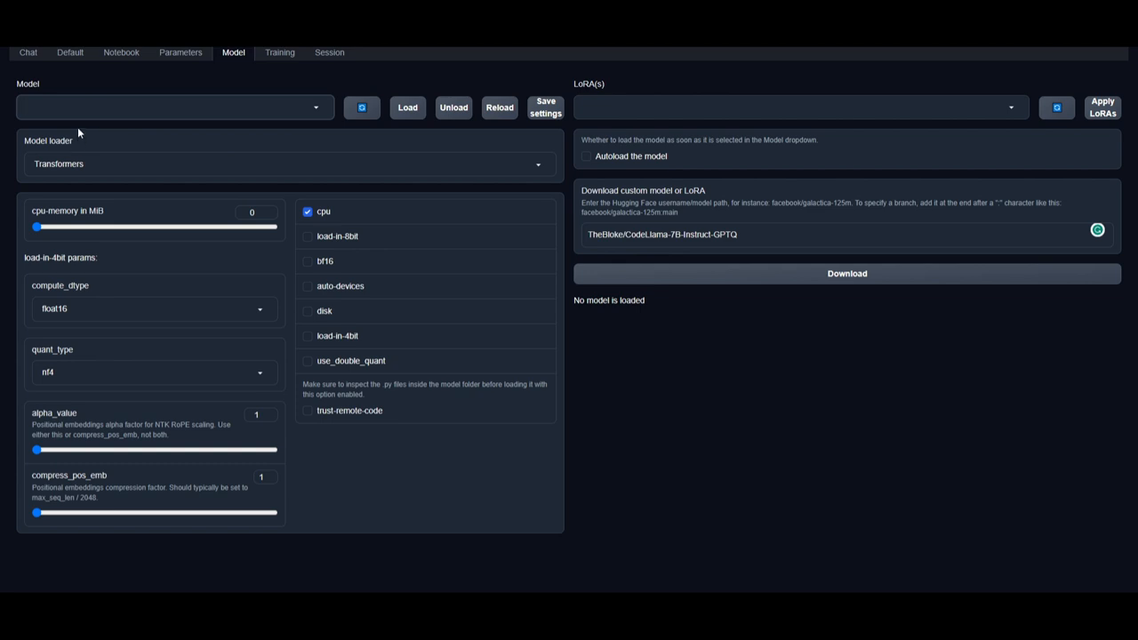
mouse_move(686, 409)
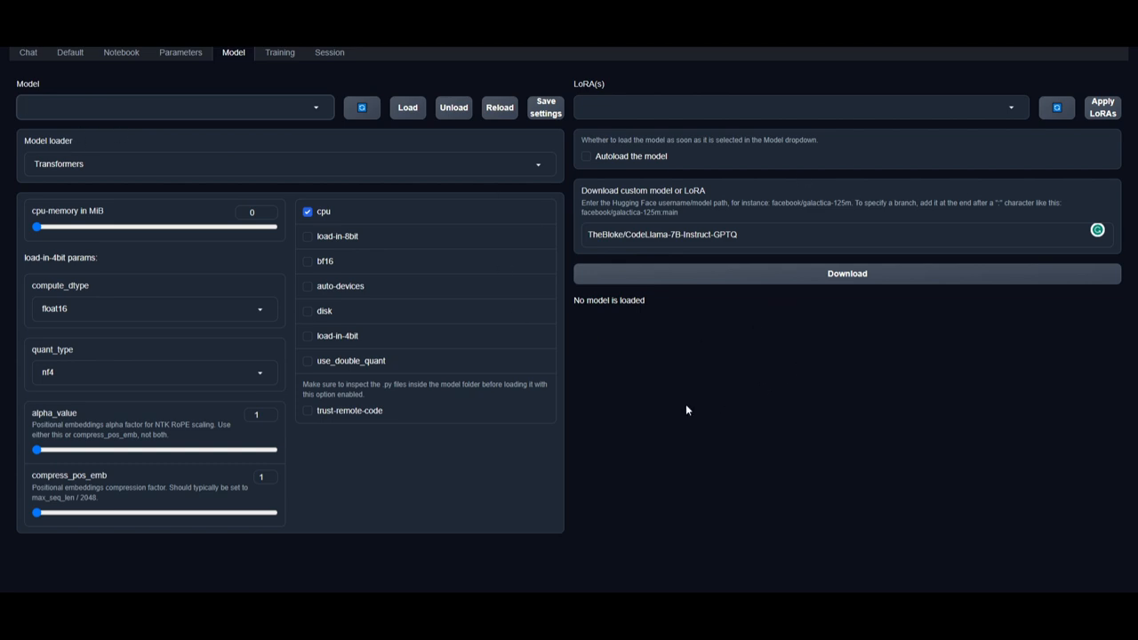
mouse_move(501, 338)
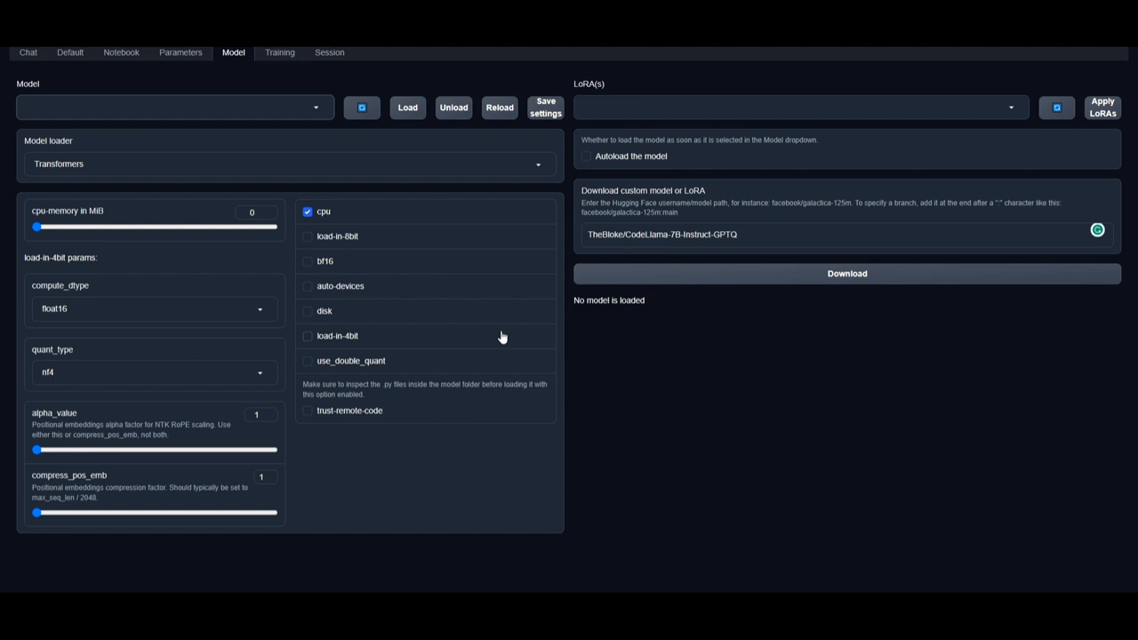
left_click(174, 106)
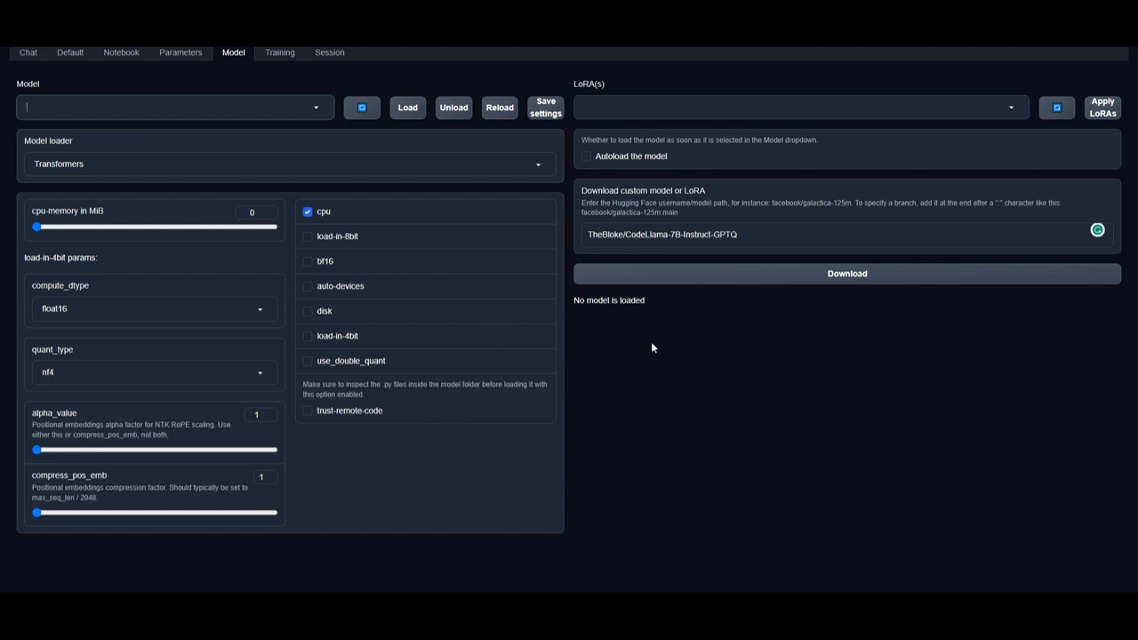
mouse_move(669, 277)
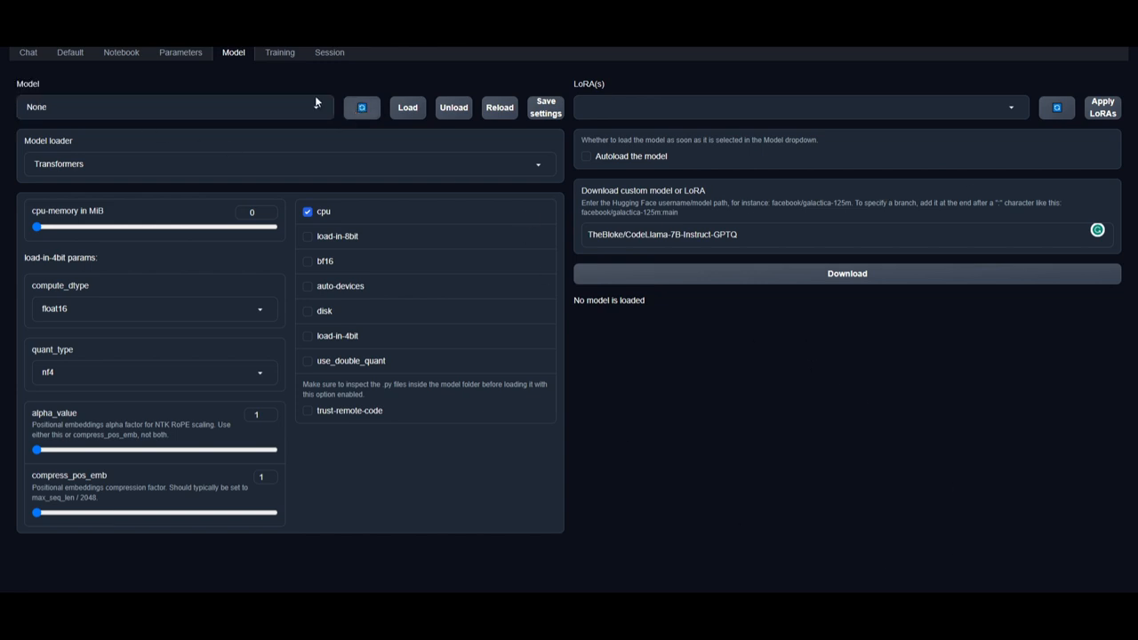
left_click(174, 107)
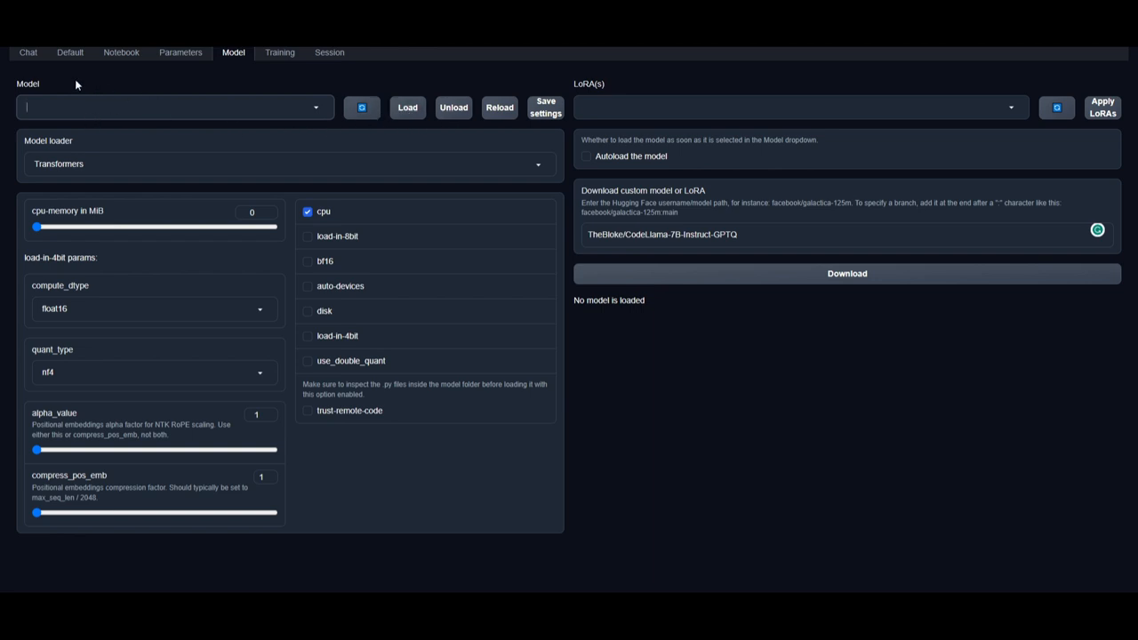
left_click(28, 51)
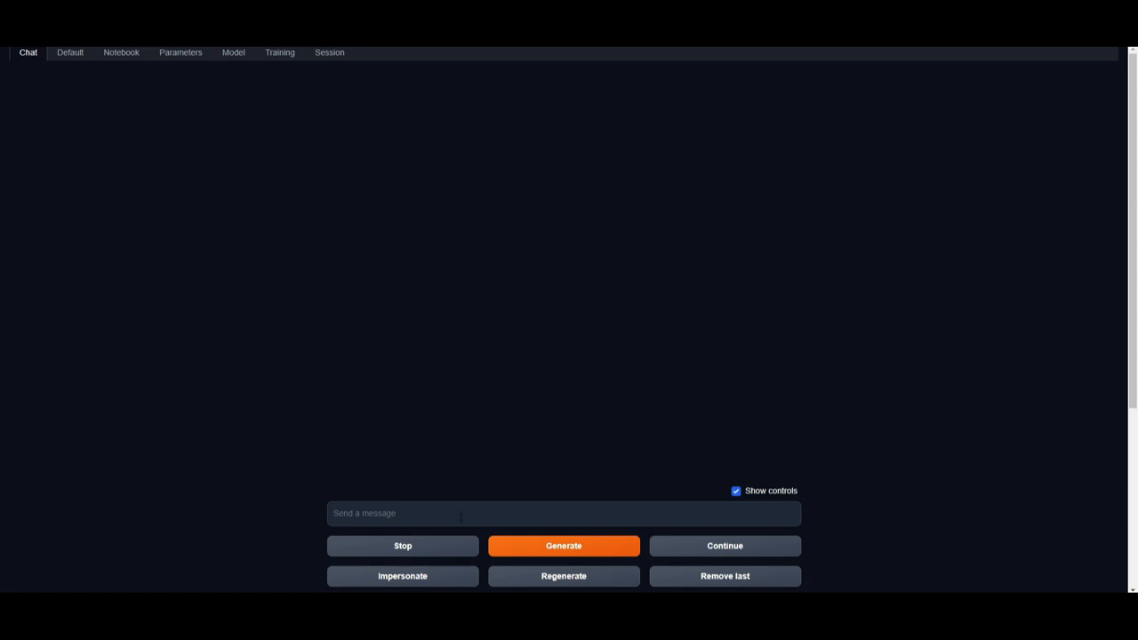
mouse_move(348, 484)
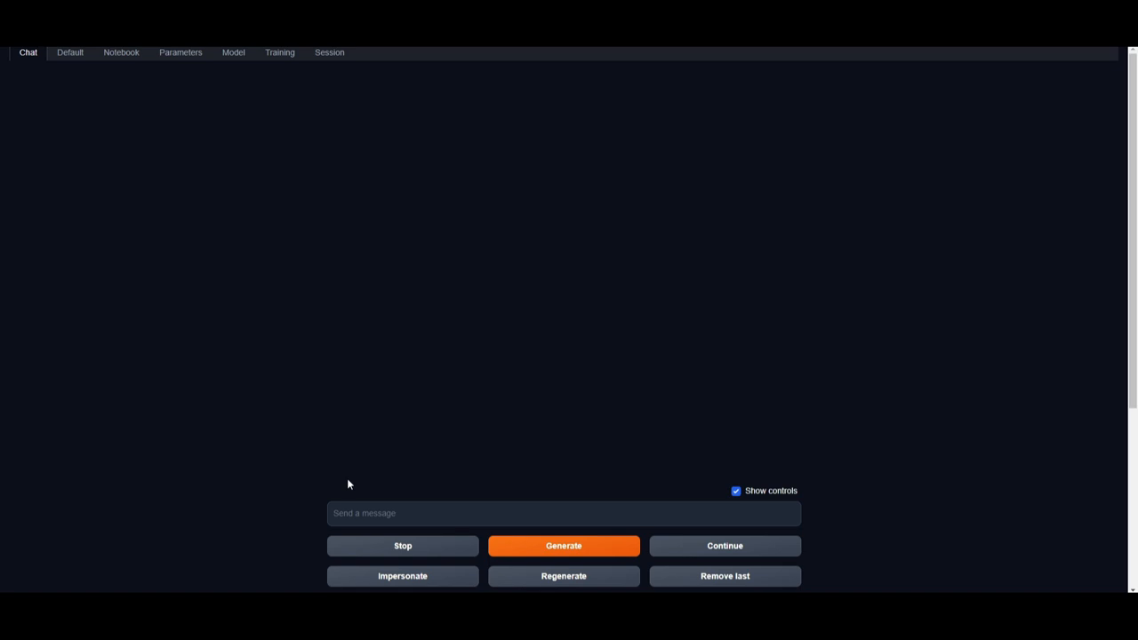
mouse_move(446, 382)
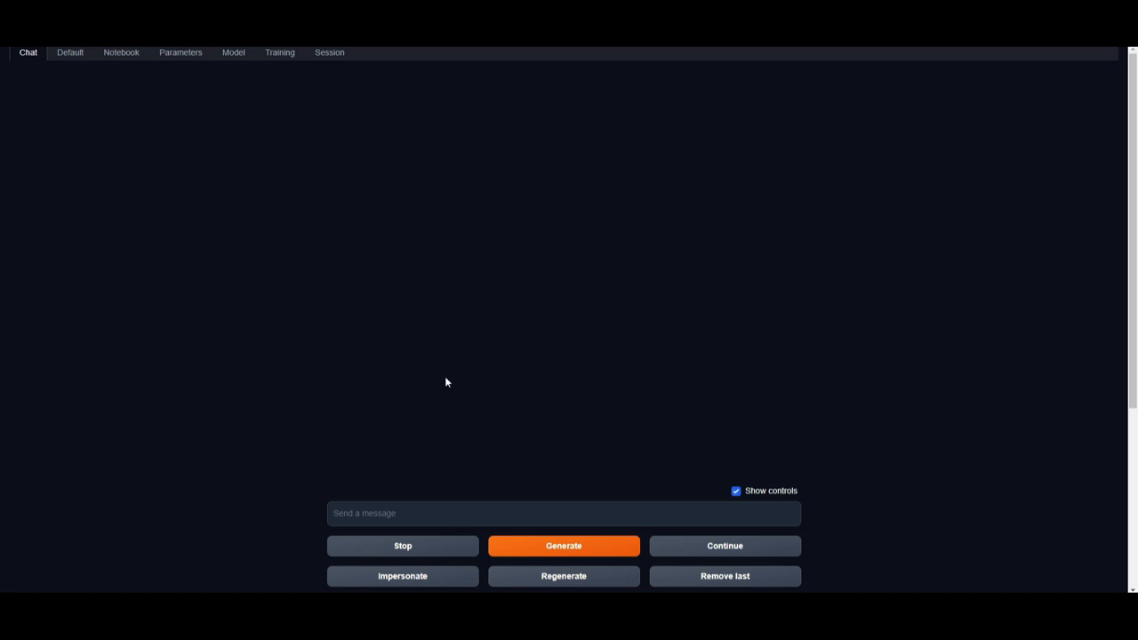
mouse_move(620, 291)
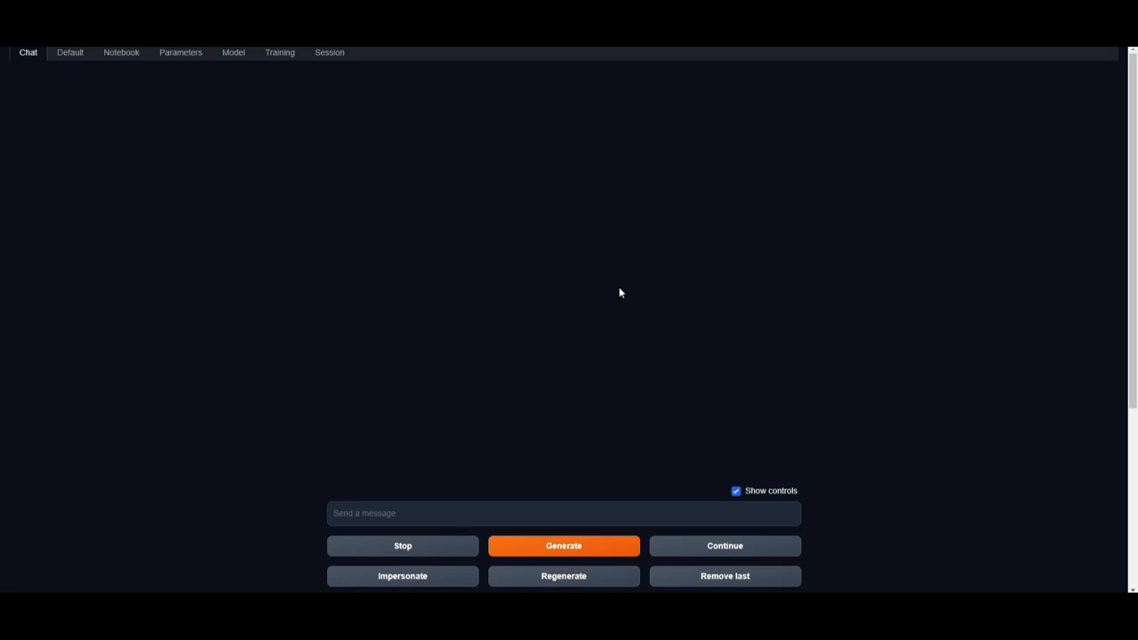
mouse_move(624, 304)
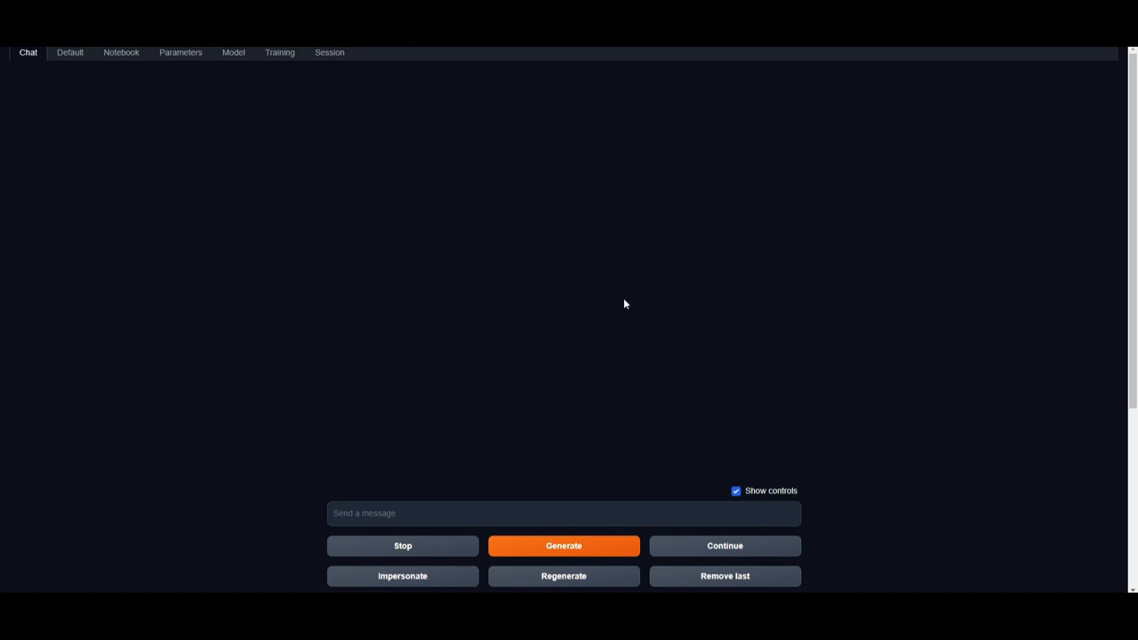
mouse_move(631, 320)
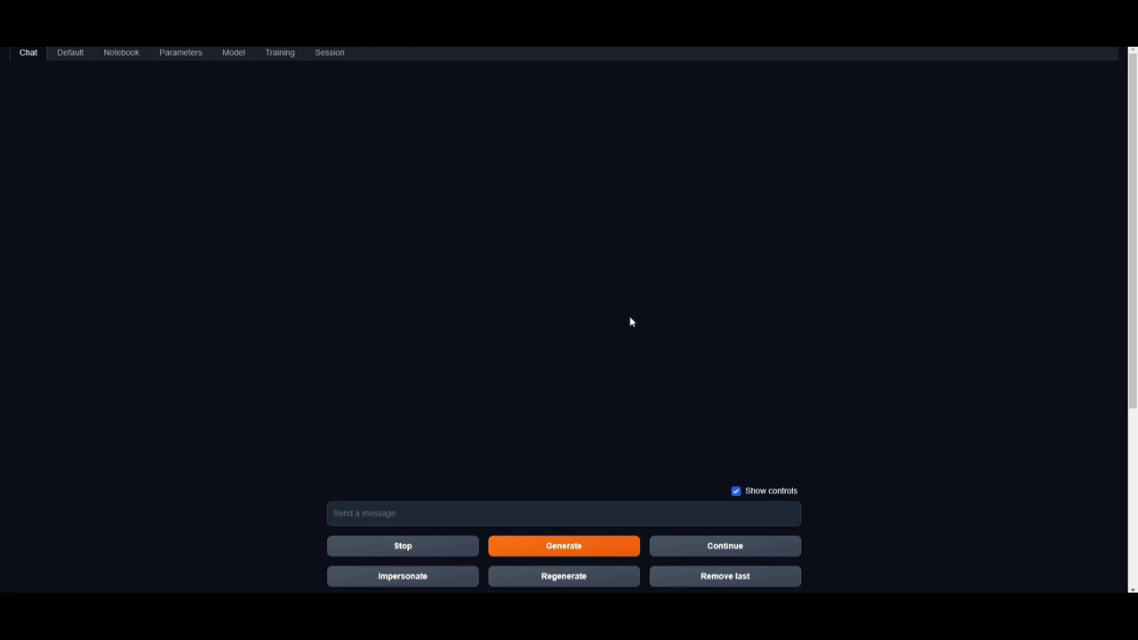
mouse_move(610, 324)
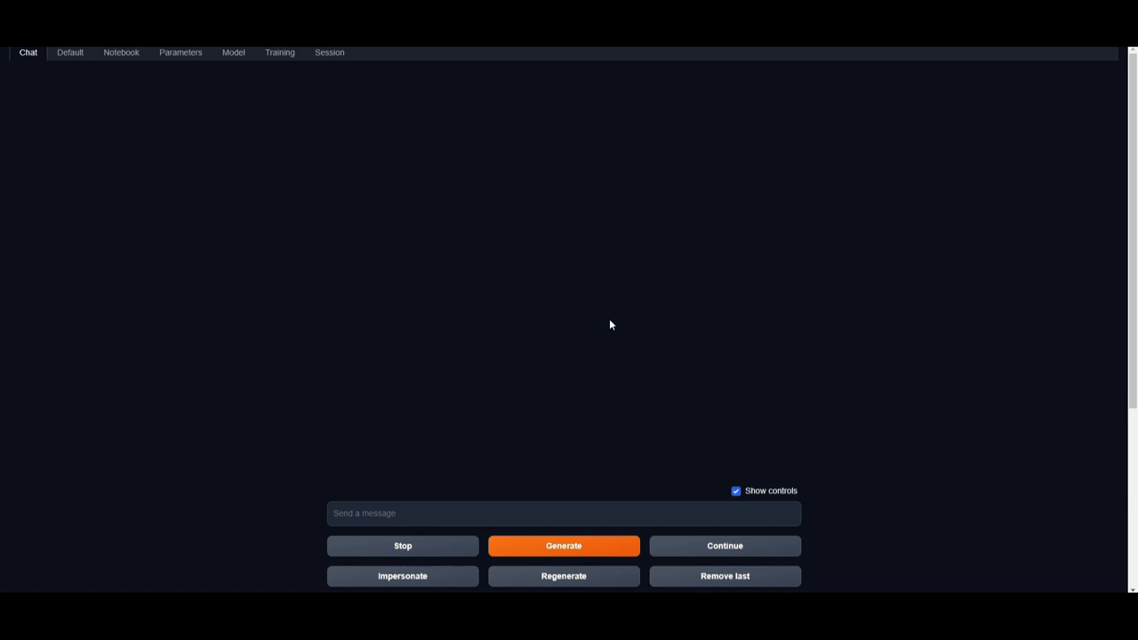
mouse_move(552, 334)
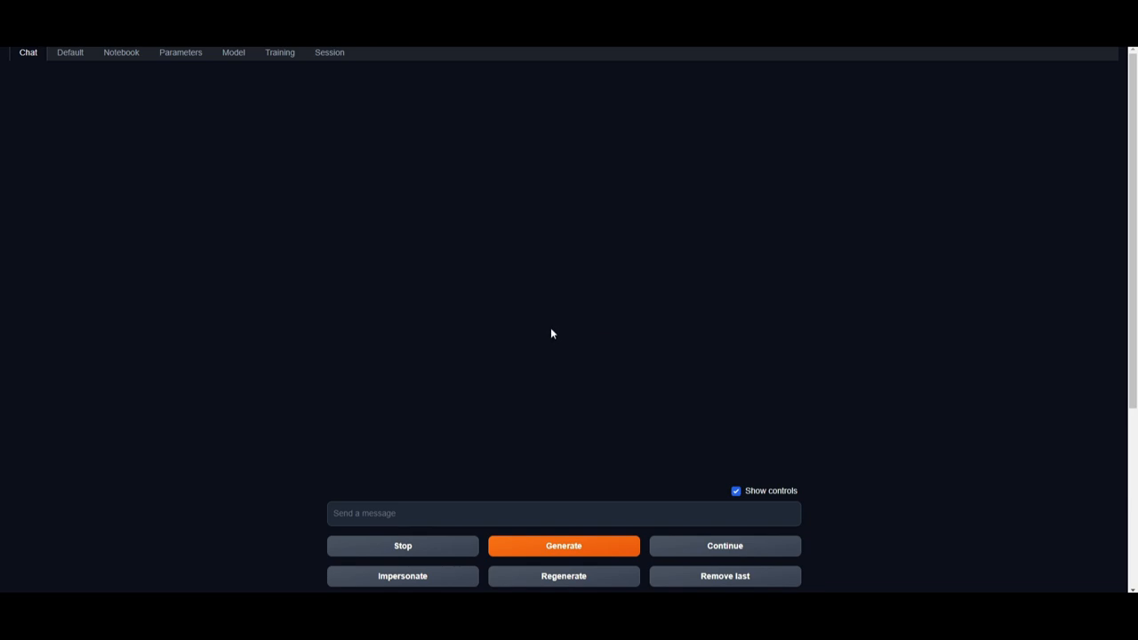
mouse_move(519, 345)
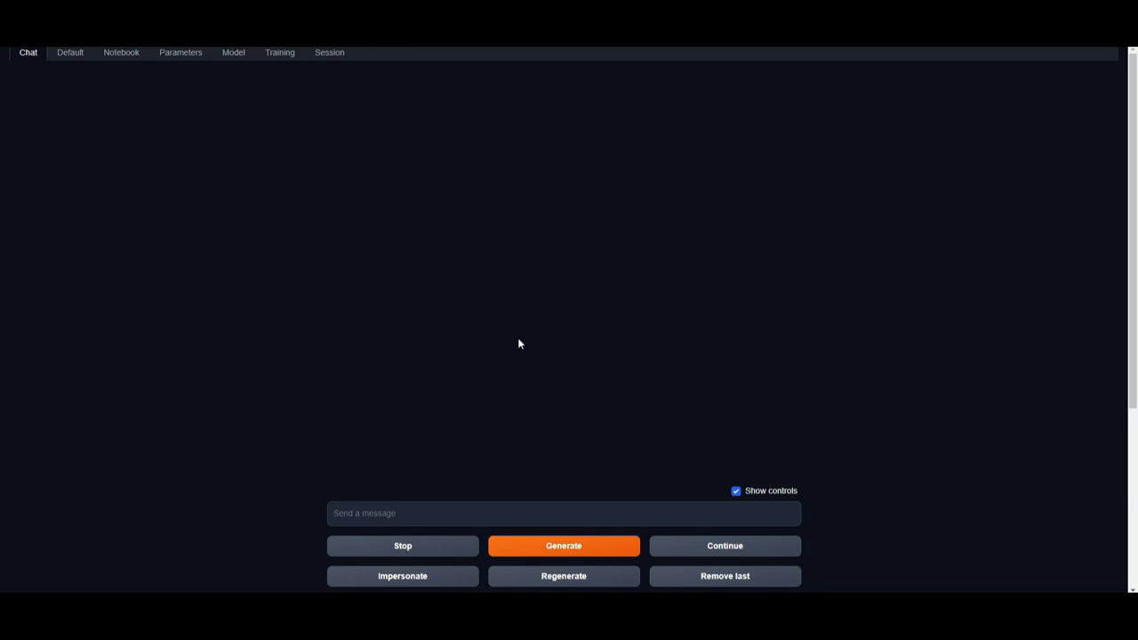
mouse_move(512, 359)
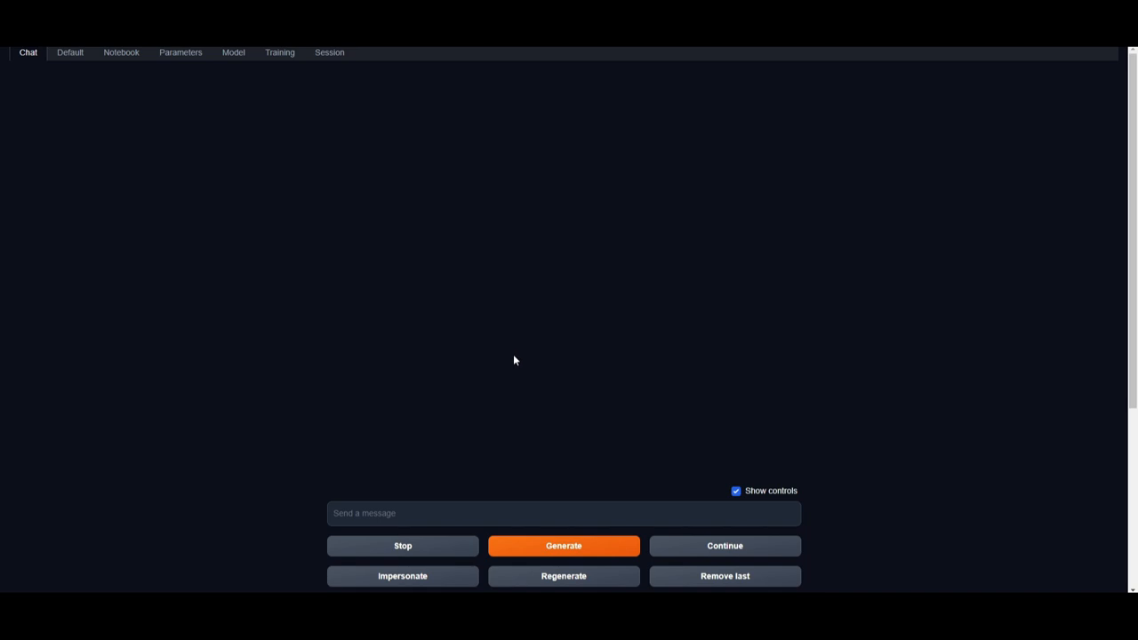
mouse_move(547, 364)
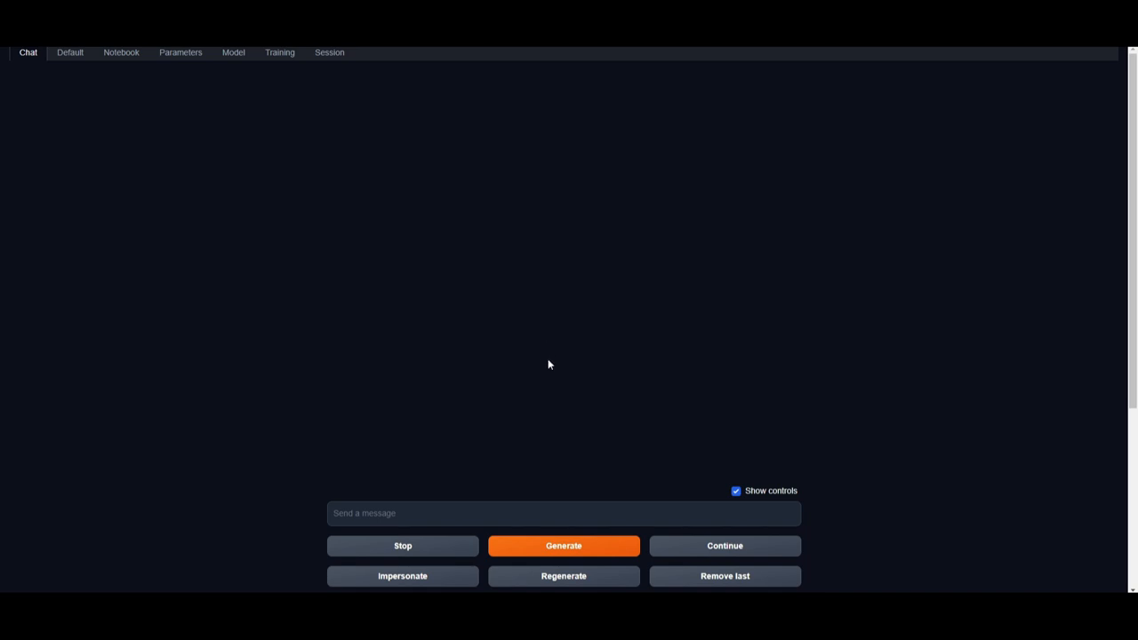
mouse_move(451, 151)
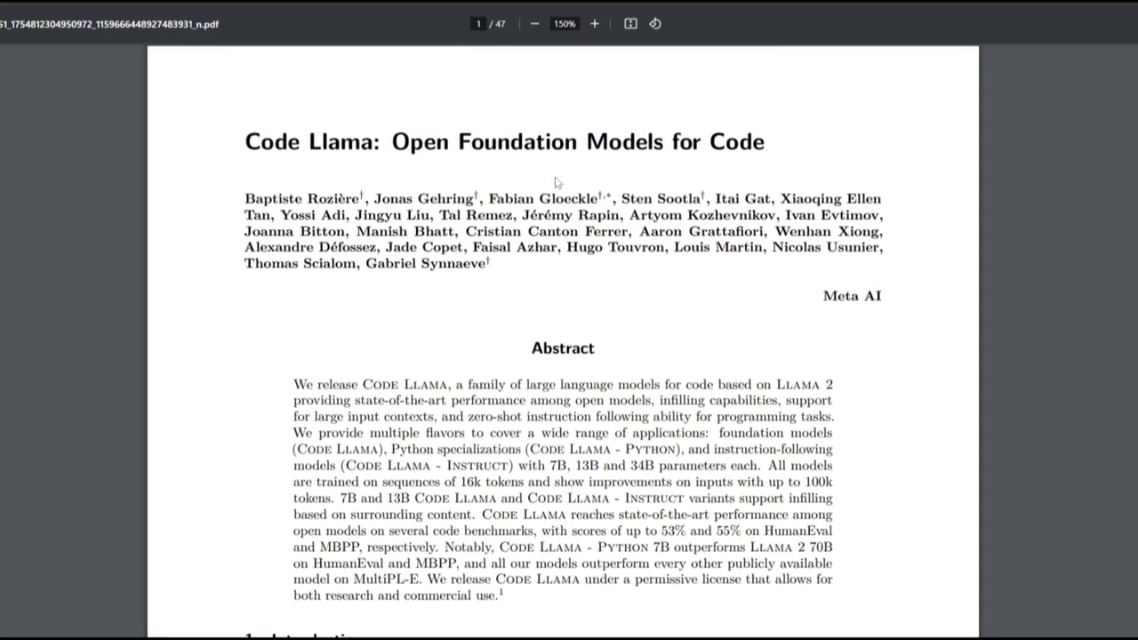
- Scroll the Code Llama paper from the abstract down through the introduction
scroll("down", 3)
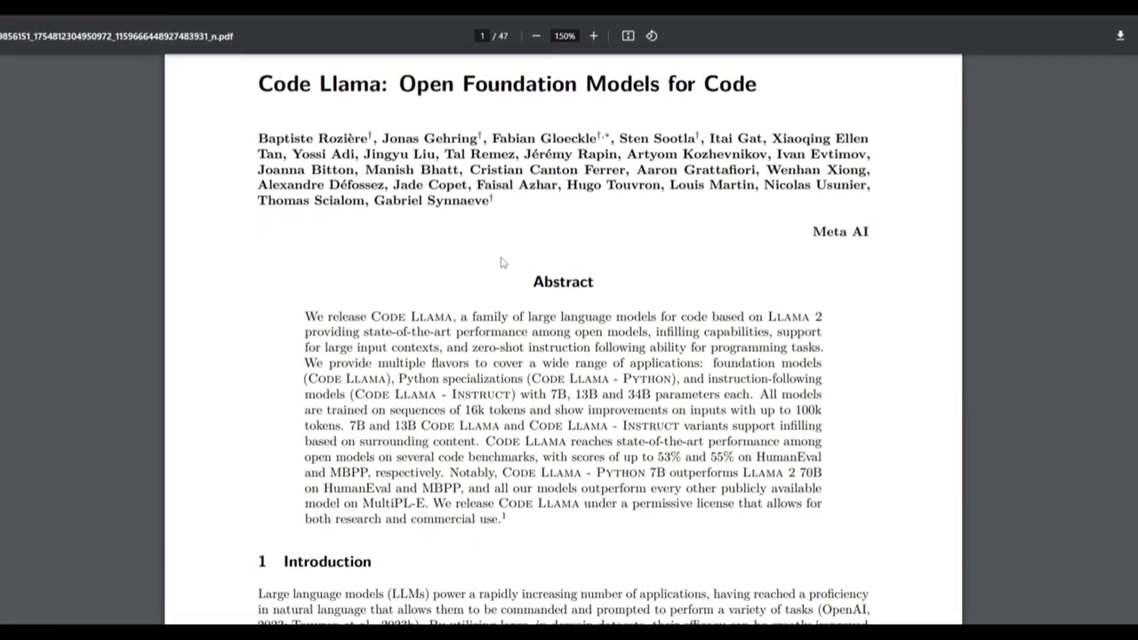
scroll("down", 3)
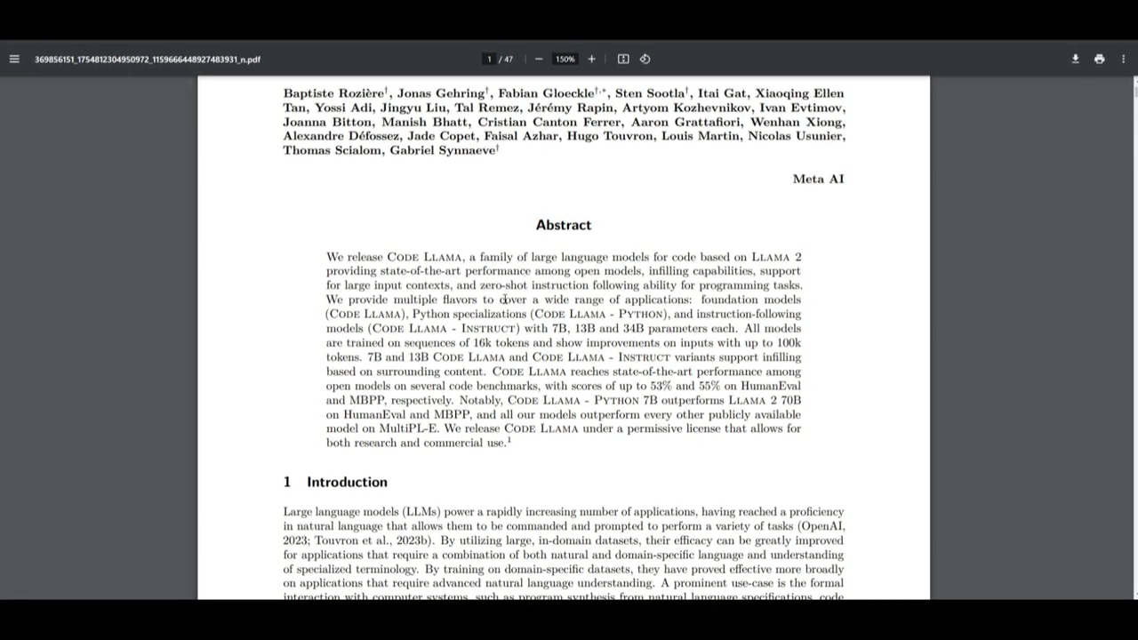
scroll("down", 3)
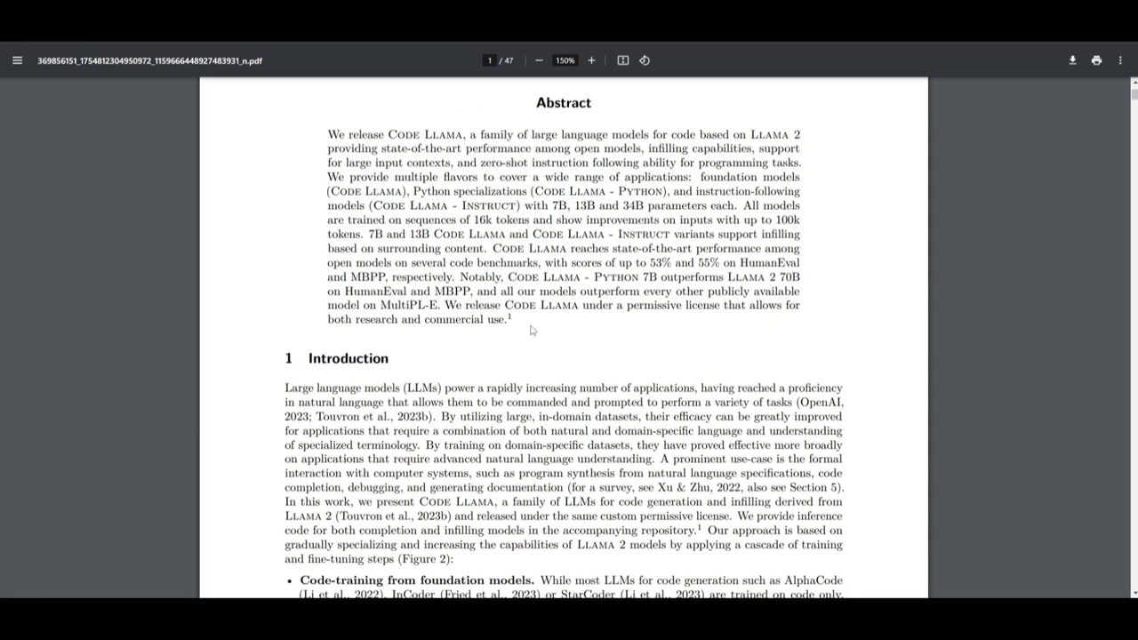
scroll("down", 3)
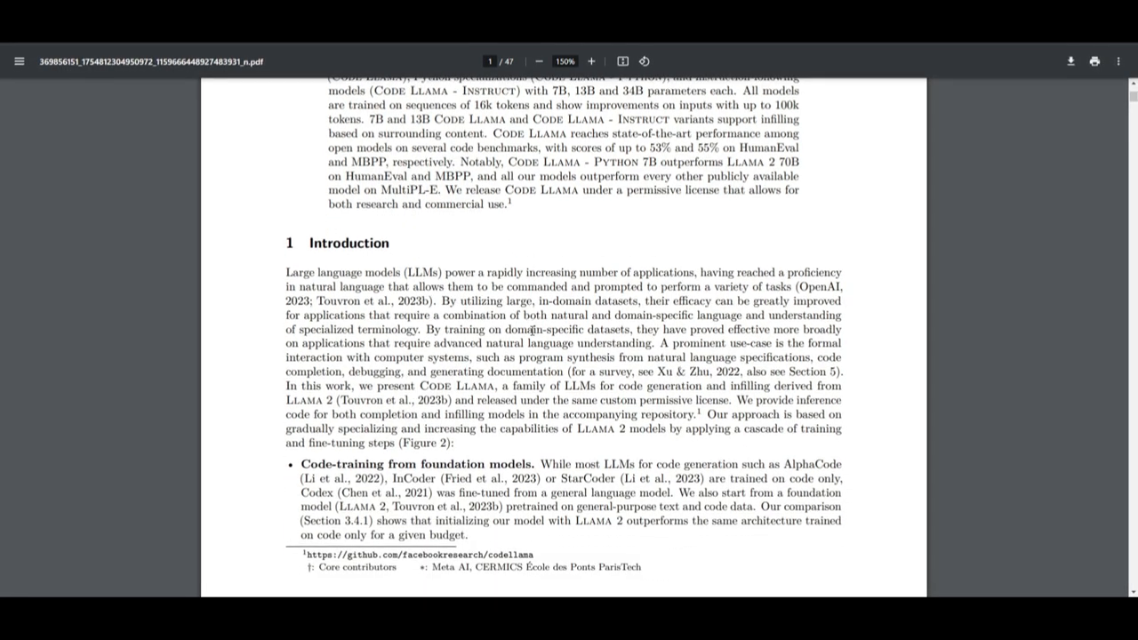
scroll("down", 3)
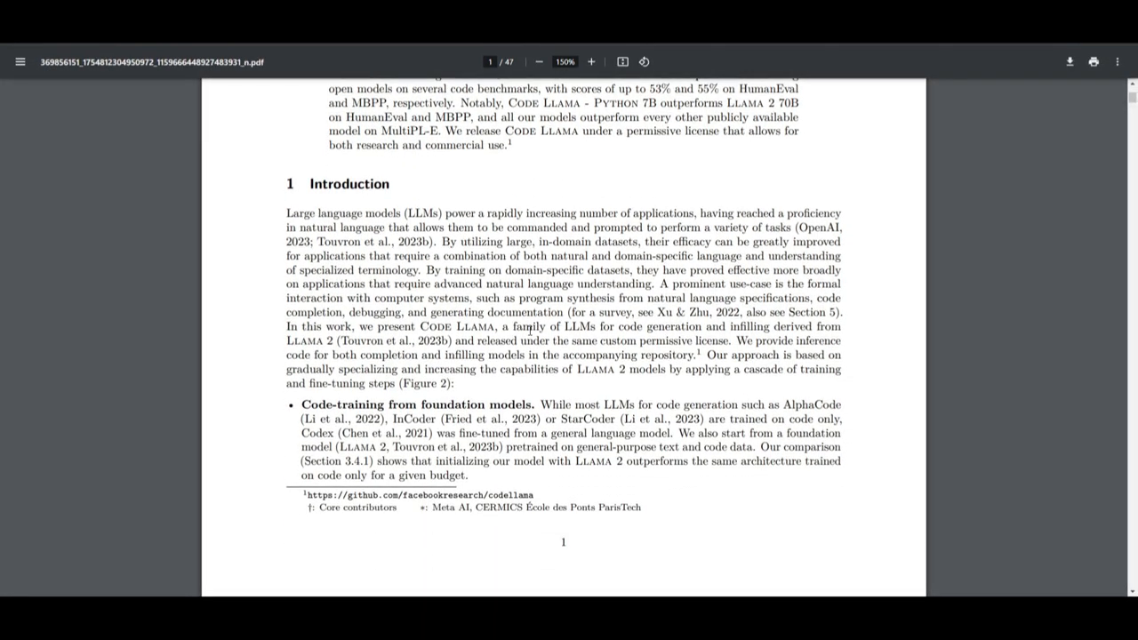
scroll("down", 3)
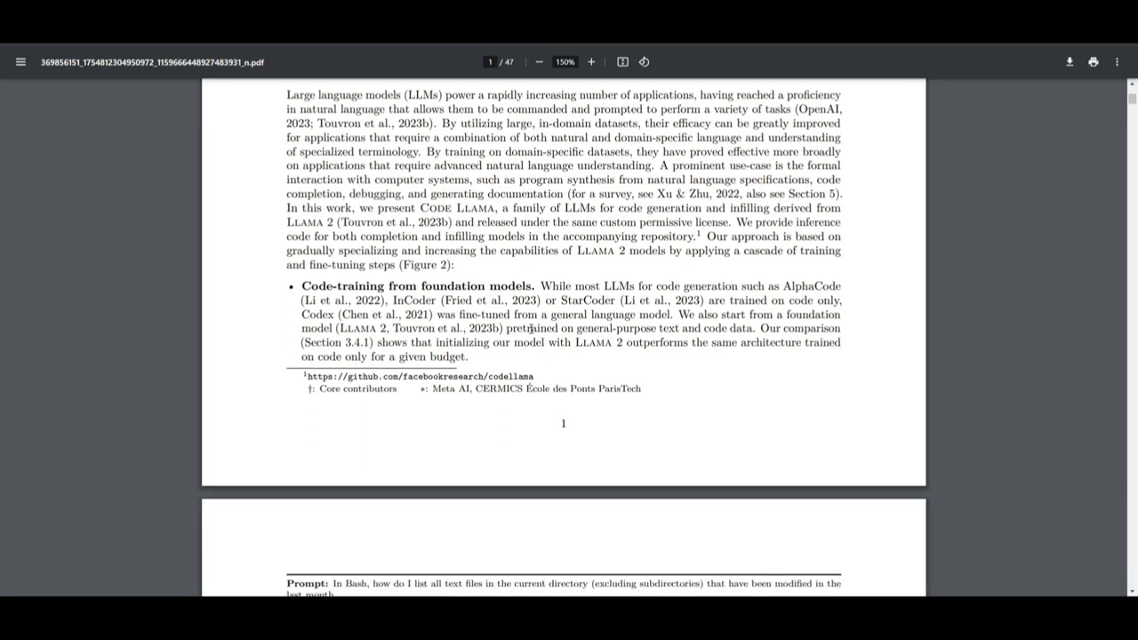
scroll("down", 3)
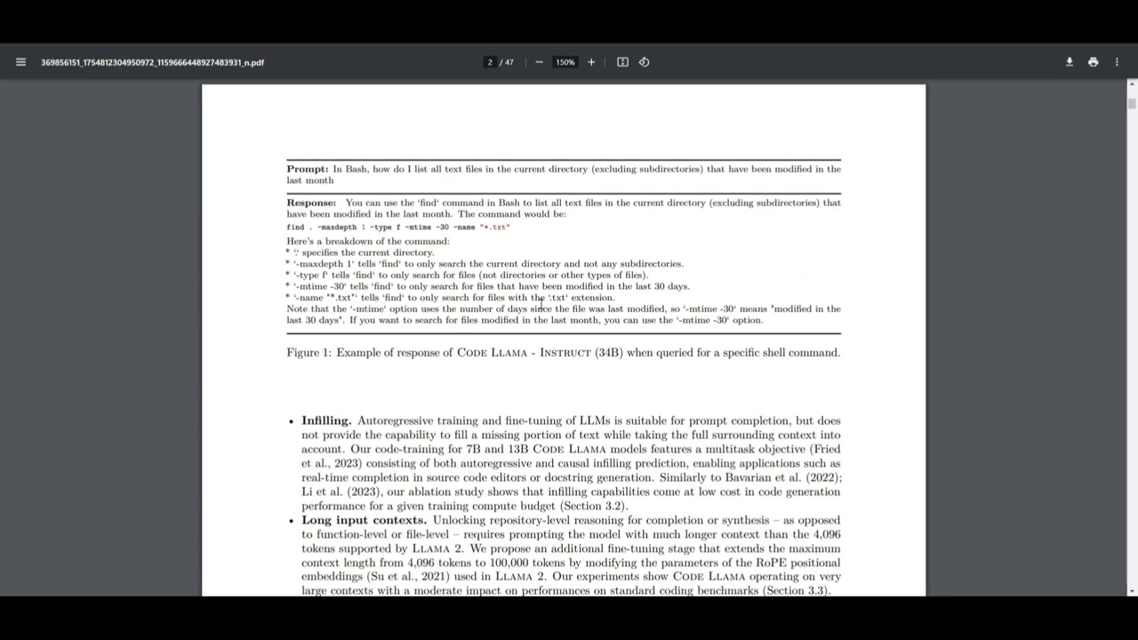
mouse_move(547, 283)
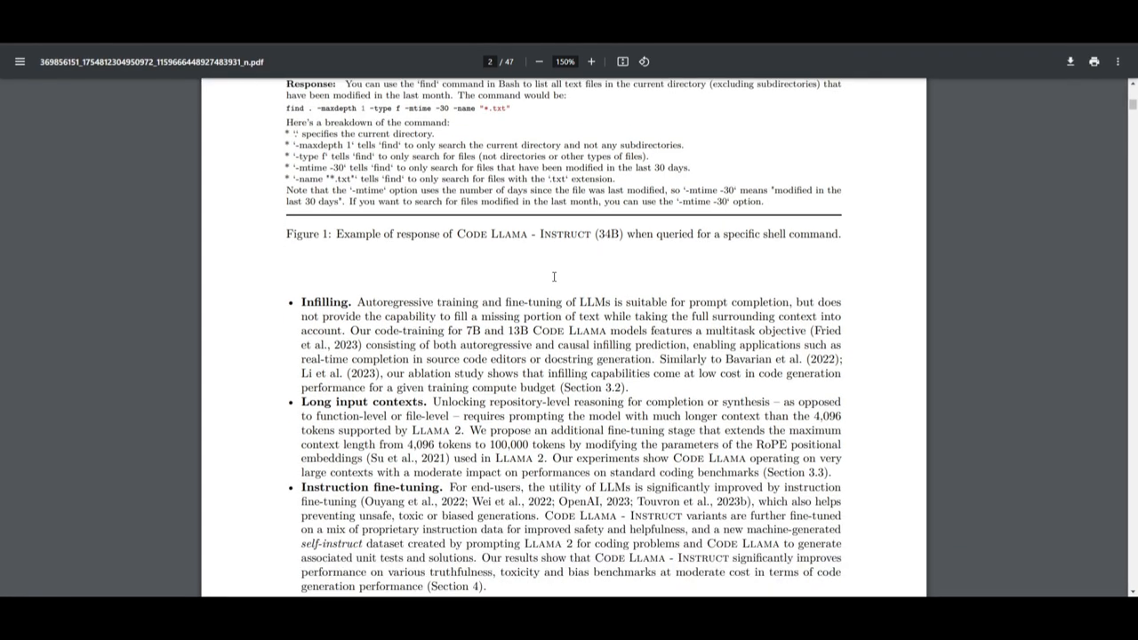
- Continue scrolling to Section 2.1, the Code Llama models family, on page 3
scroll("down", 3)
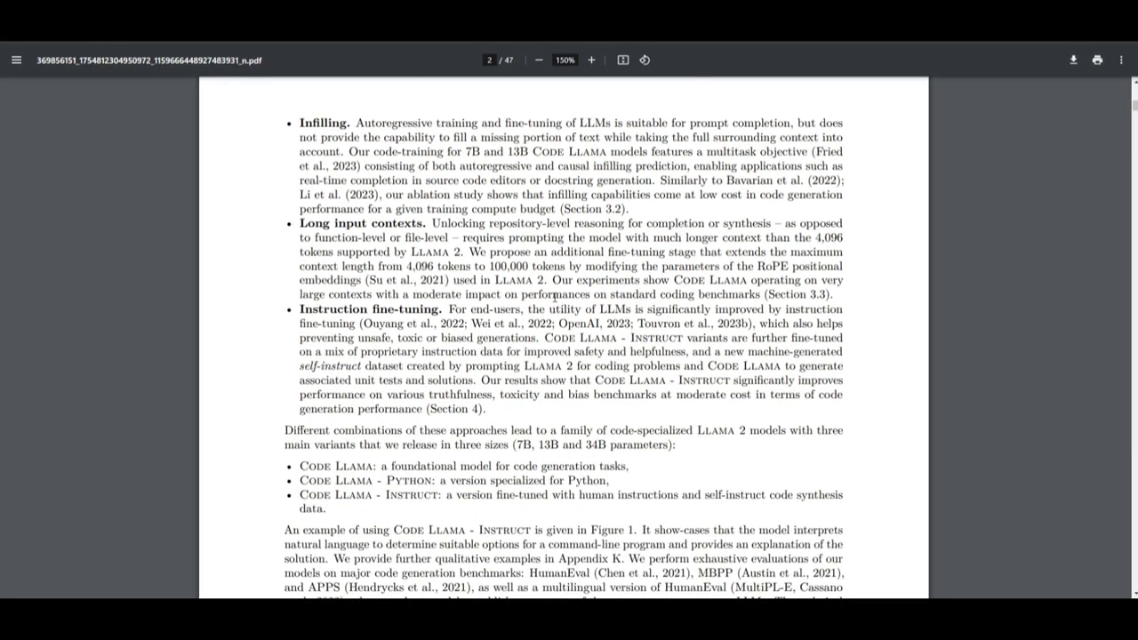
scroll("down", 3)
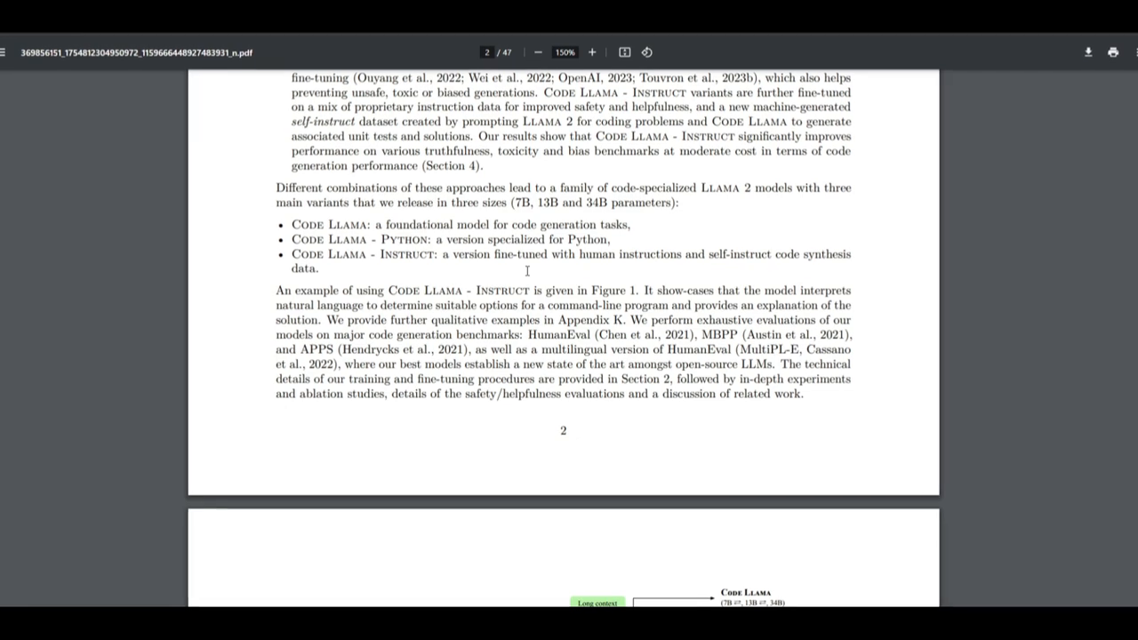
scroll("down", 3)
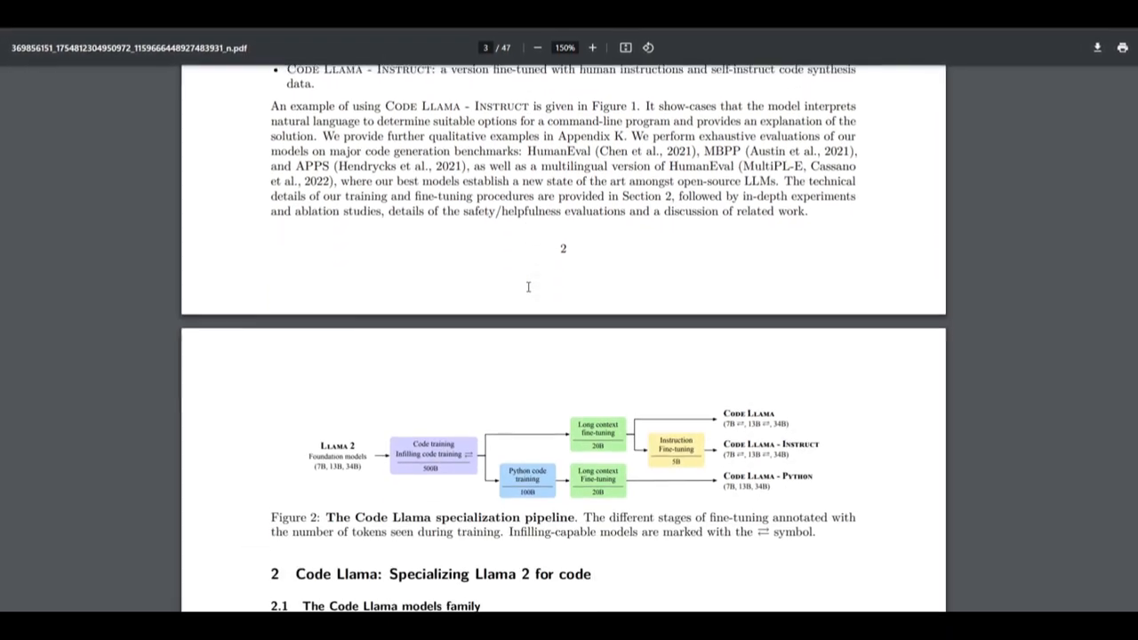
scroll("down", 3)
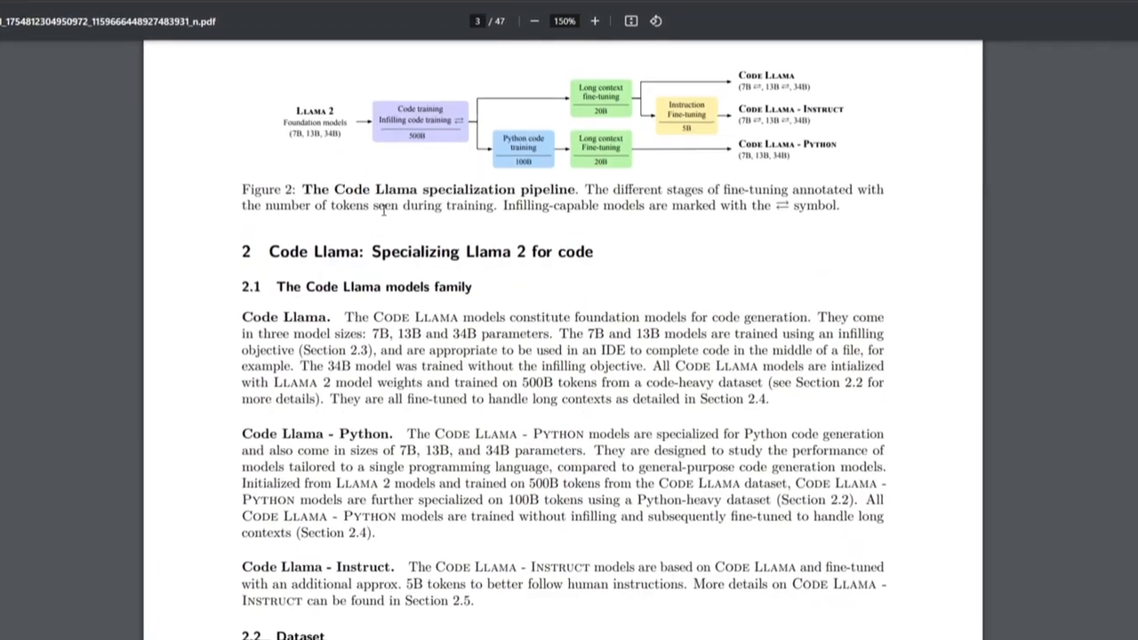
scroll("down", 3)
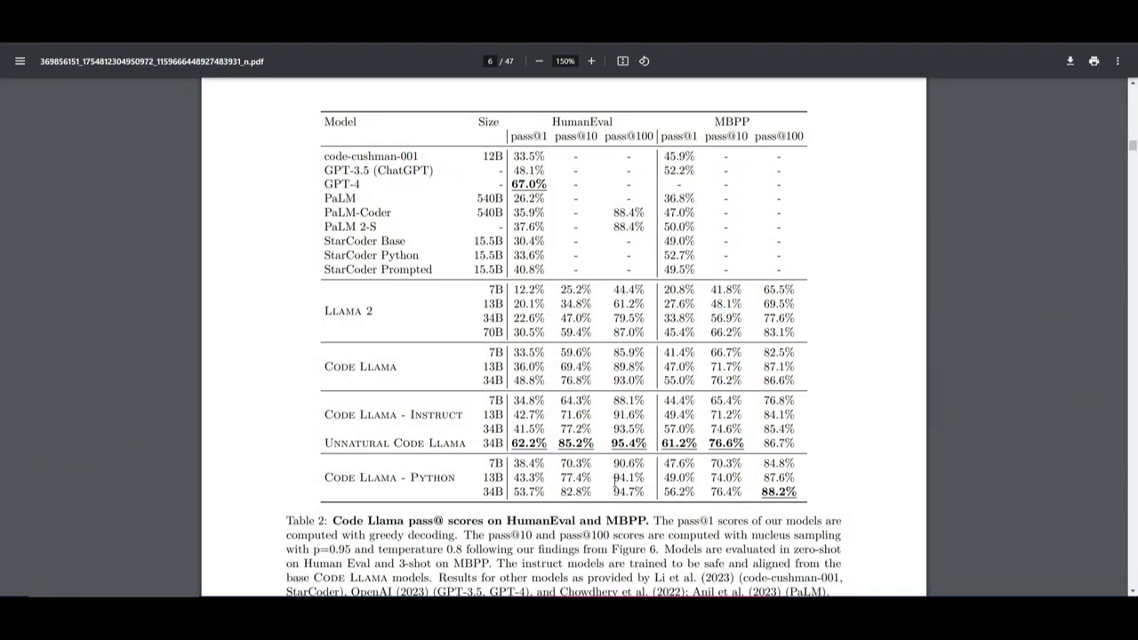
mouse_move(608, 484)
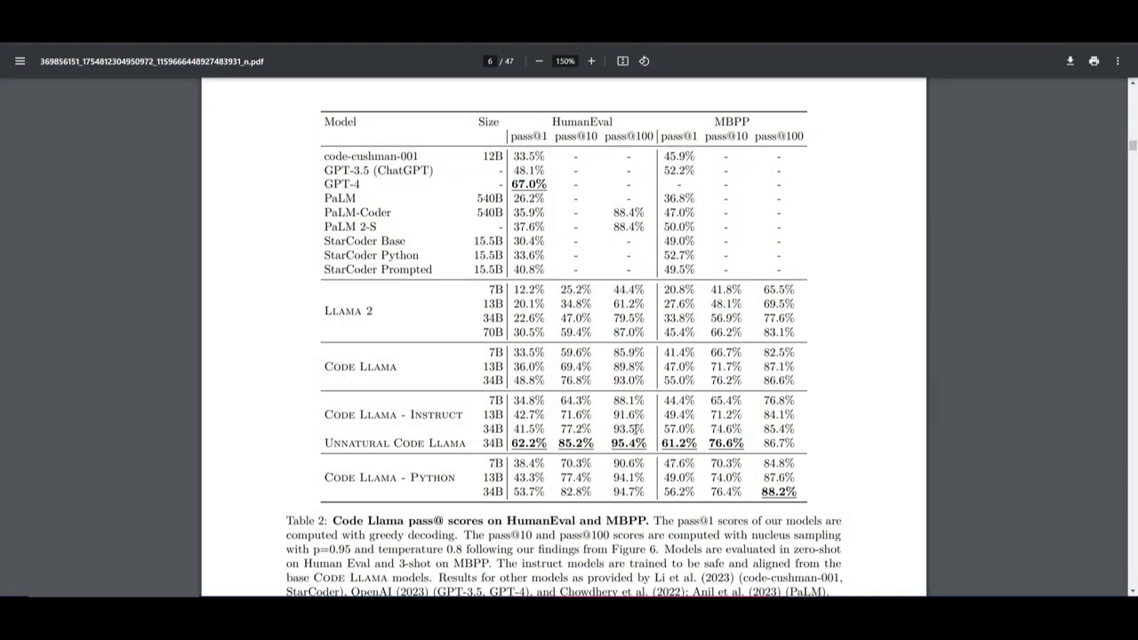
mouse_move(652, 413)
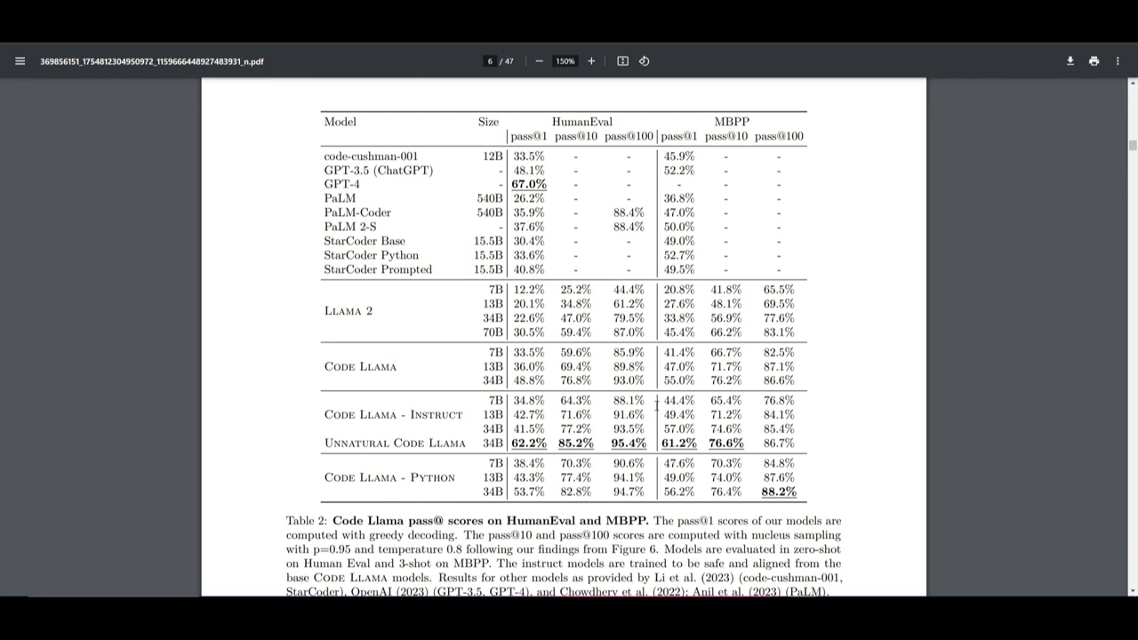
mouse_move(597, 345)
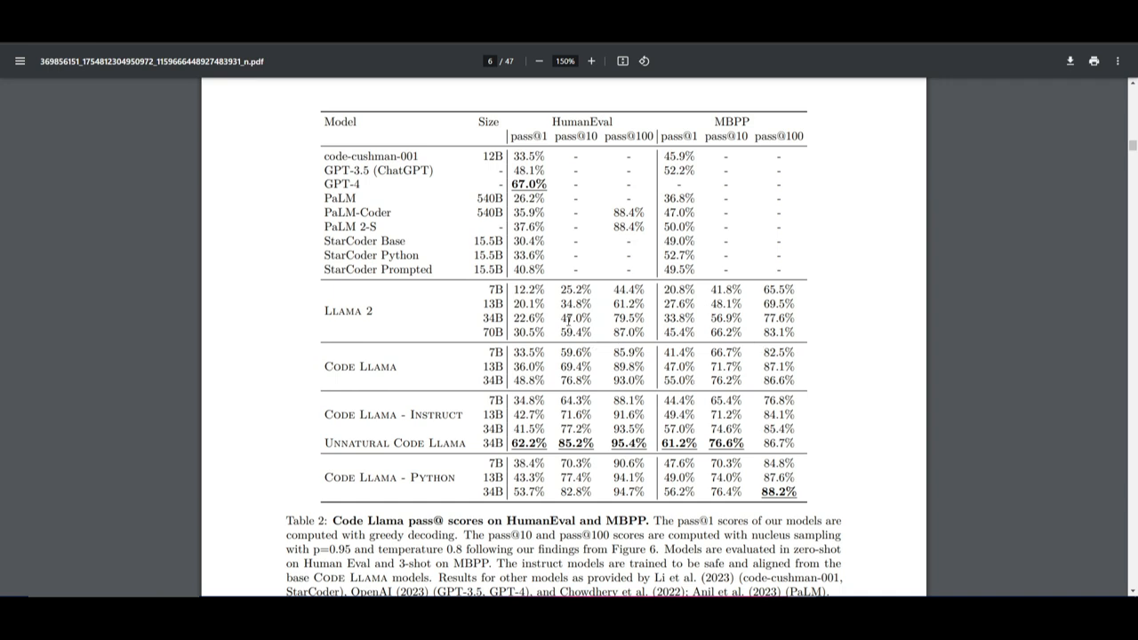
mouse_move(571, 317)
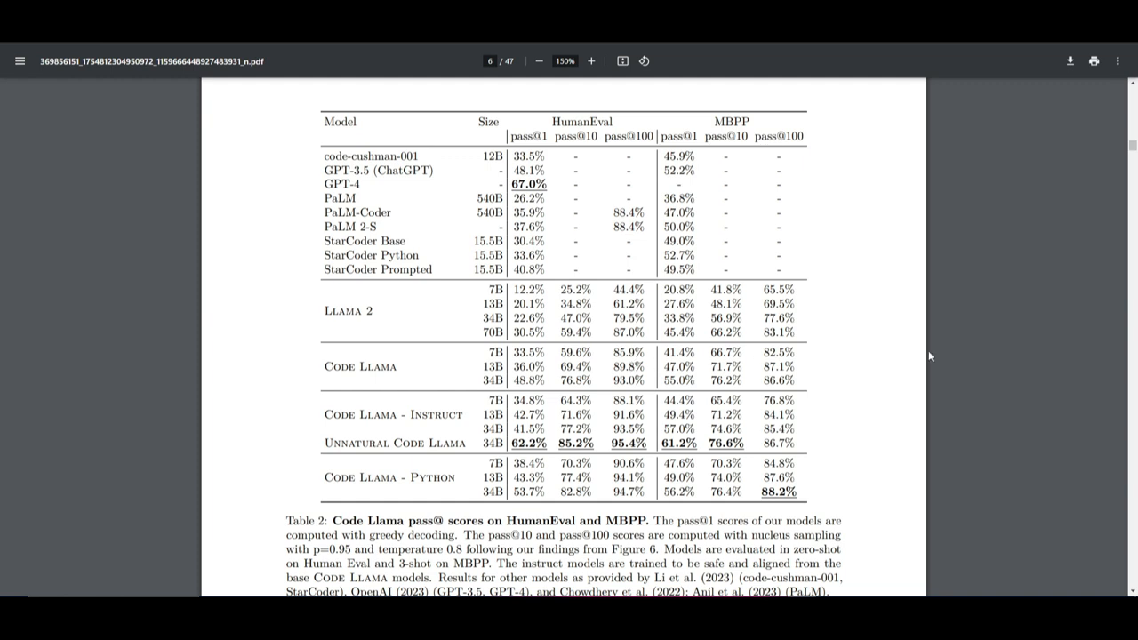
mouse_move(563, 234)
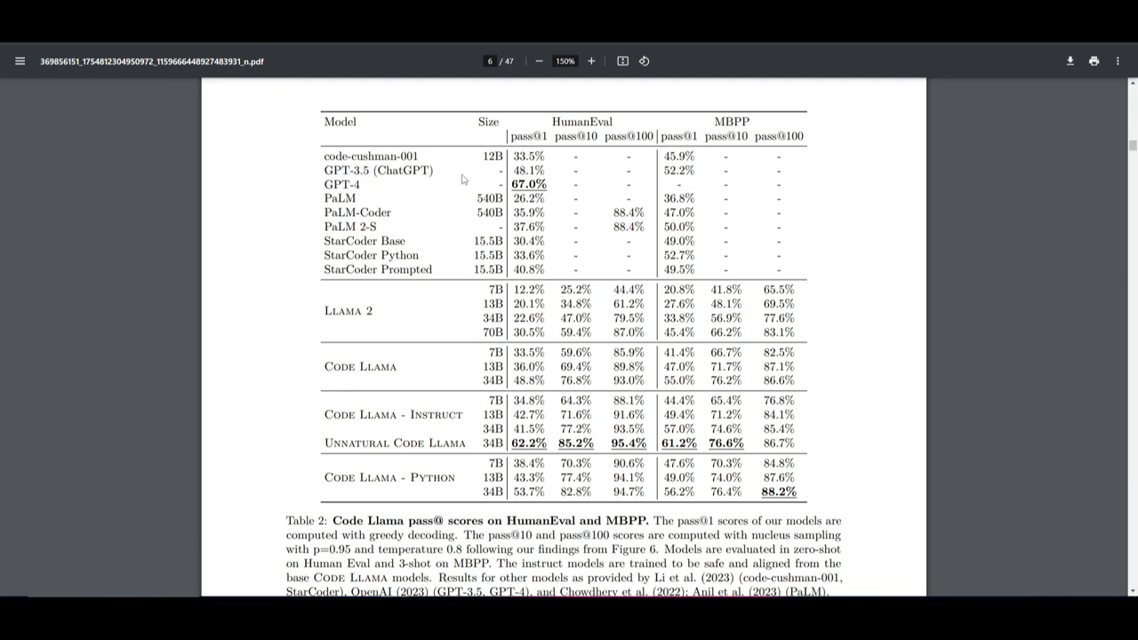
mouse_move(391, 182)
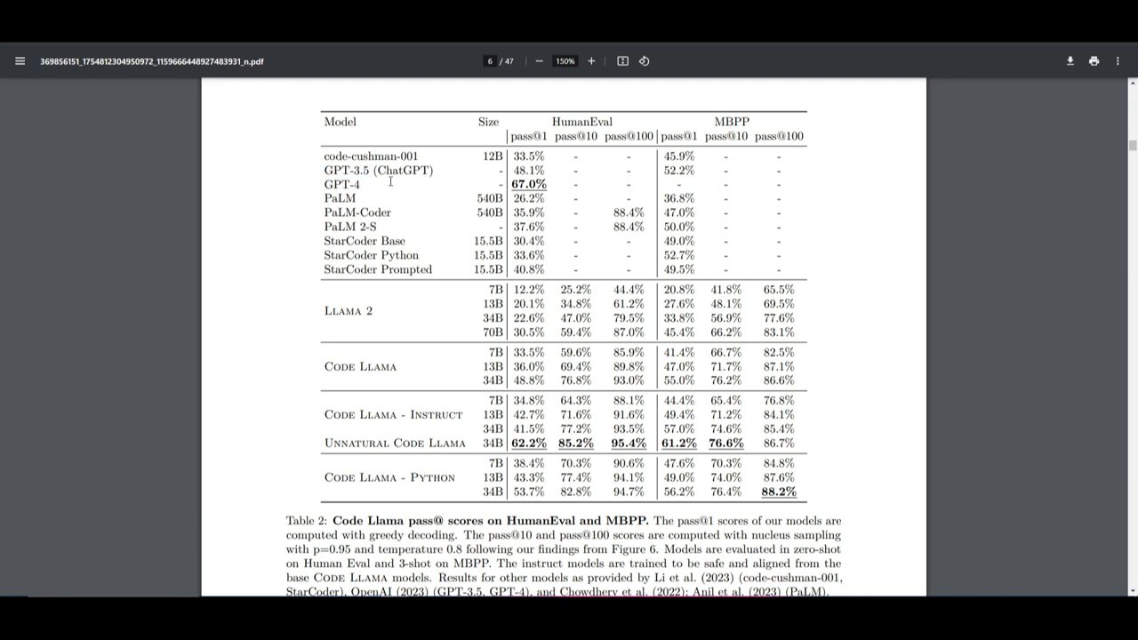
mouse_move(533, 197)
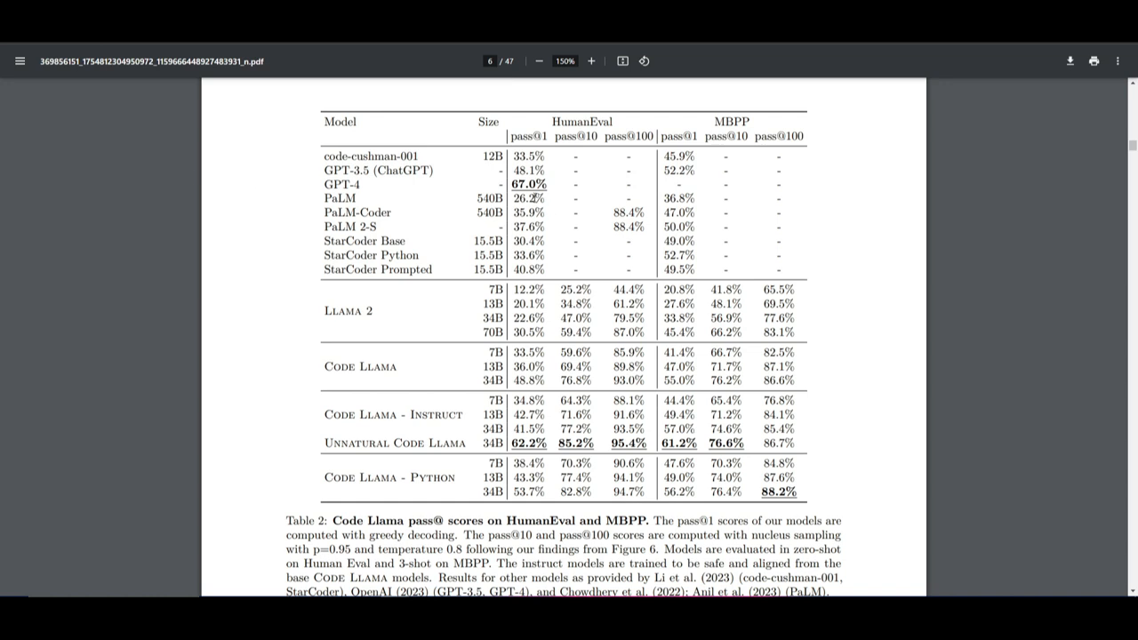
- Highlight GPT-4's 67.0% HumanEval score in Table 2
double_click(524, 184)
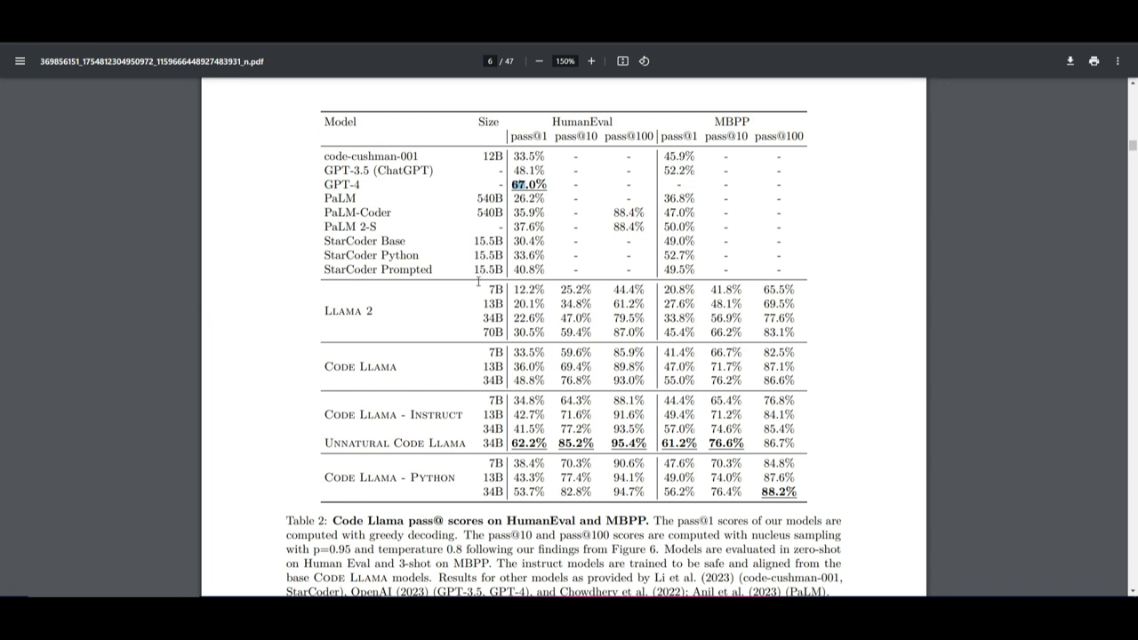
mouse_move(462, 327)
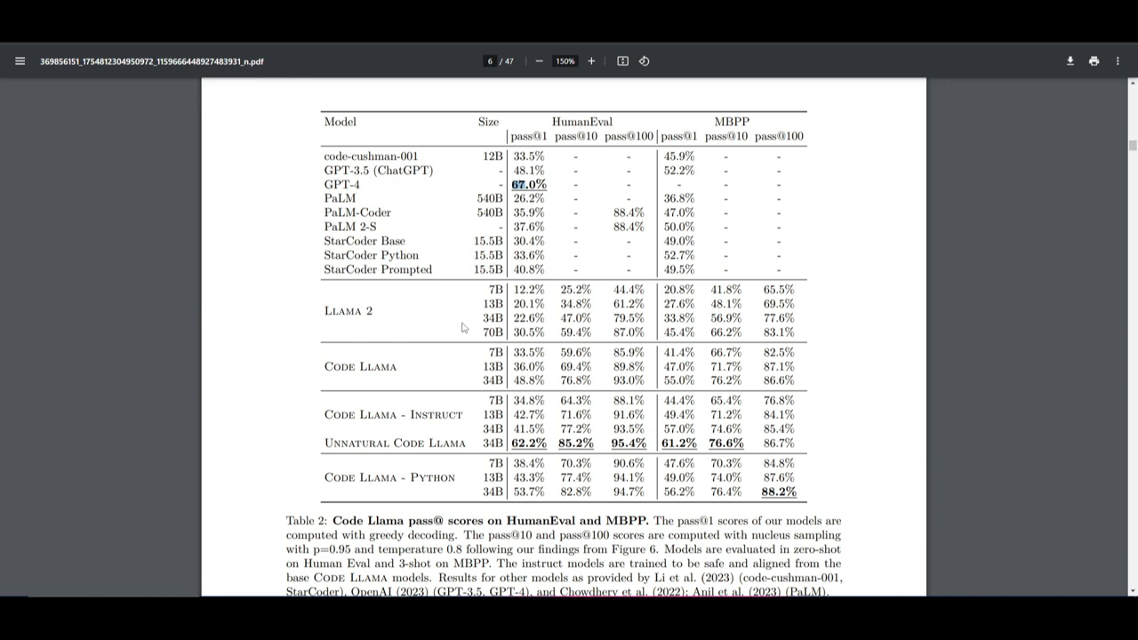
mouse_move(466, 327)
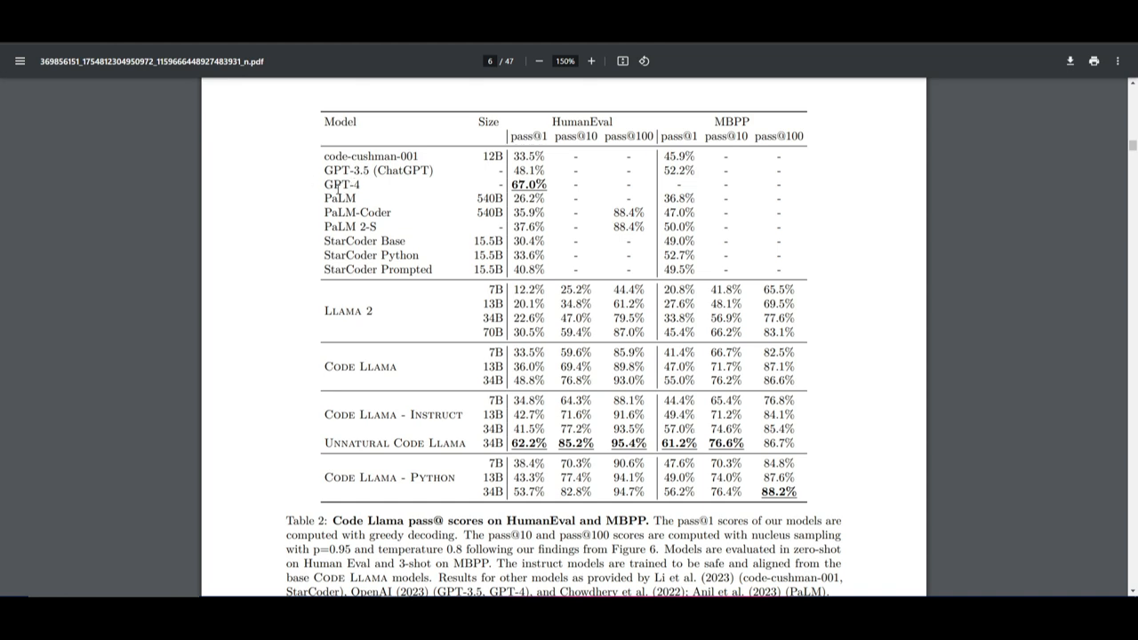
mouse_move(324, 189)
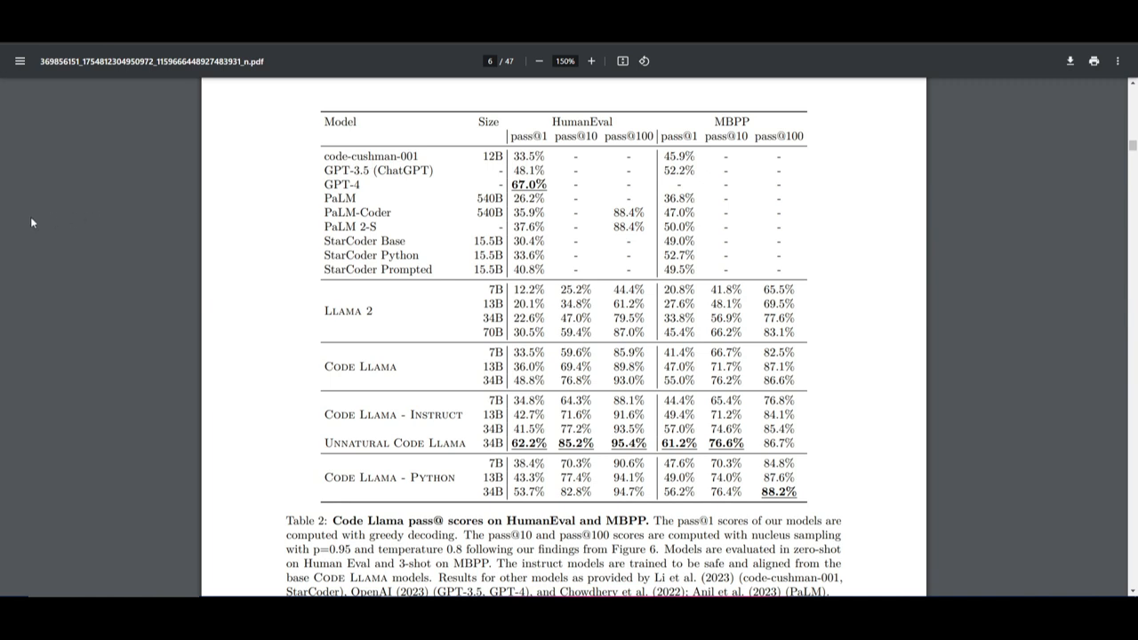
mouse_move(273, 257)
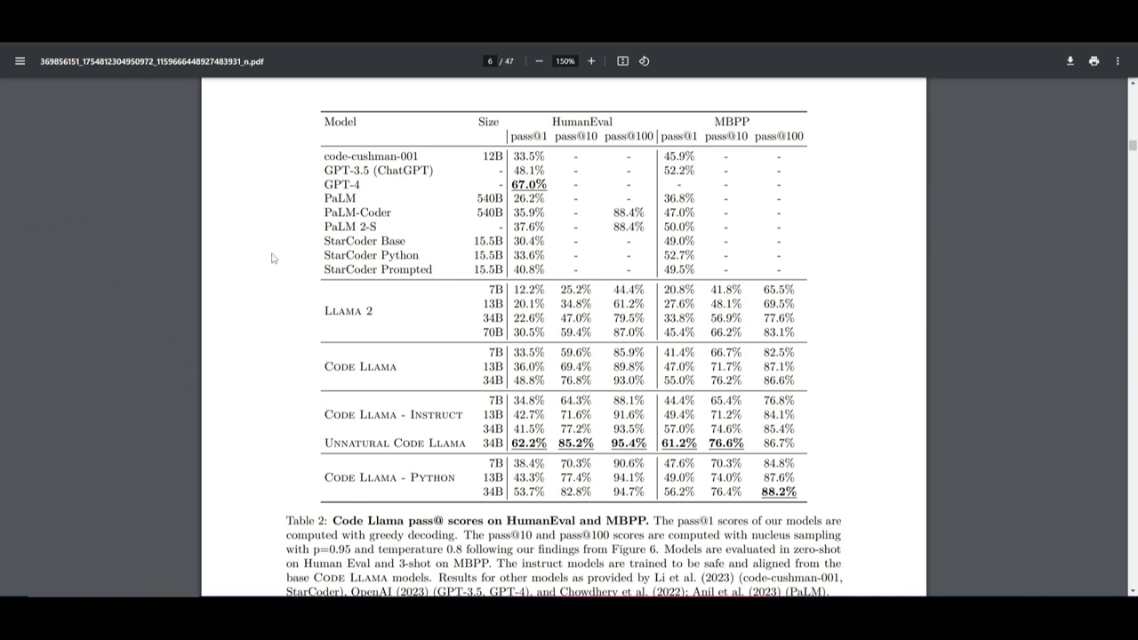
mouse_move(359, 242)
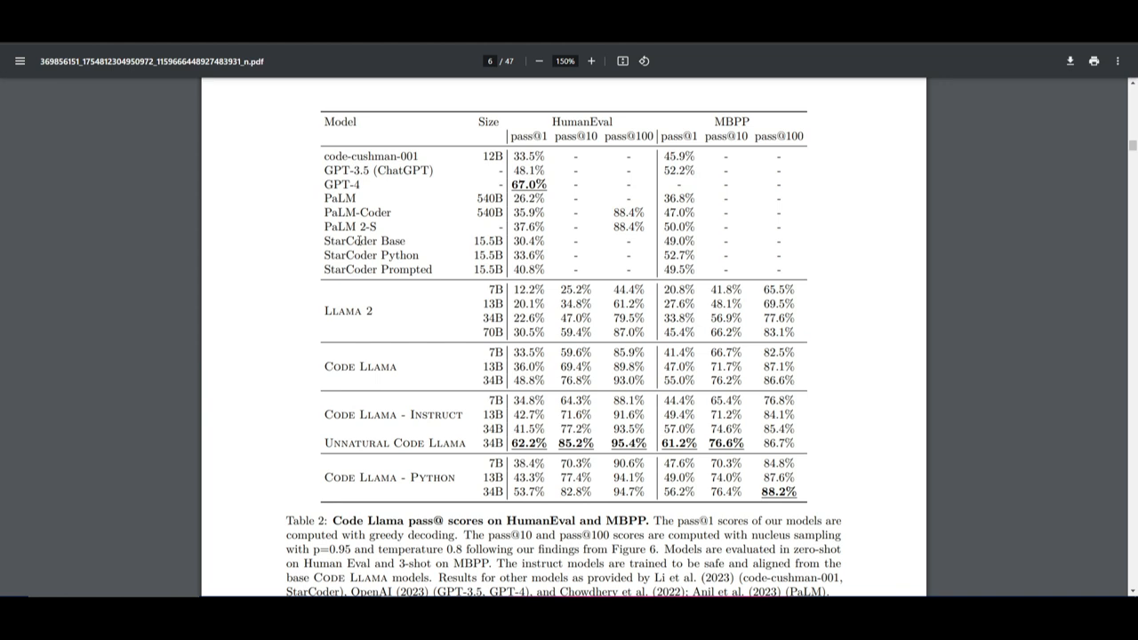
mouse_move(313, 229)
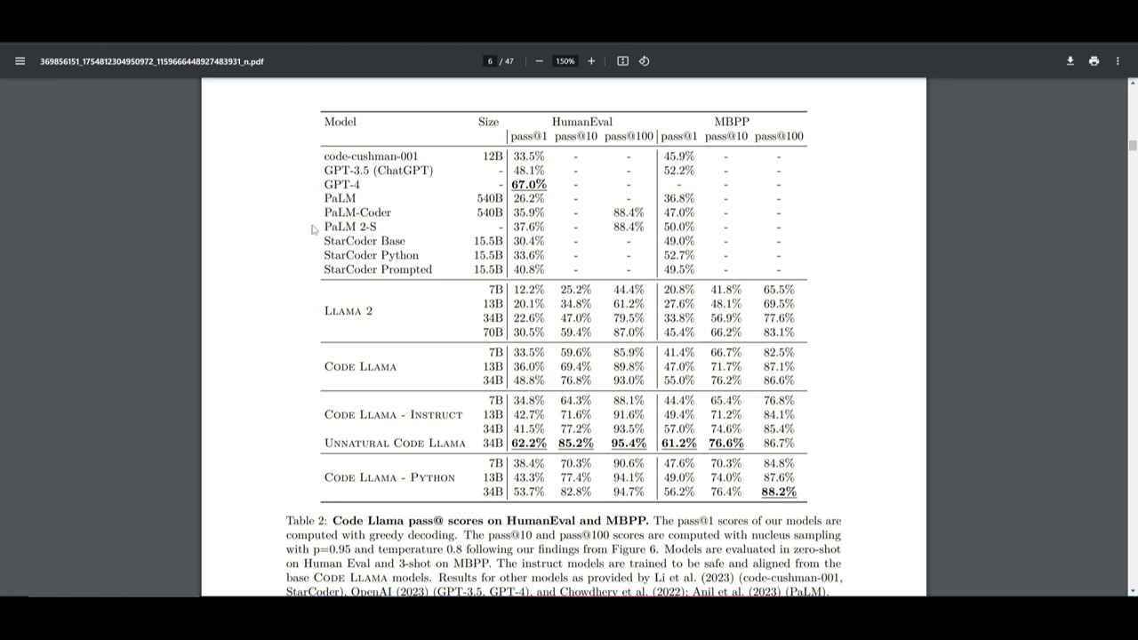
mouse_move(544, 260)
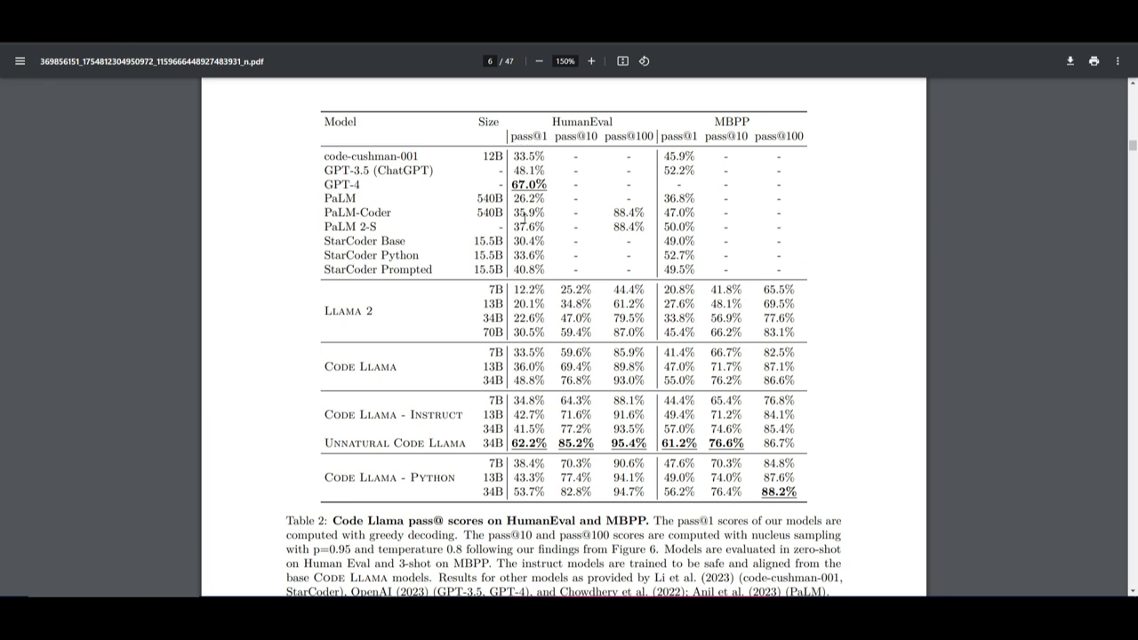
mouse_move(288, 355)
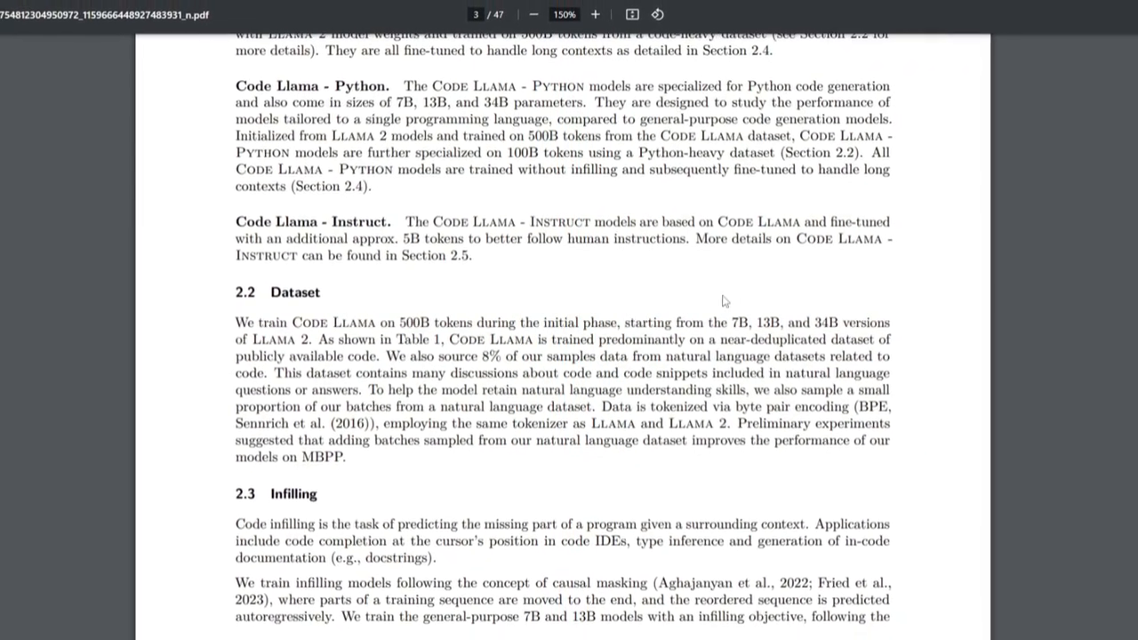
- Scroll the paper from page 2 to page 3 until section 2.2 Dataset on the 500B-token training data is visible
scroll("down", 3)
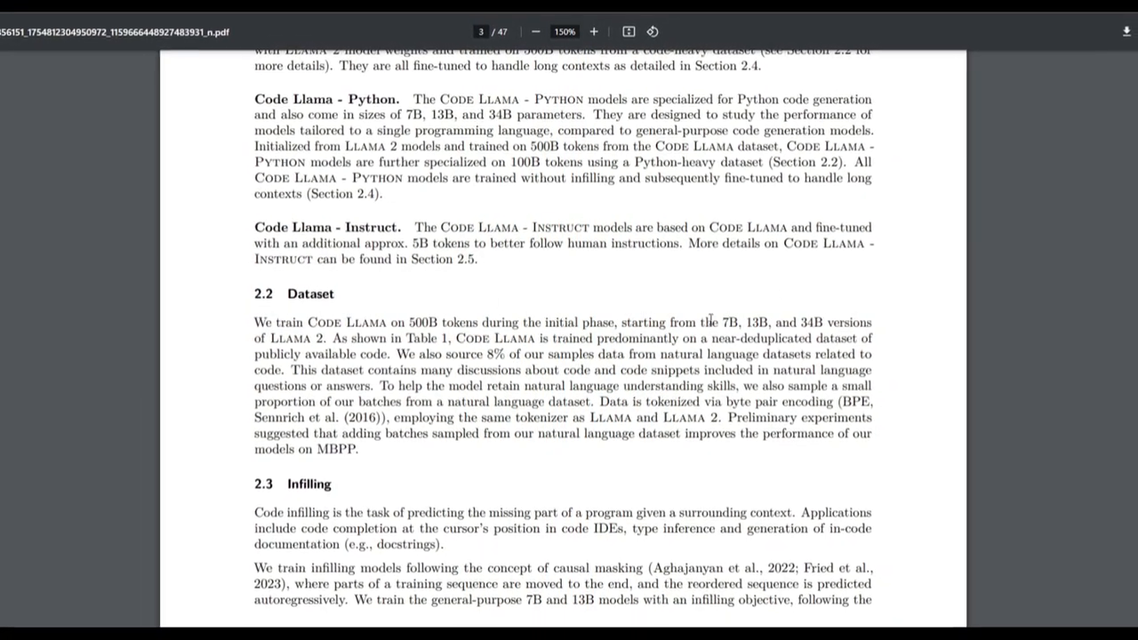
scroll("down", 3)
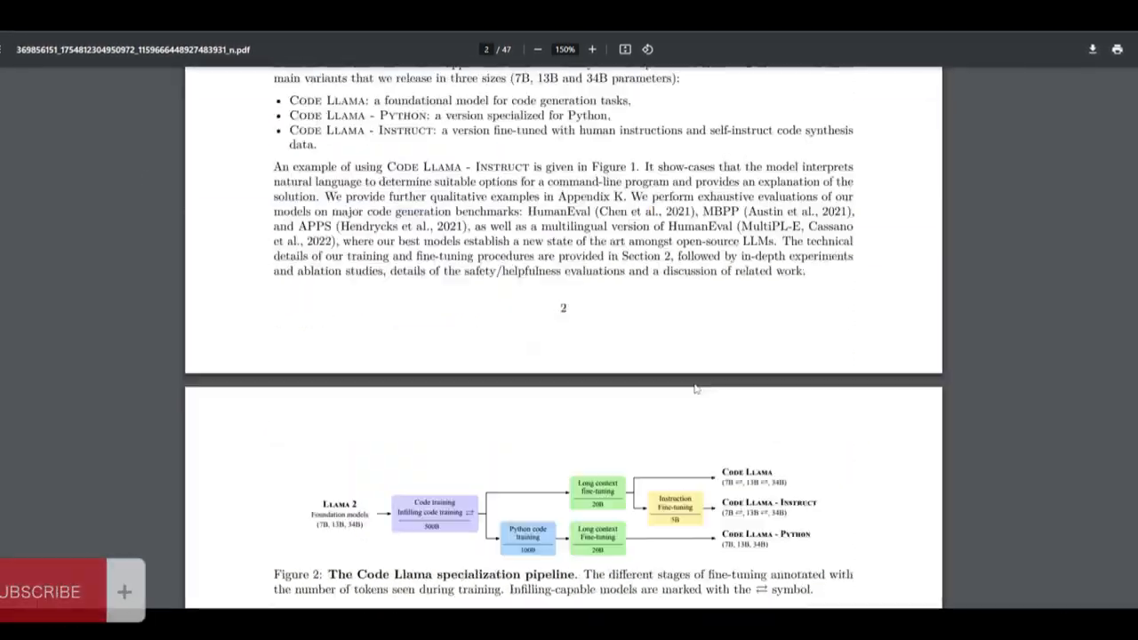
scroll("up", 3)
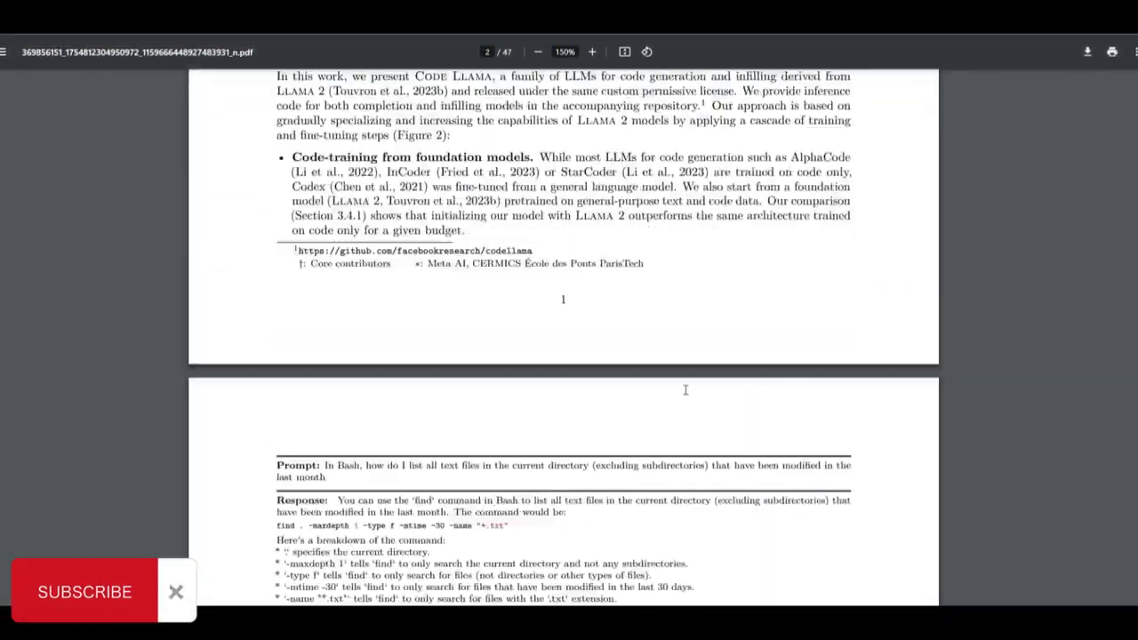
scroll("down", 3)
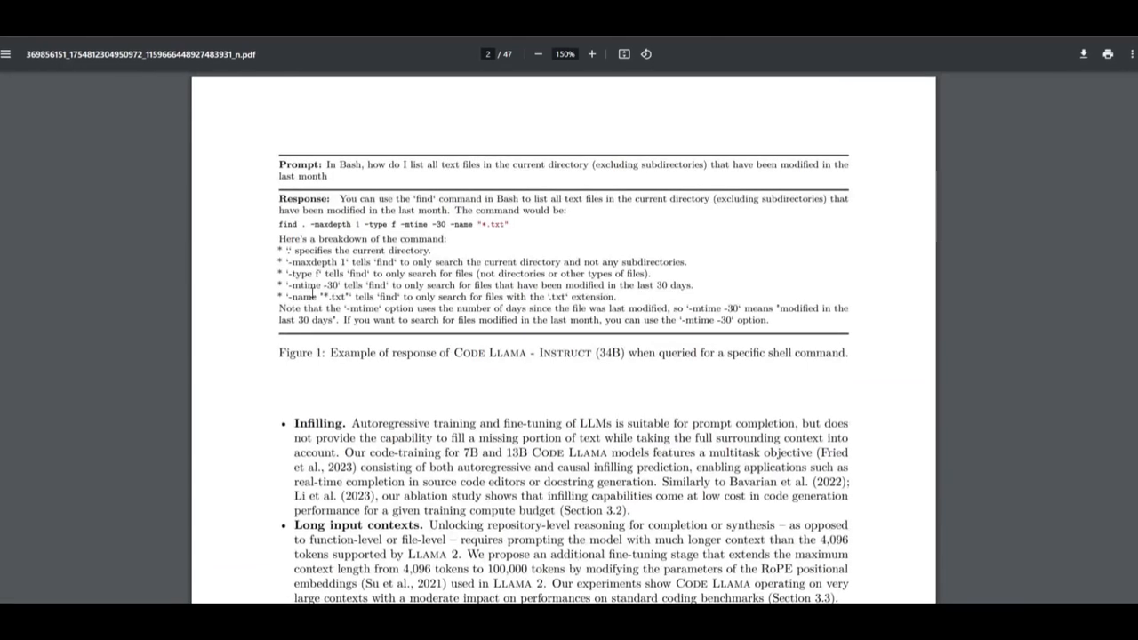
scroll("down", 3)
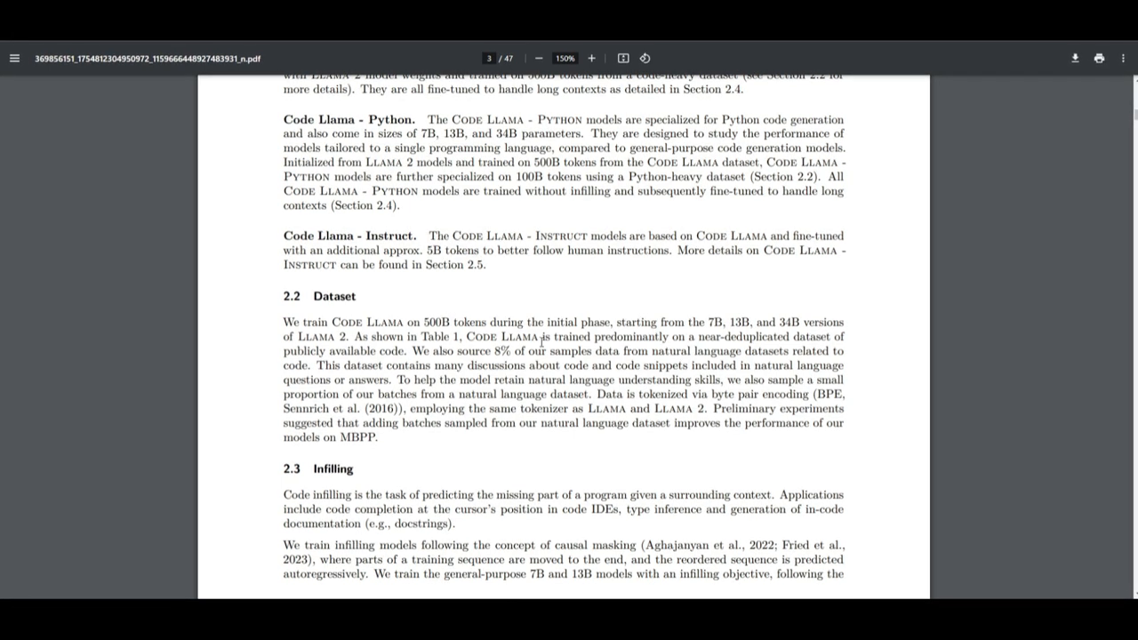
left_click_drag(708, 336, 750, 336)
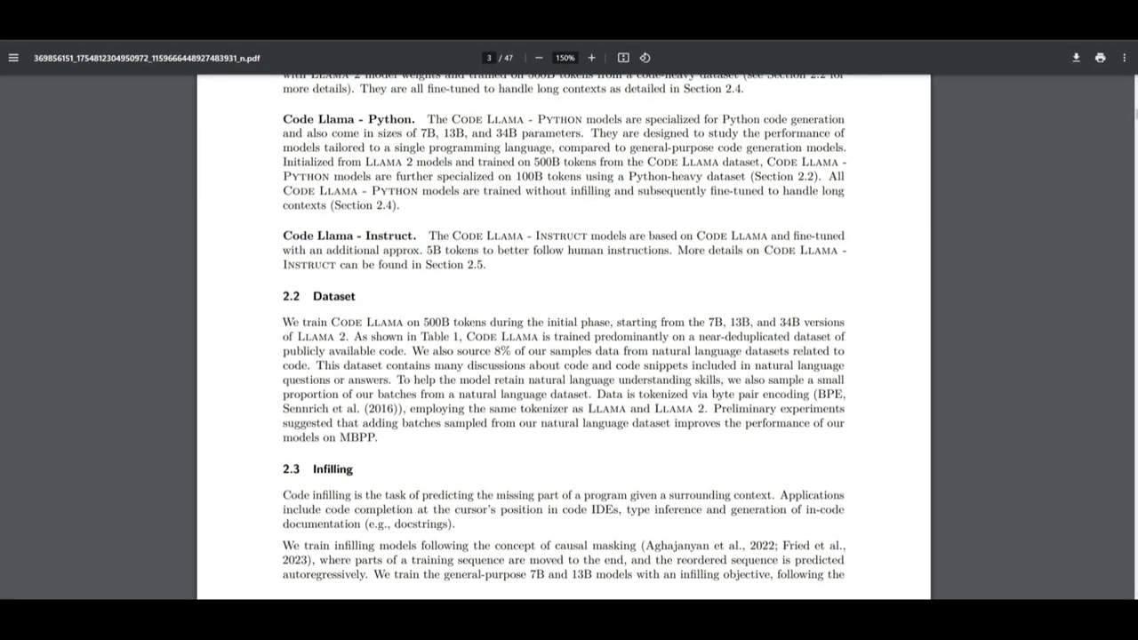
- Continue down past the Infilling section to Figure 1's Code Llama Instruct Bash example
scroll("down", 3)
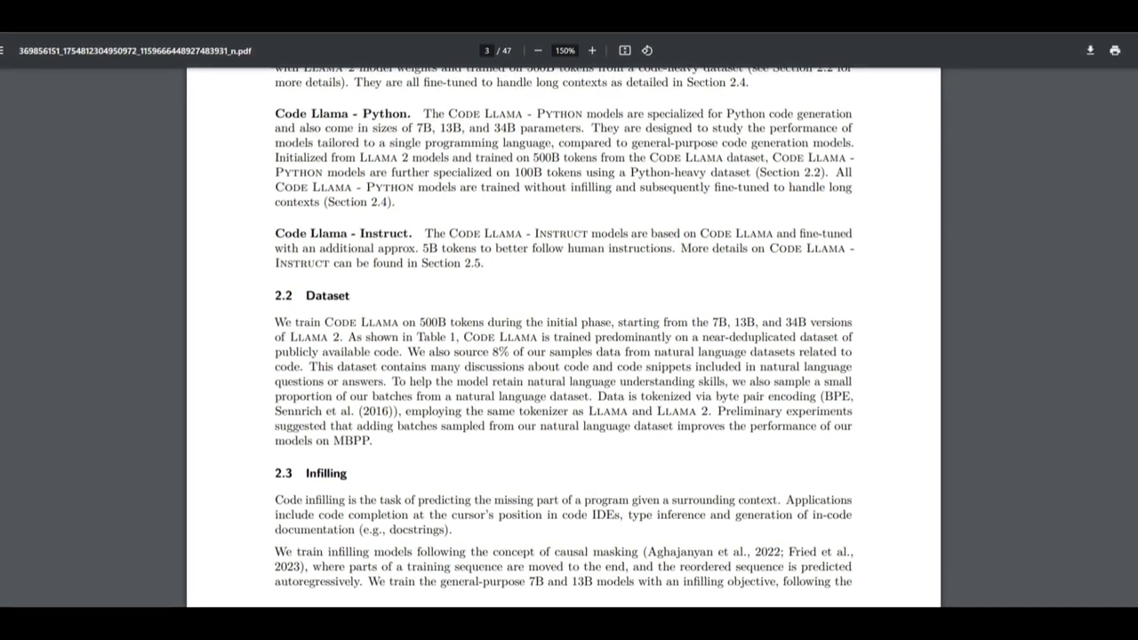
scroll("down", 3)
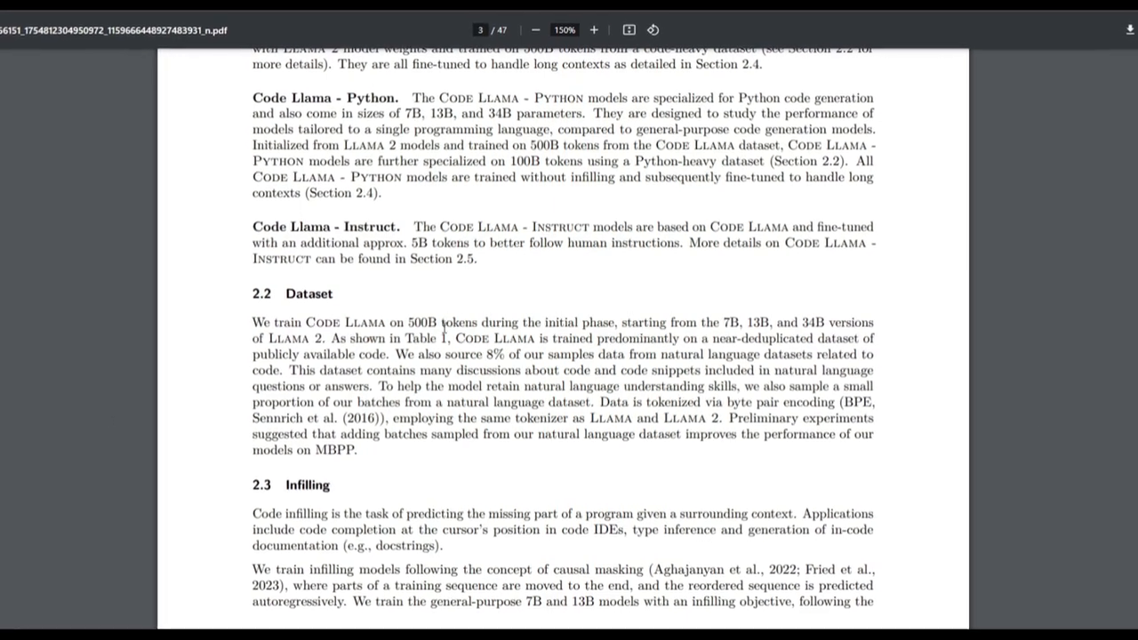
scroll("down", 3)
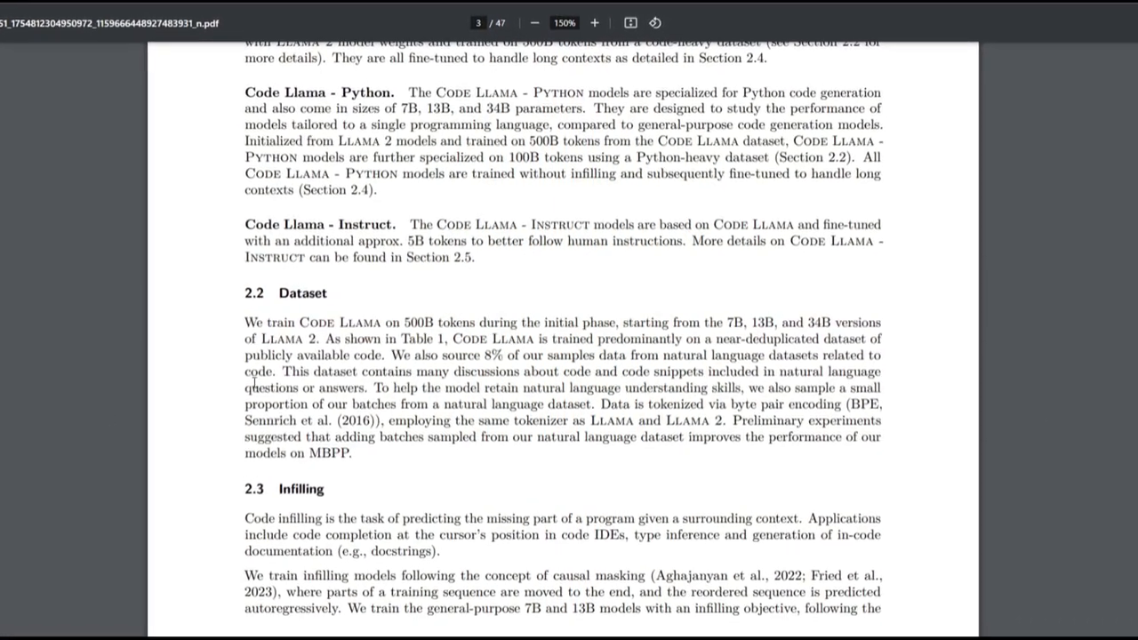
scroll("down", 3)
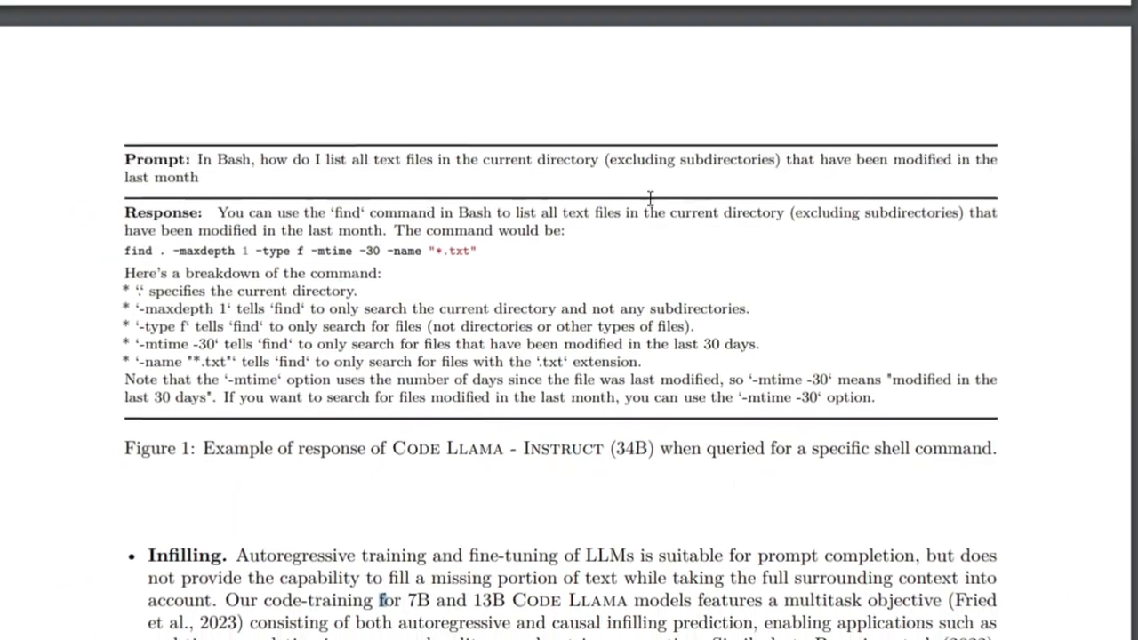
- Scroll to Figure 1's Bash prompt about listing recently modified text files and its response
scroll("down", 3)
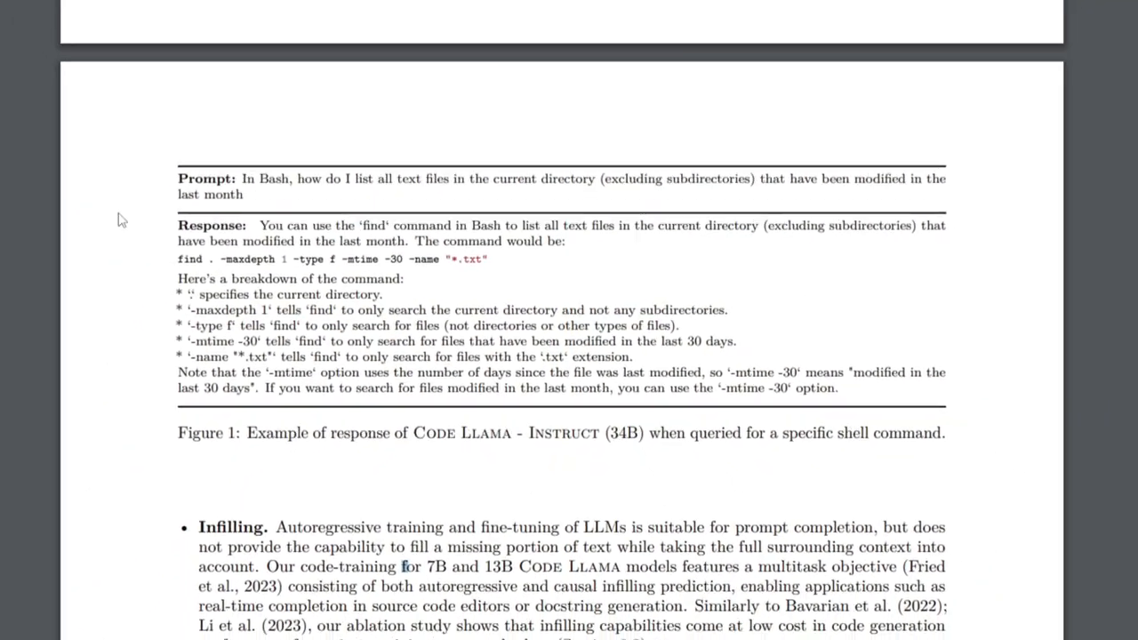
scroll("down", 3)
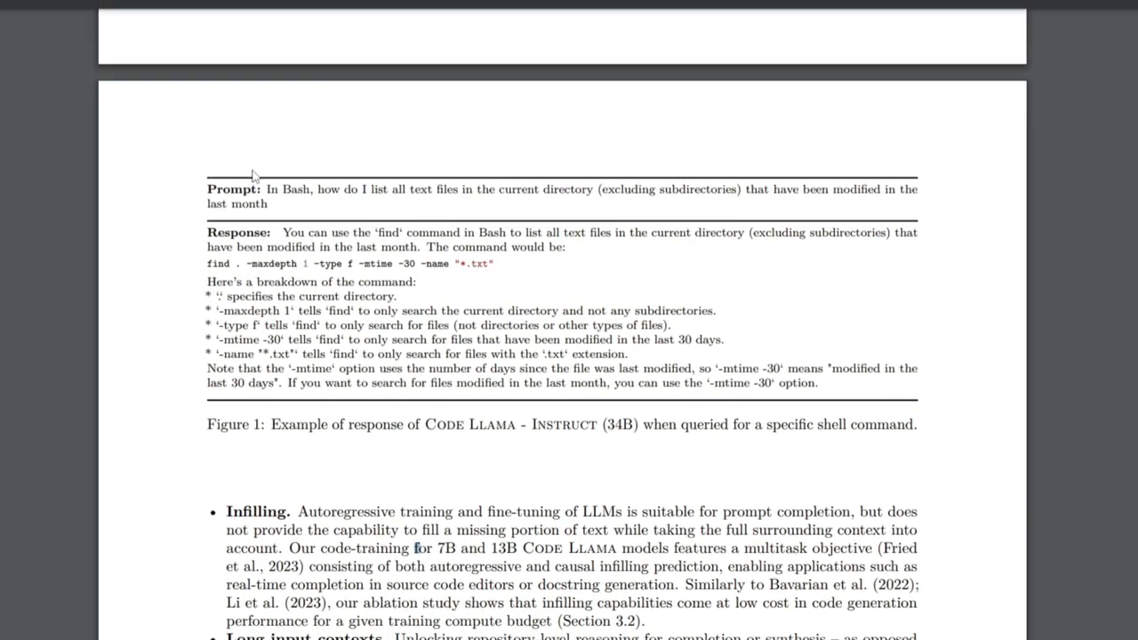
scroll("down", 3)
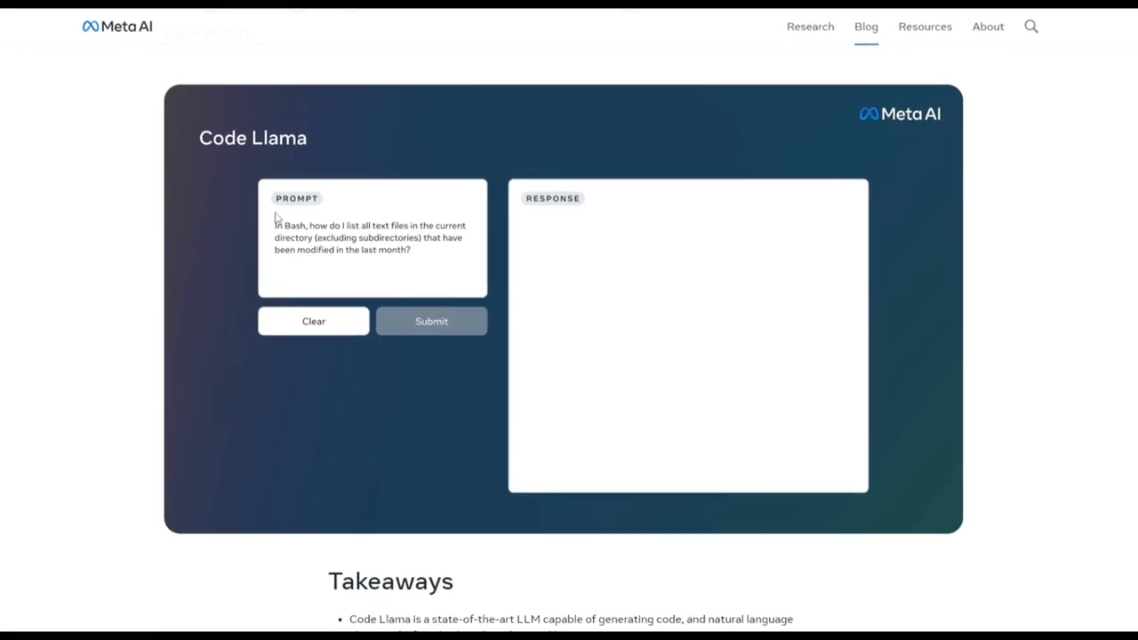
- Run the Code Llama demo widget on the Bash file-listing prompt and view its find-command answer
left_click(430, 320)
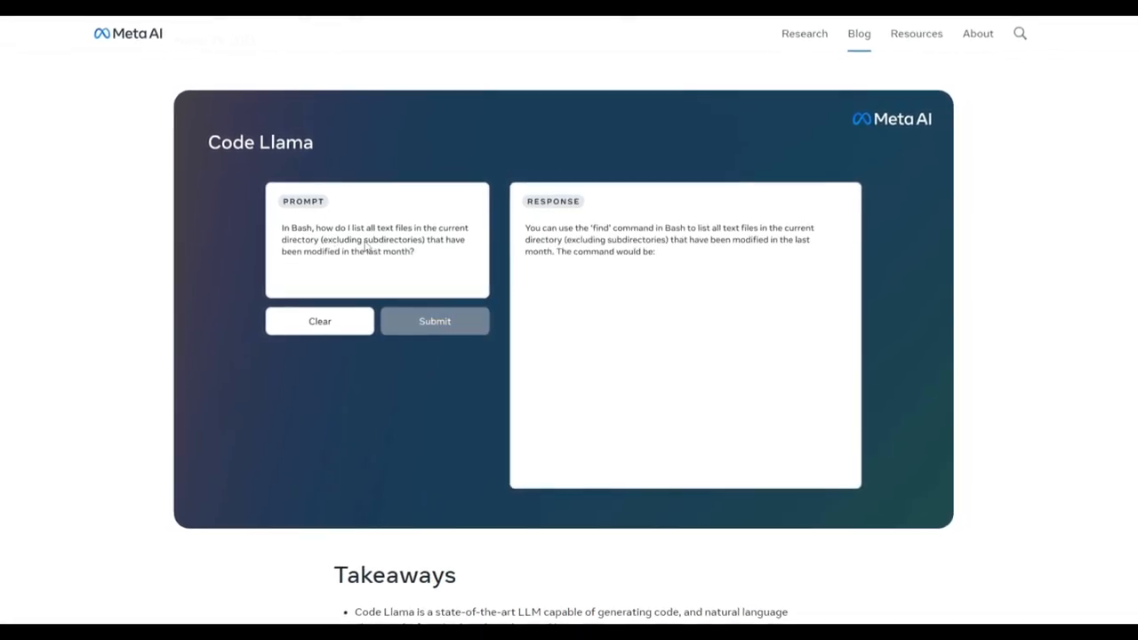
left_click(434, 320)
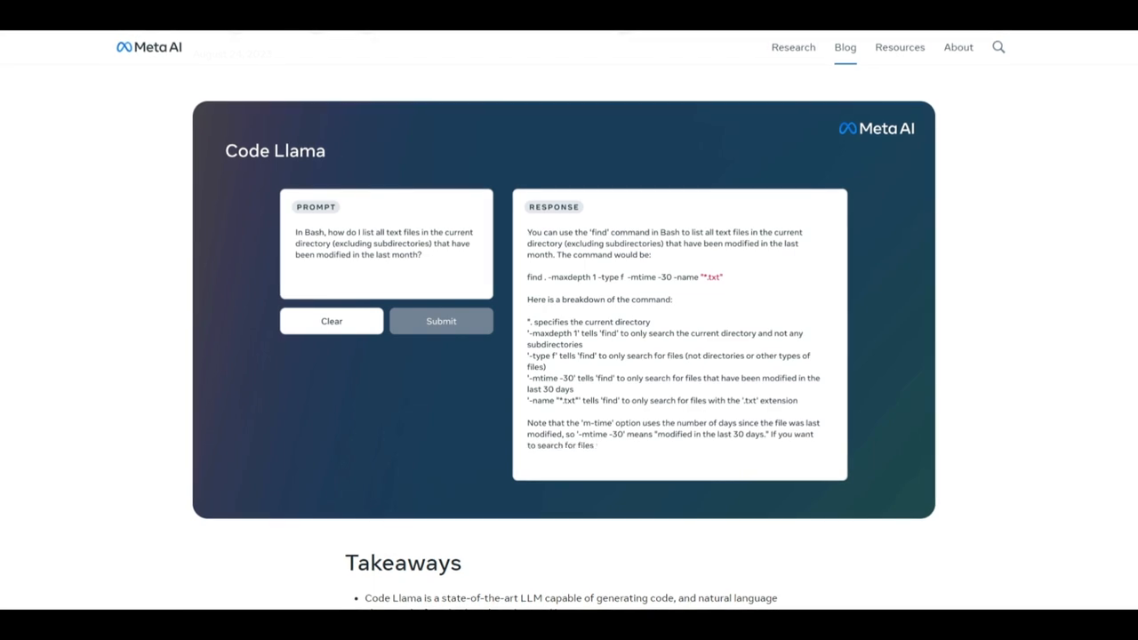
scroll("down", 3)
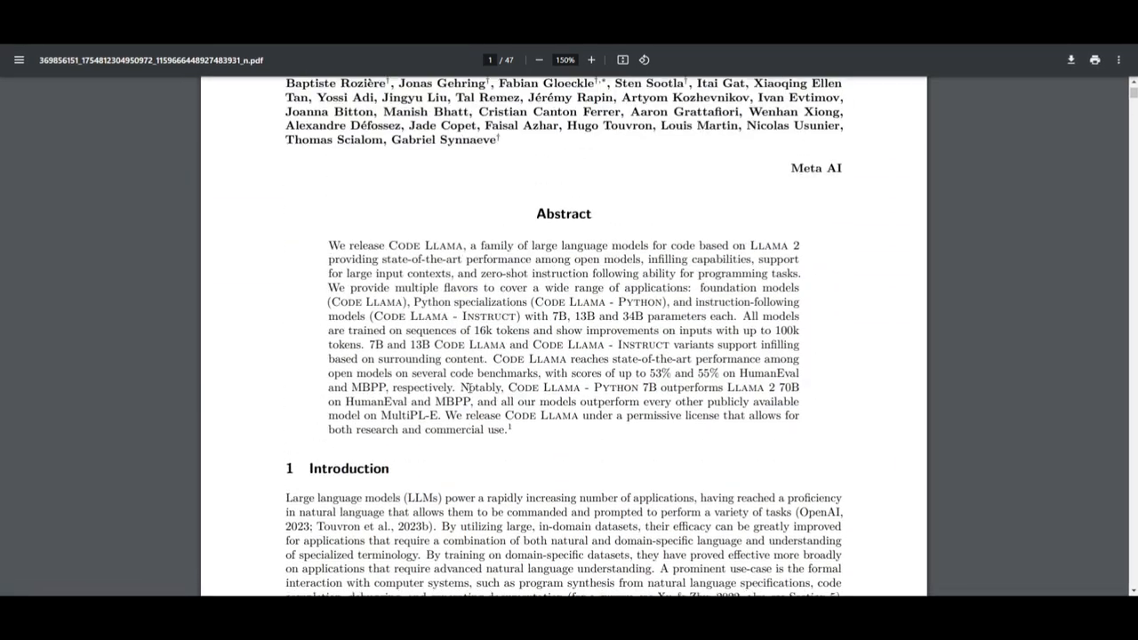
- Scroll the PDF from the abstract past the benchmark tables to Table 6, the multilingual HumanEval infilling results
scroll("down", 3)
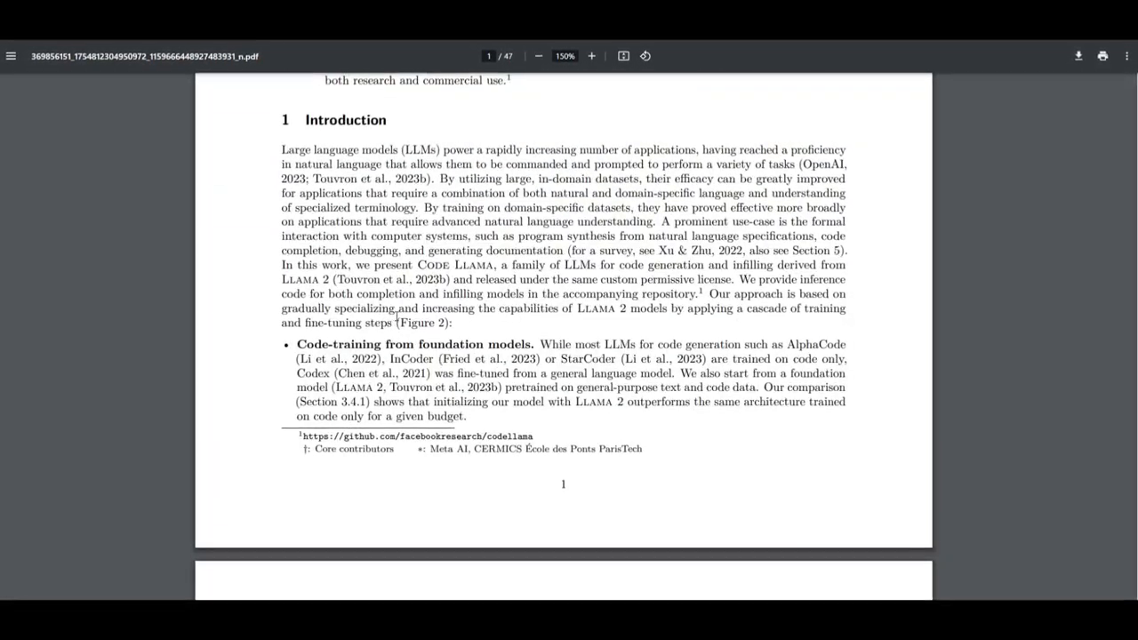
scroll("down", 3)
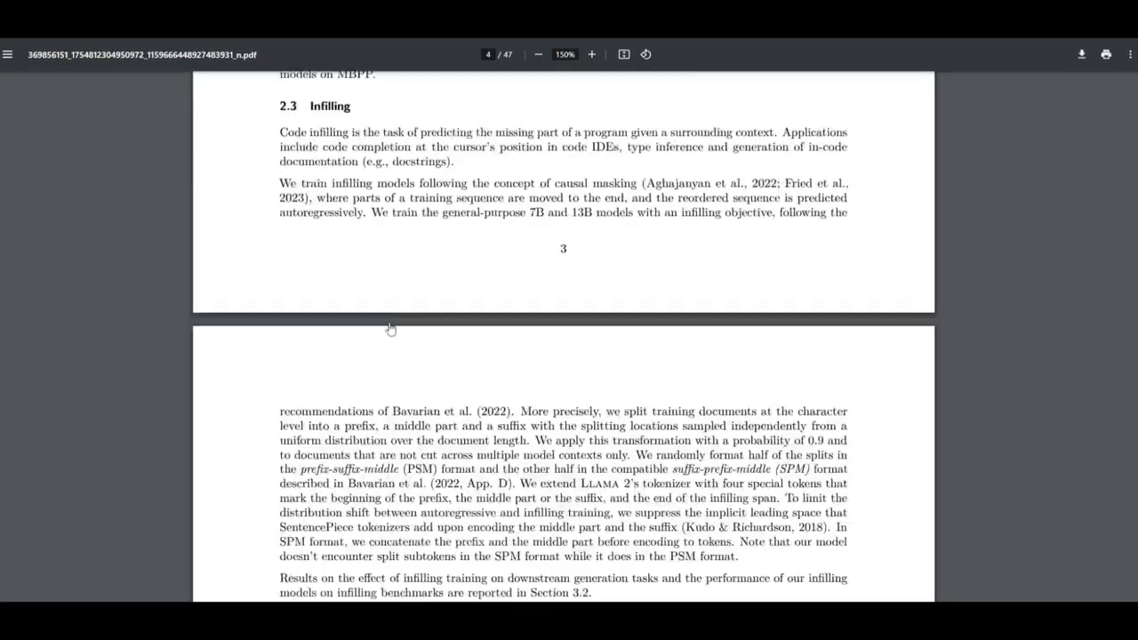
scroll("down", 3)
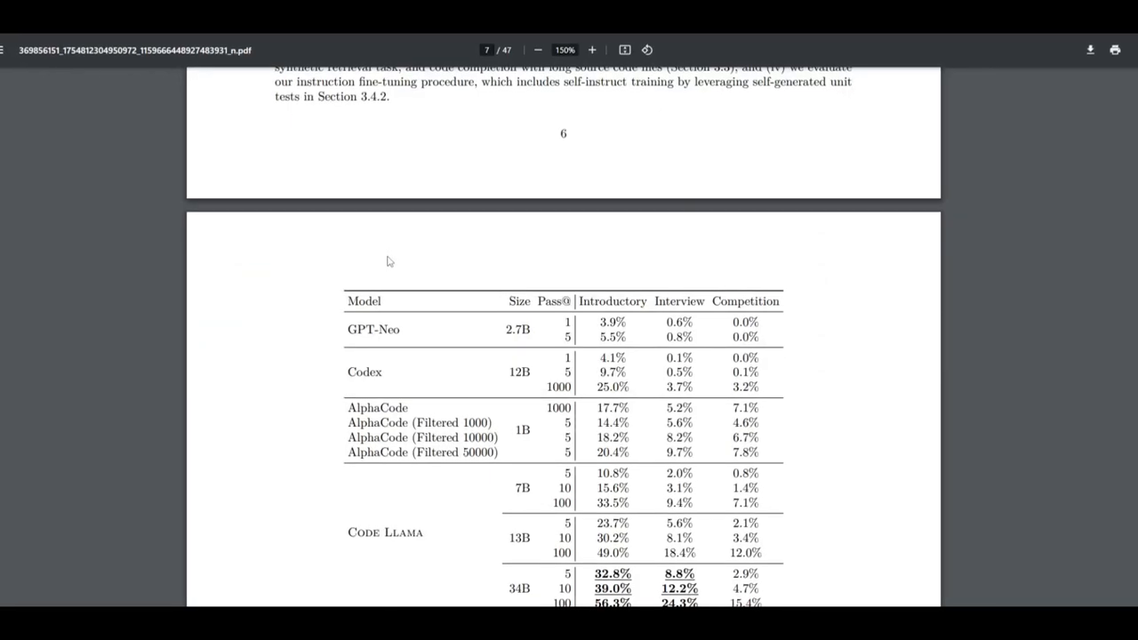
scroll("down", 3)
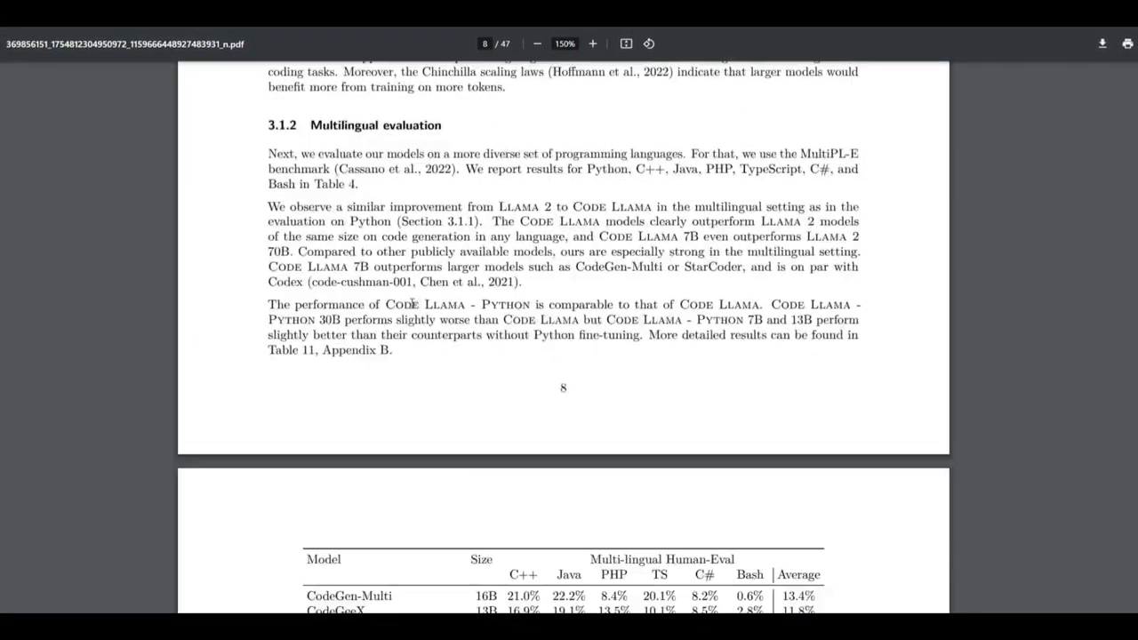
scroll("down", 3)
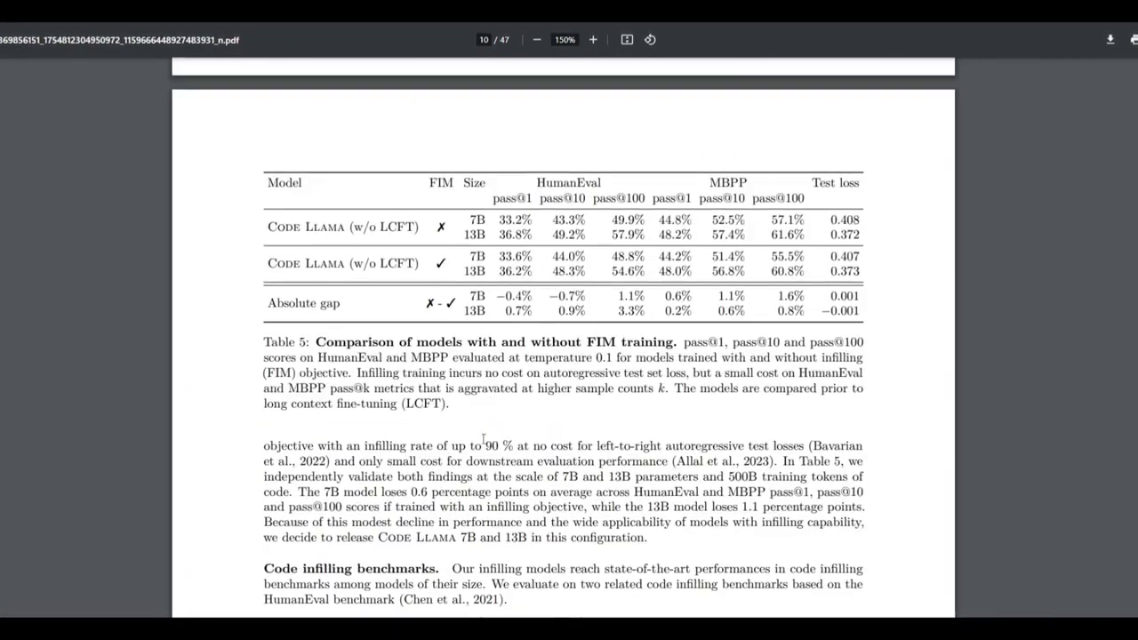
scroll("down", 3)
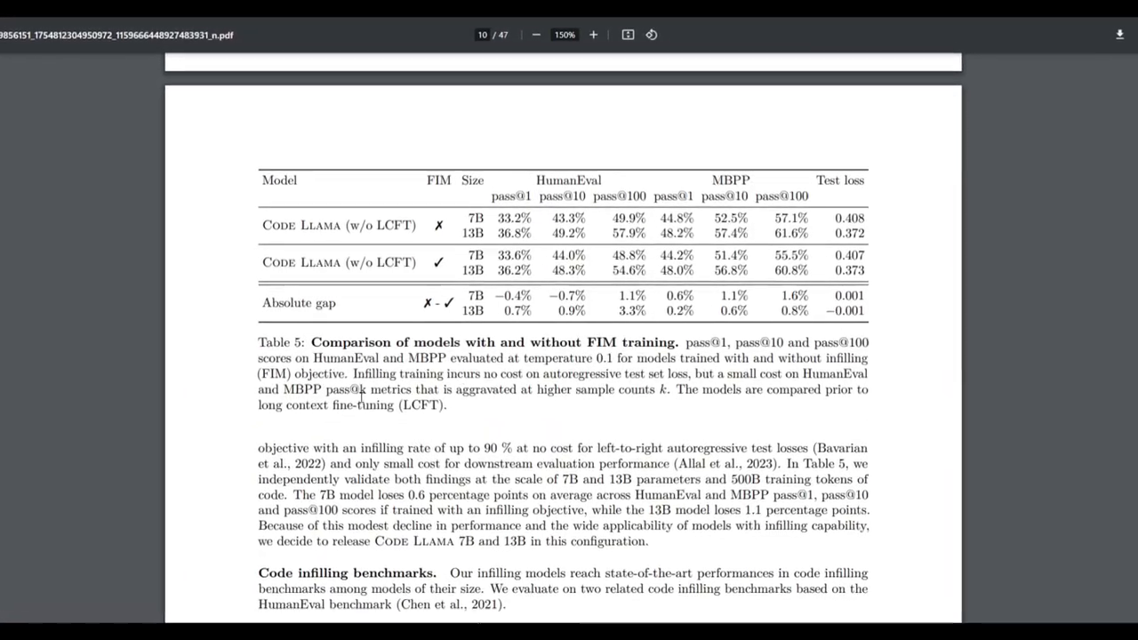
scroll("down", 3)
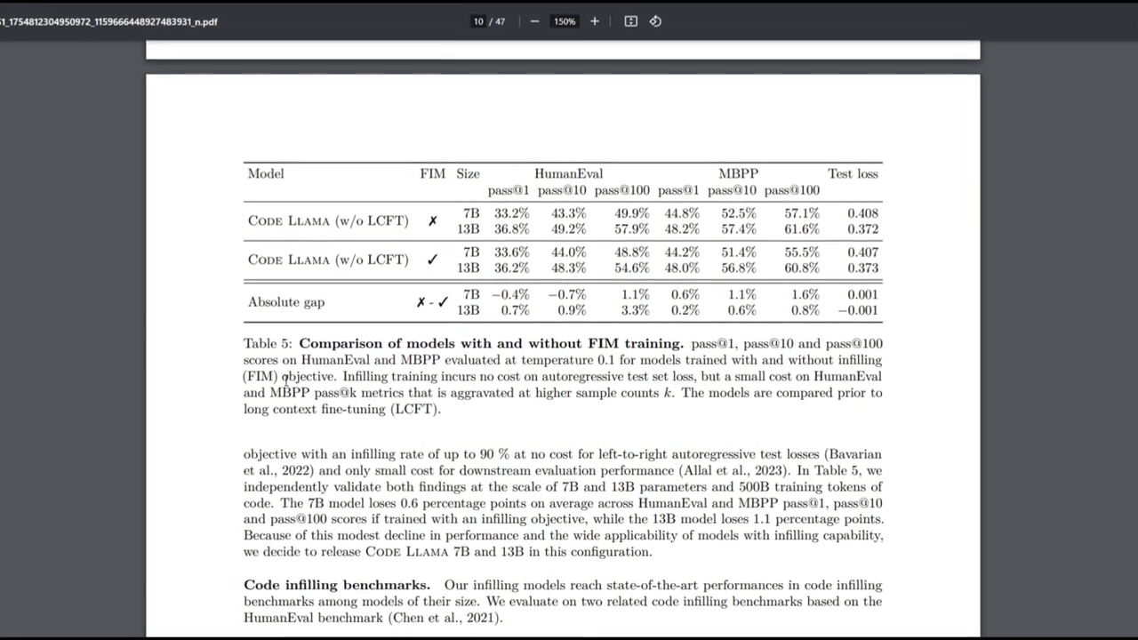
scroll("down", 3)
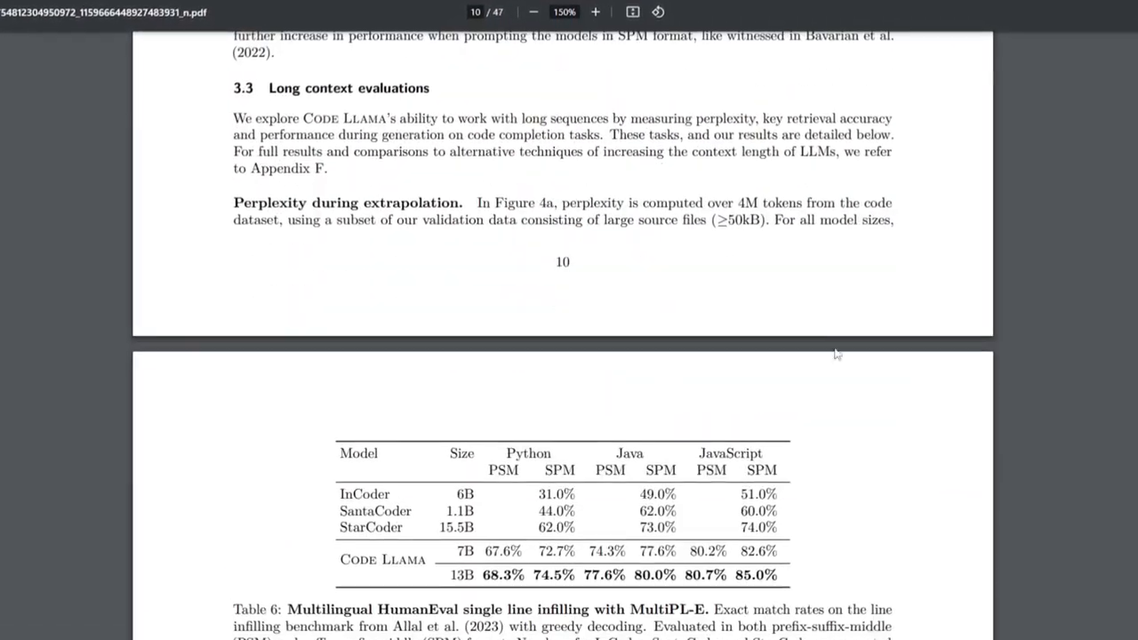
scroll("down", 3)
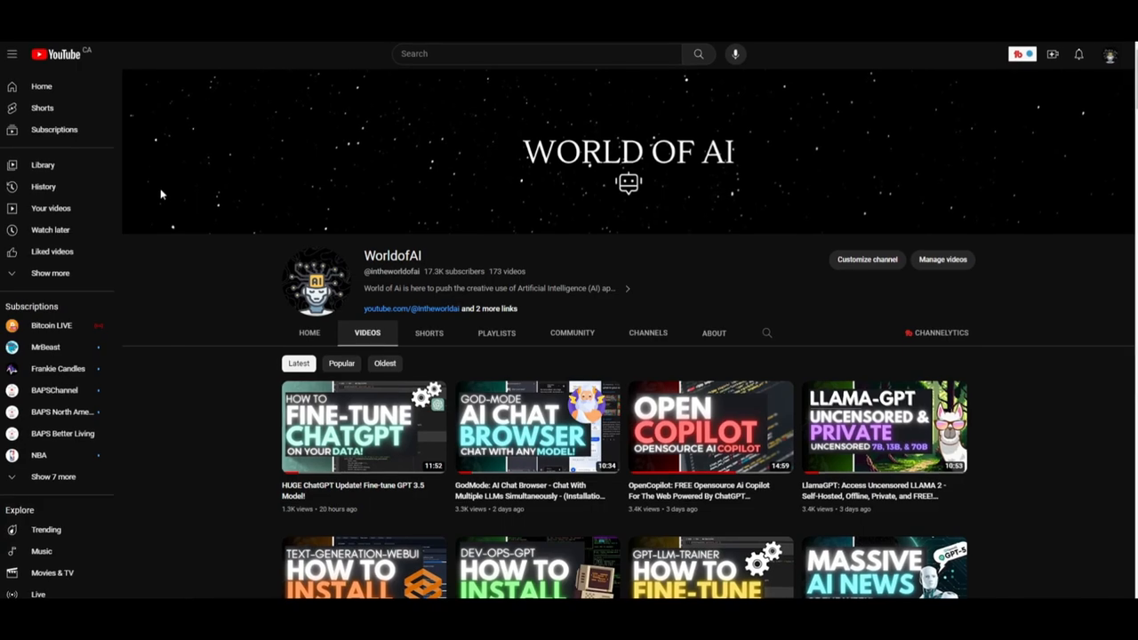
- Scroll the World of AI channel's Videos tab down to uploads from two to three months ago
scroll("down", 3)
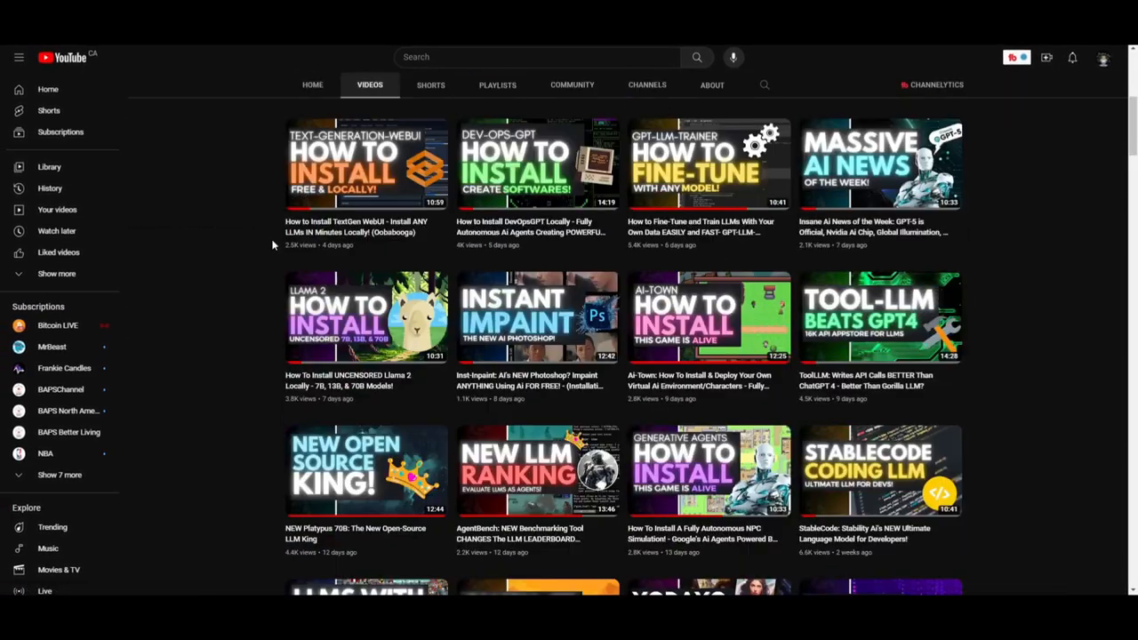
scroll("down", 3)
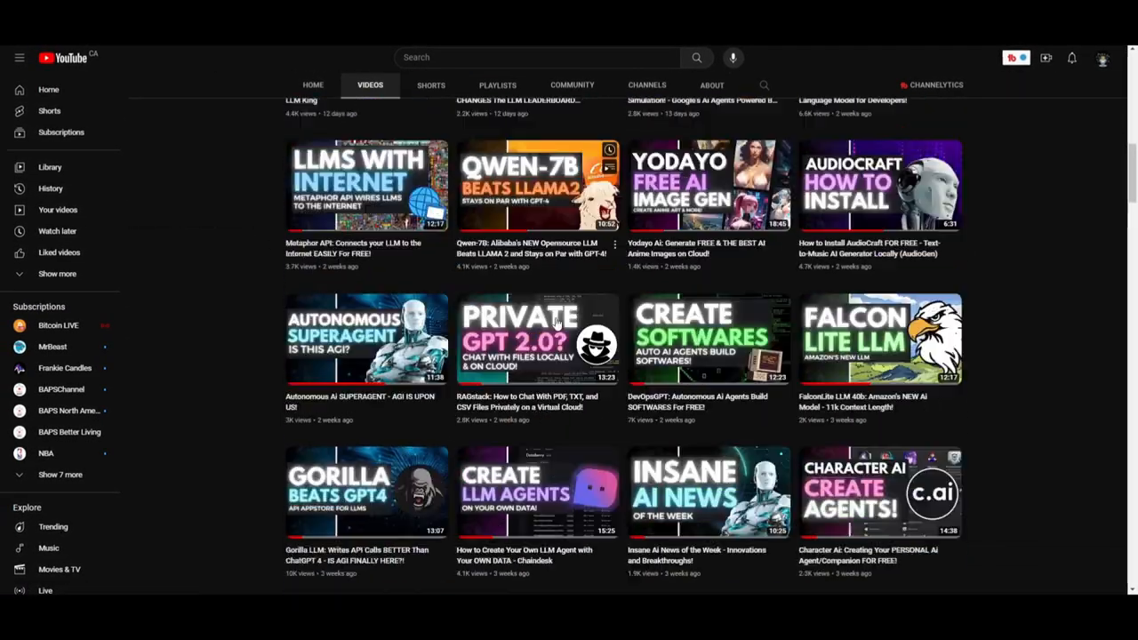
scroll("down", 3)
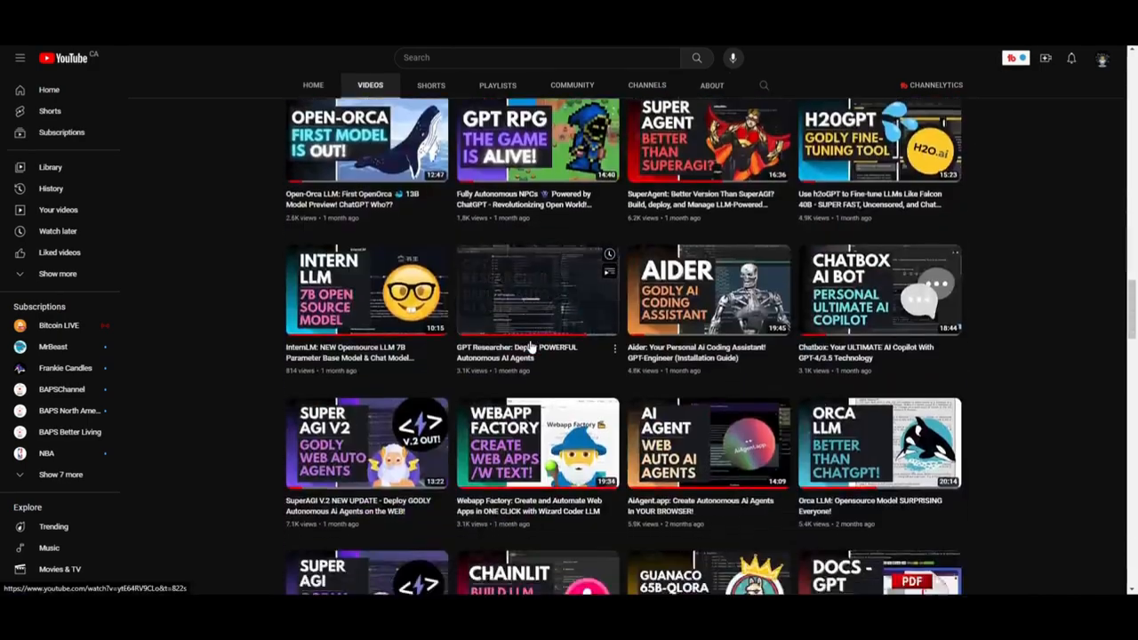
scroll("down", 3)
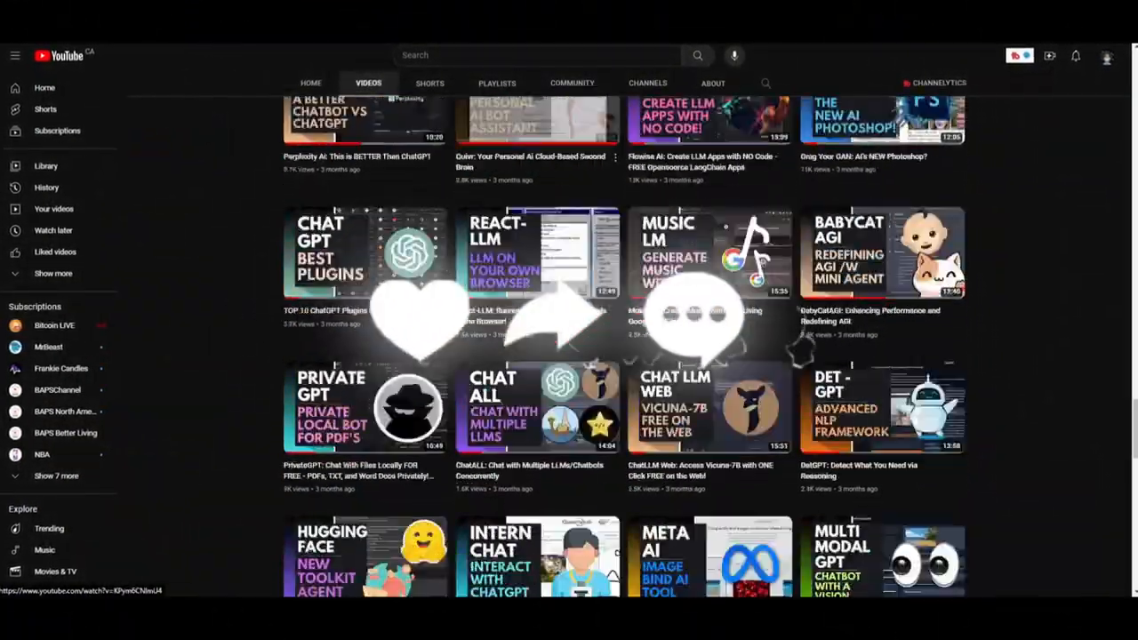
scroll("down", 3)
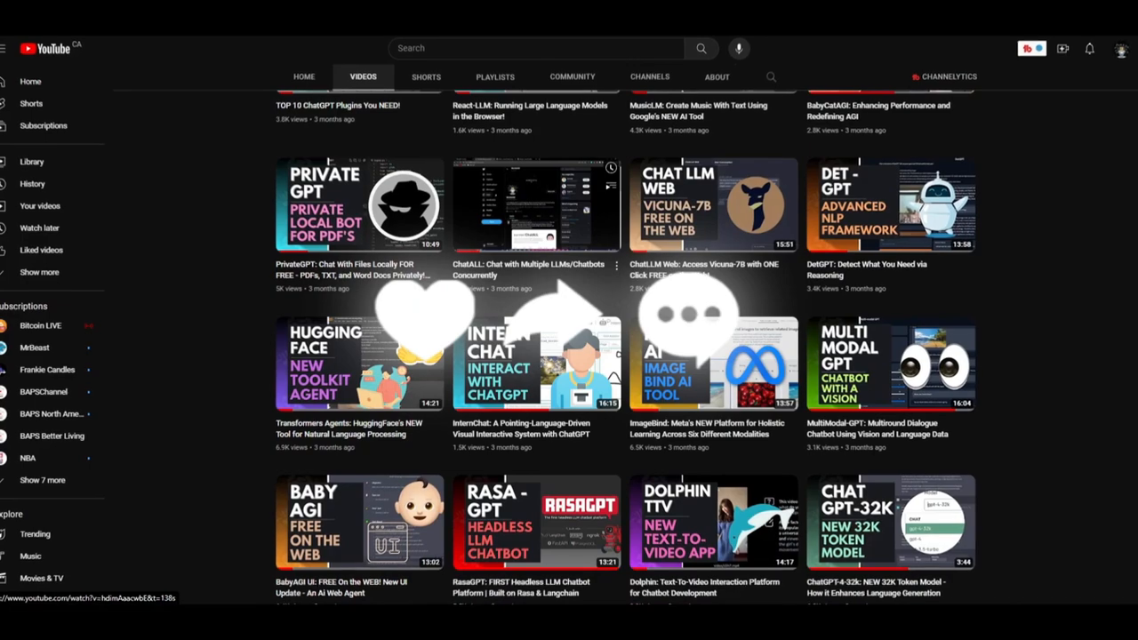